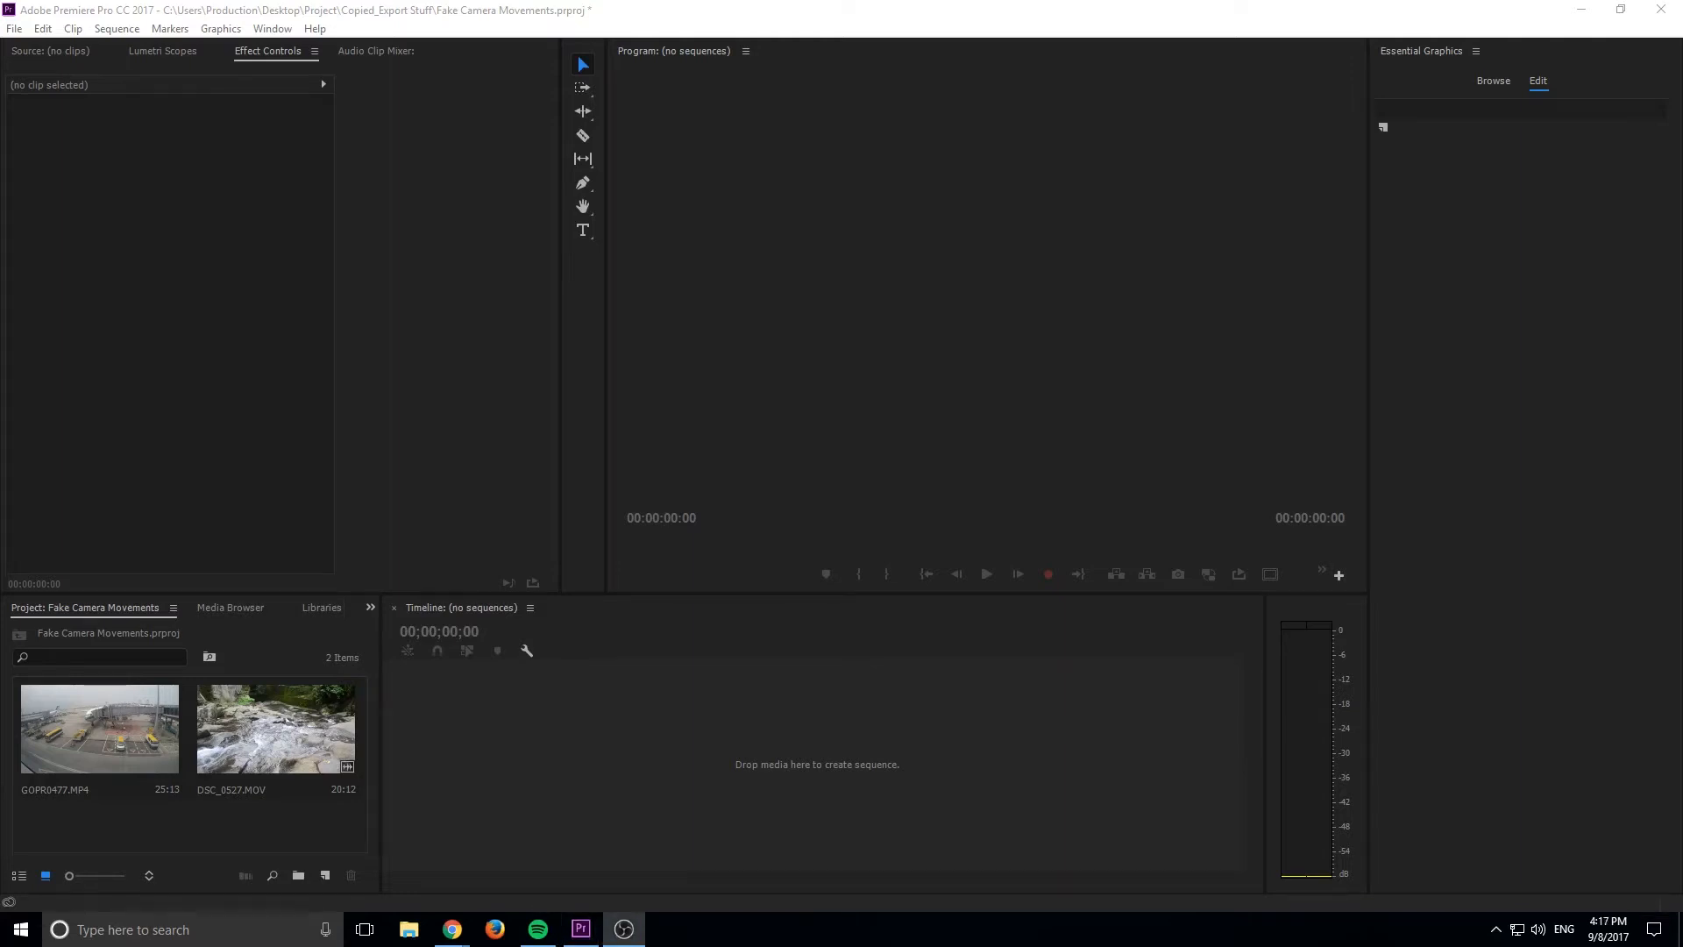
mouse_move(1660, 909)
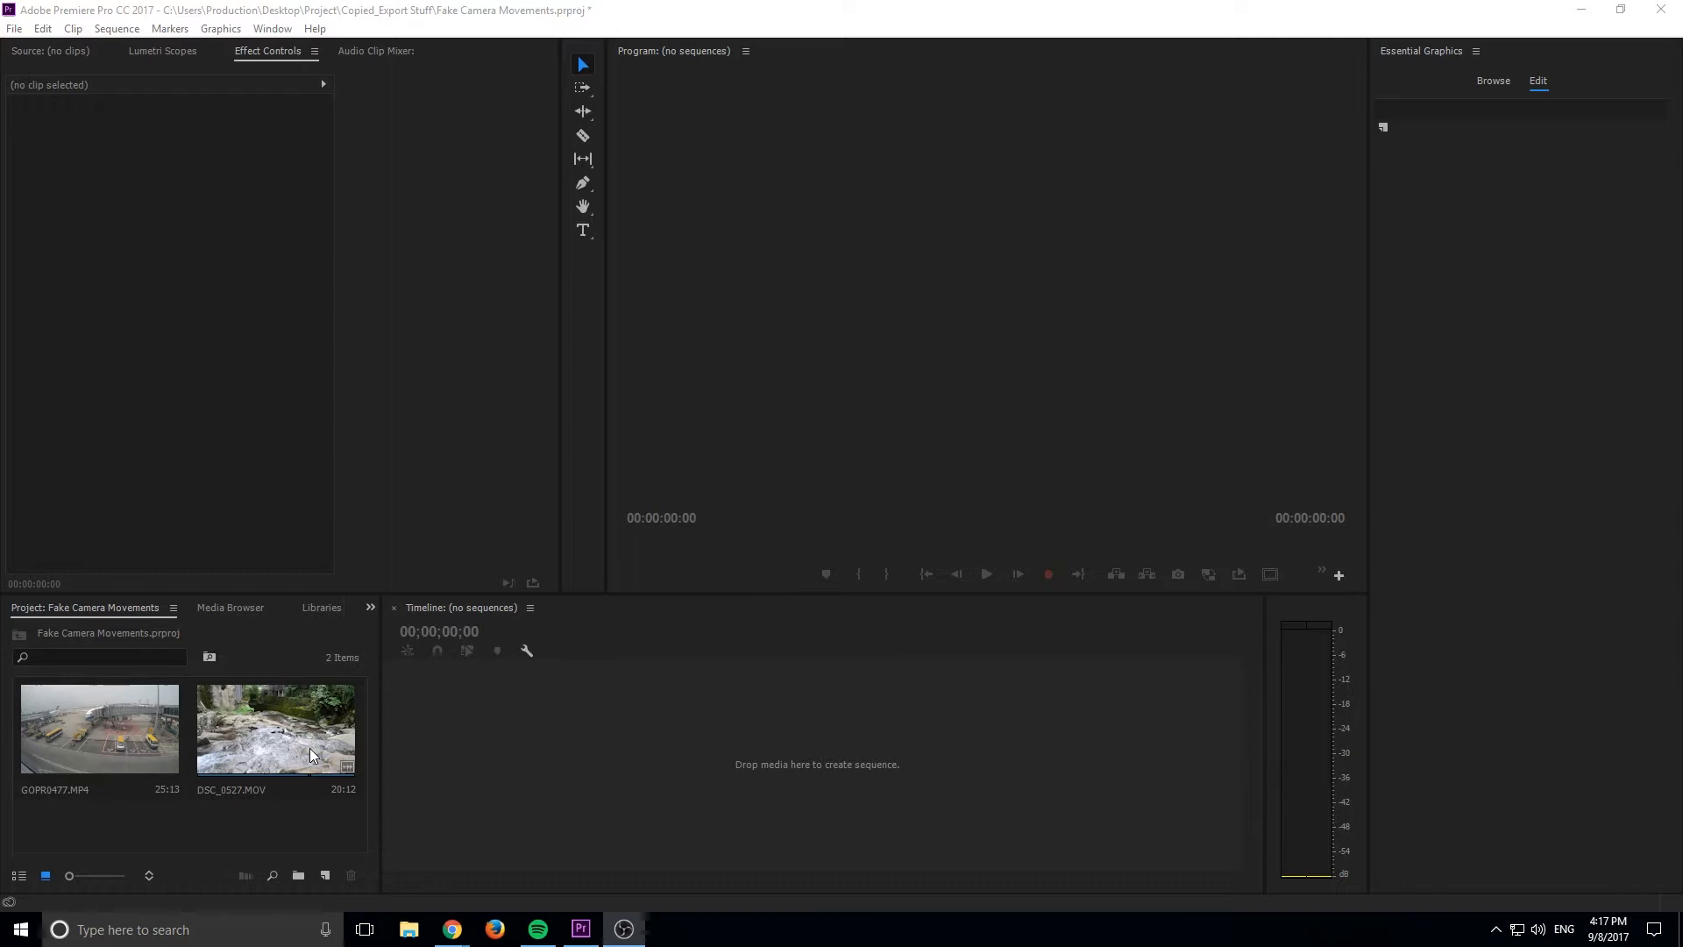
mouse_move(222, 819)
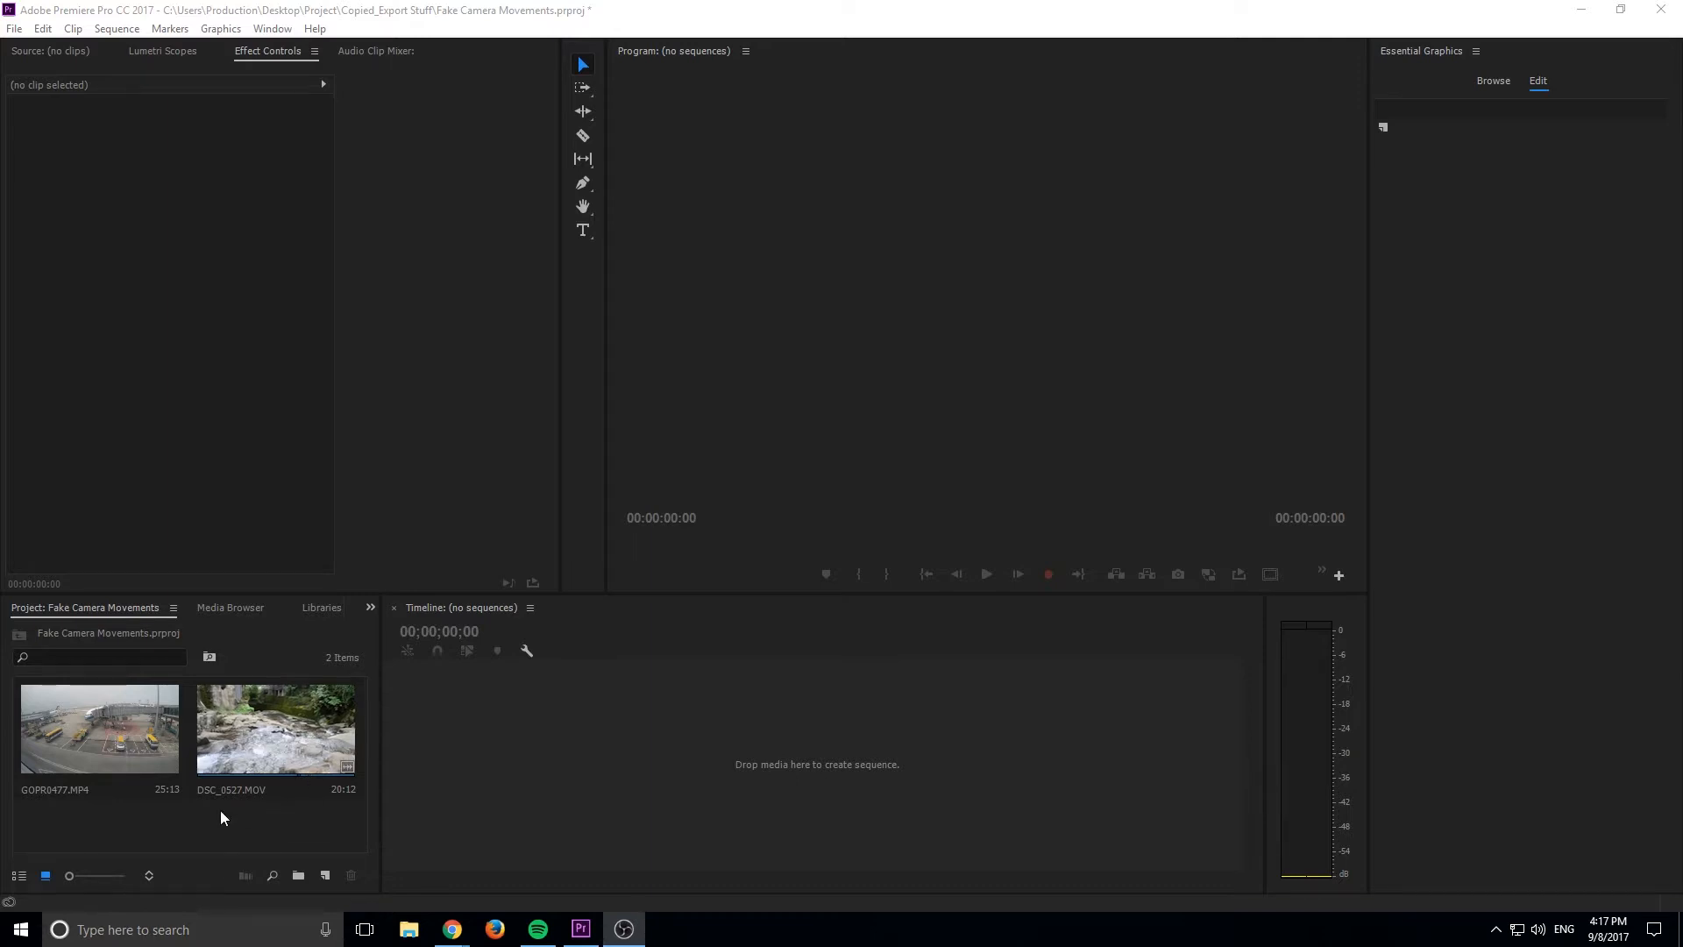
mouse_move(100, 729)
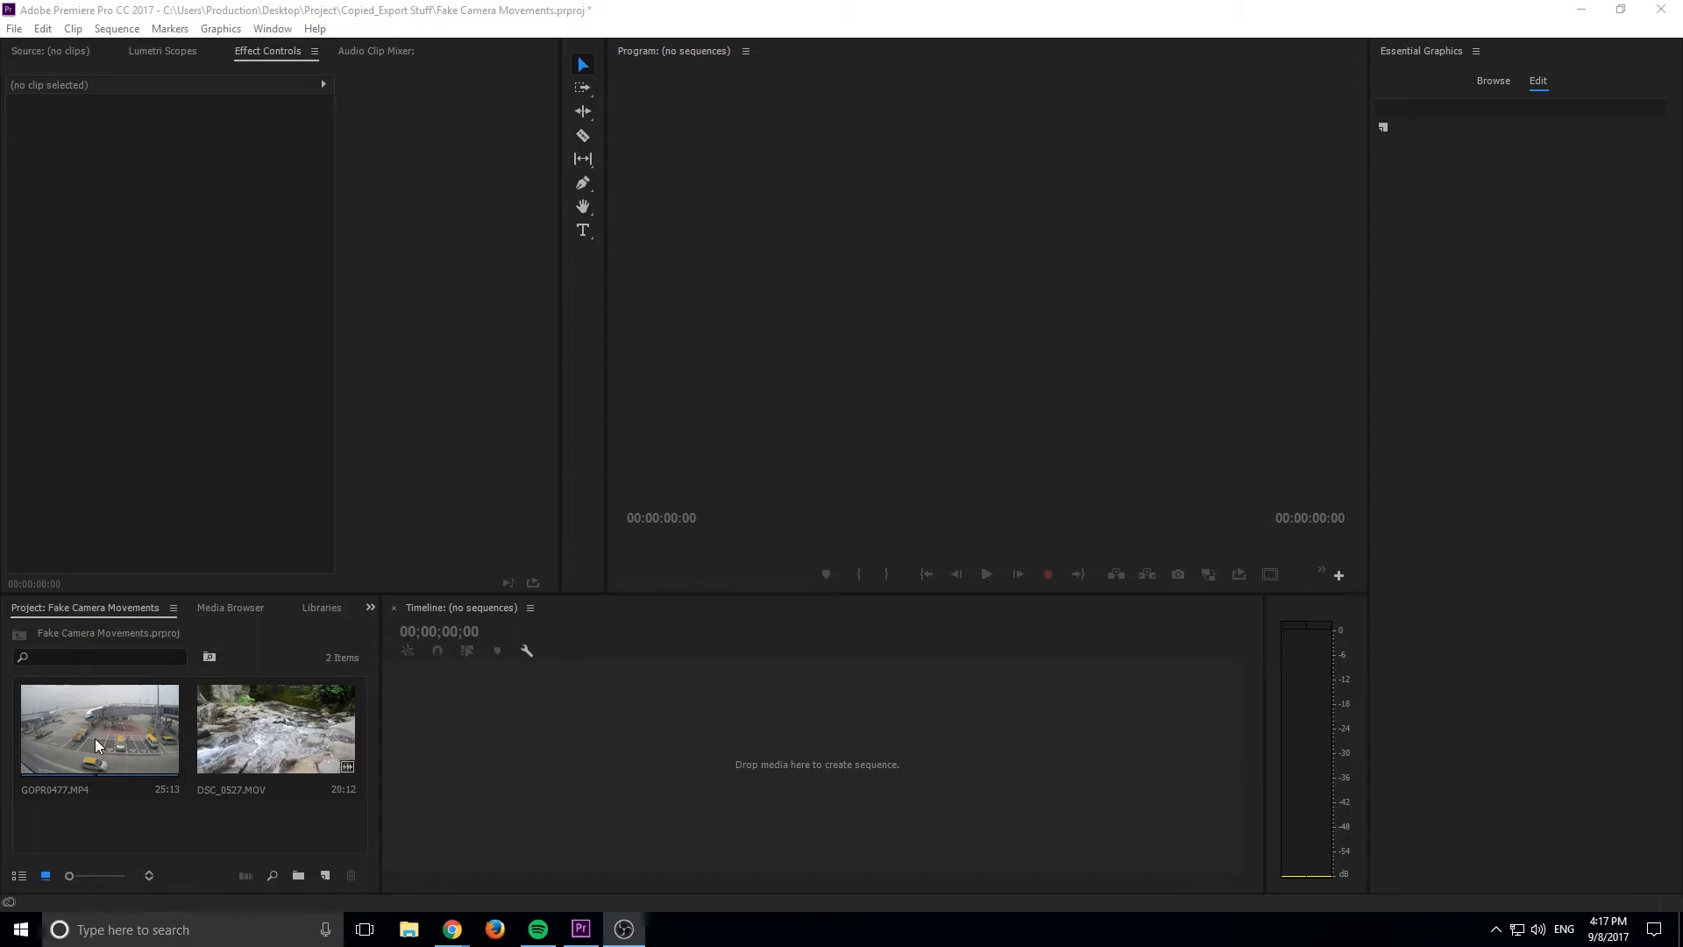
mouse_move(278, 712)
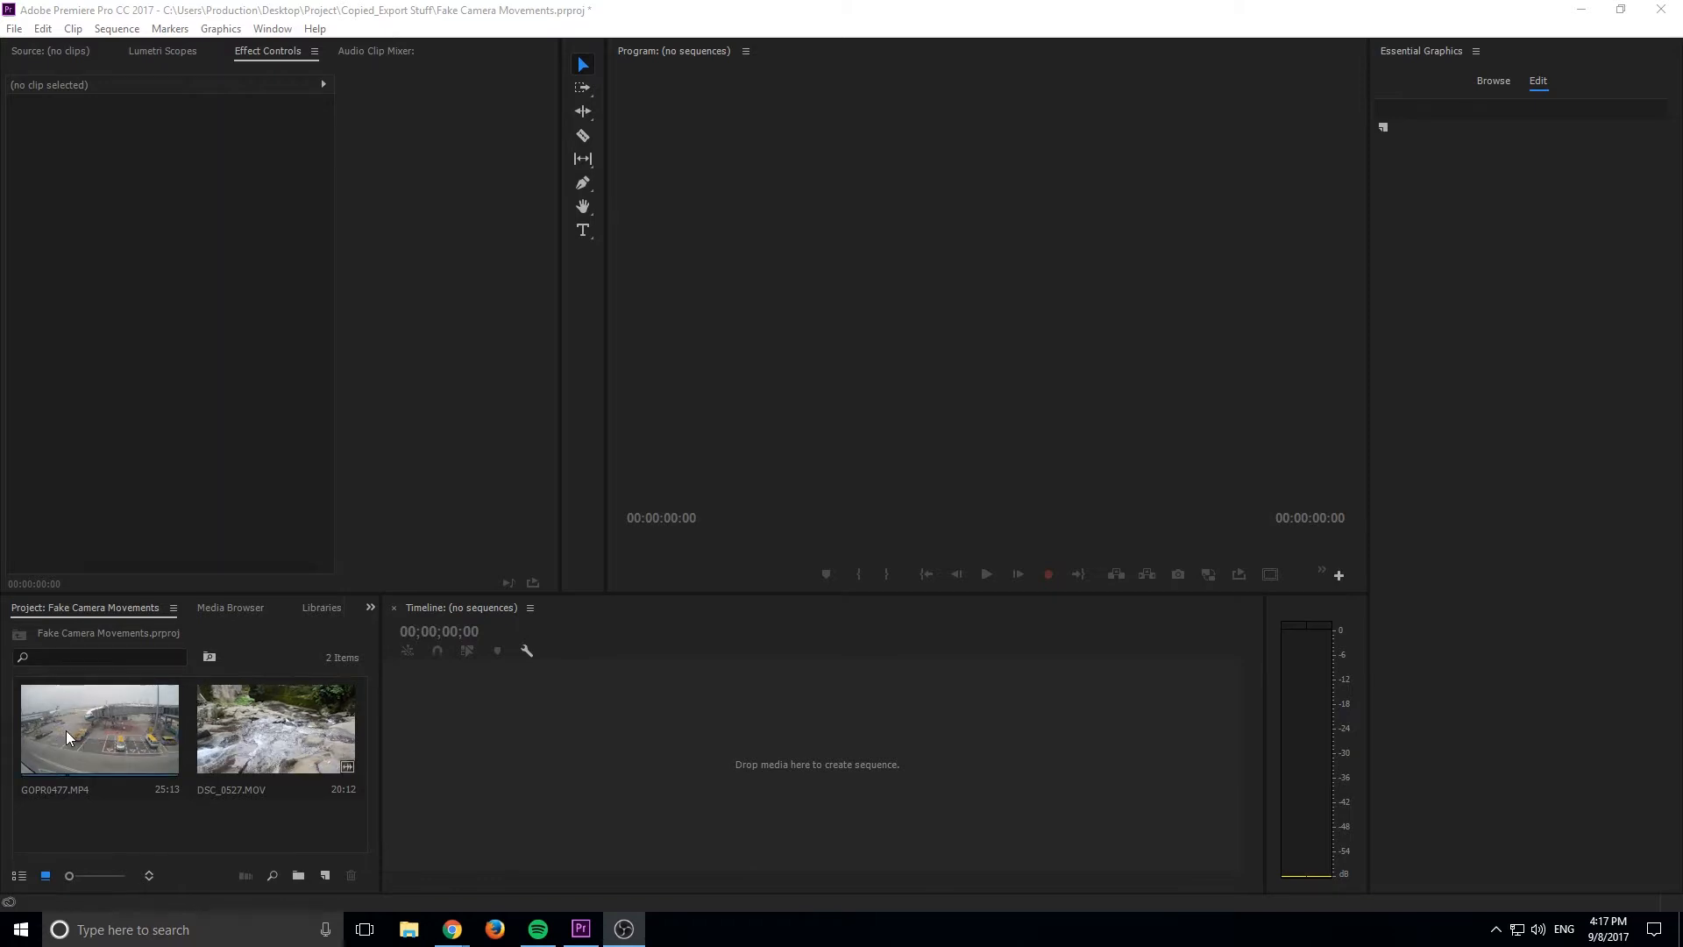
mouse_move(56, 719)
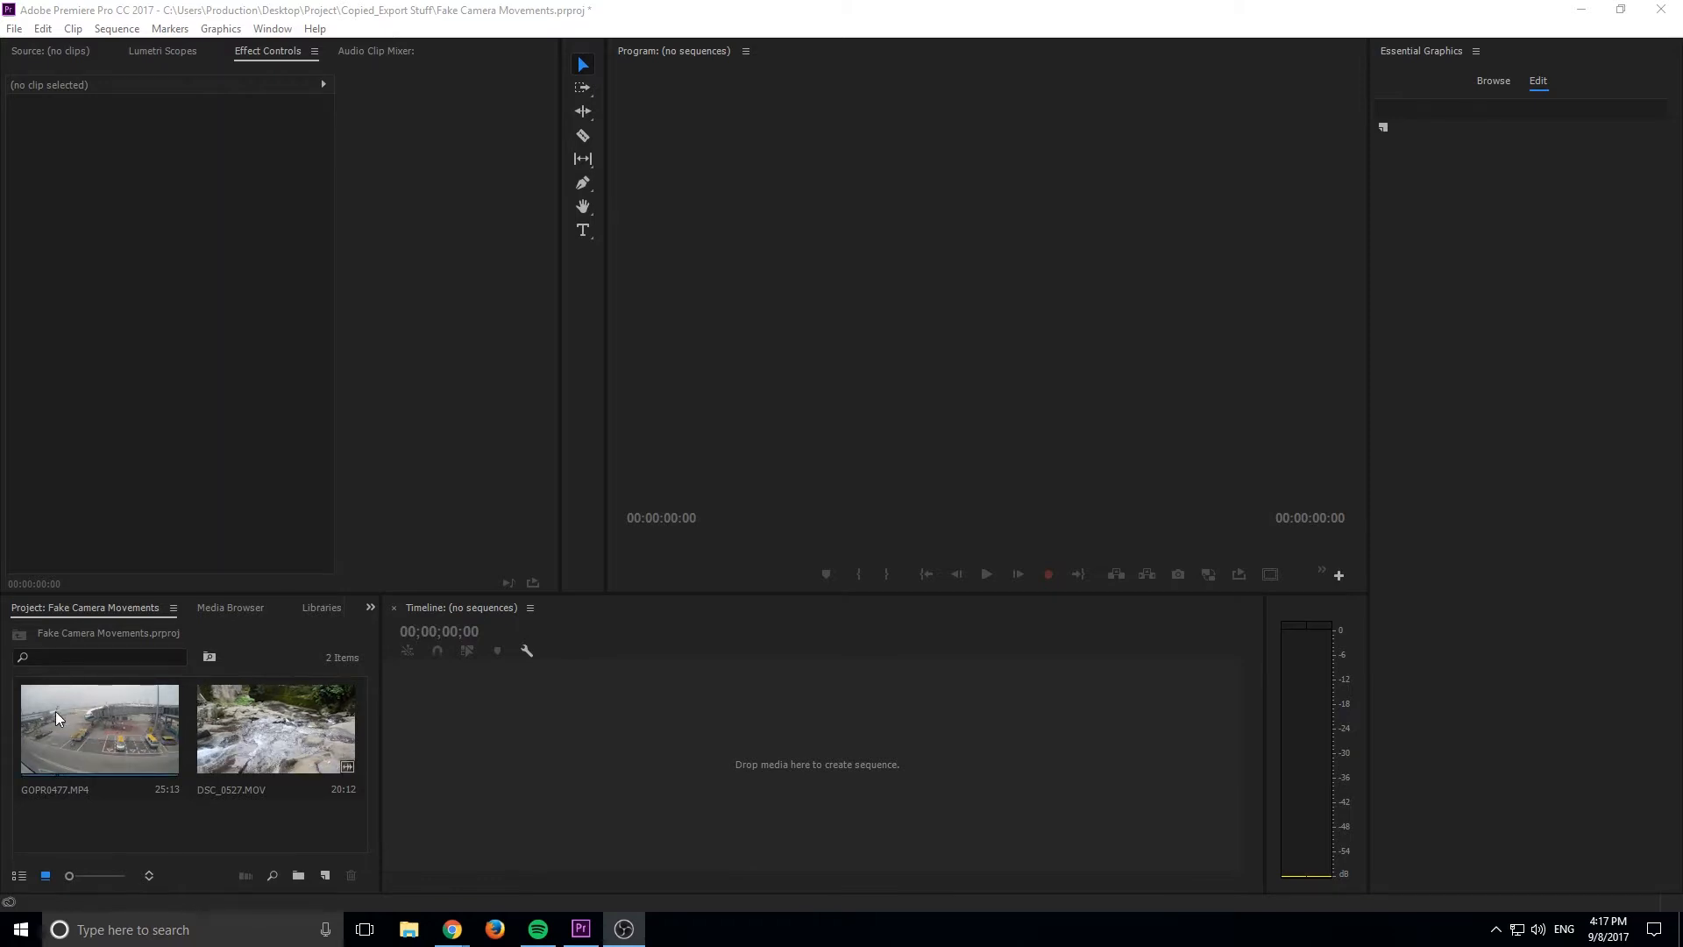
Make a sequence from GOPR0477.MP4 and set its frame size to 1920 by 1080
left_click(98, 728)
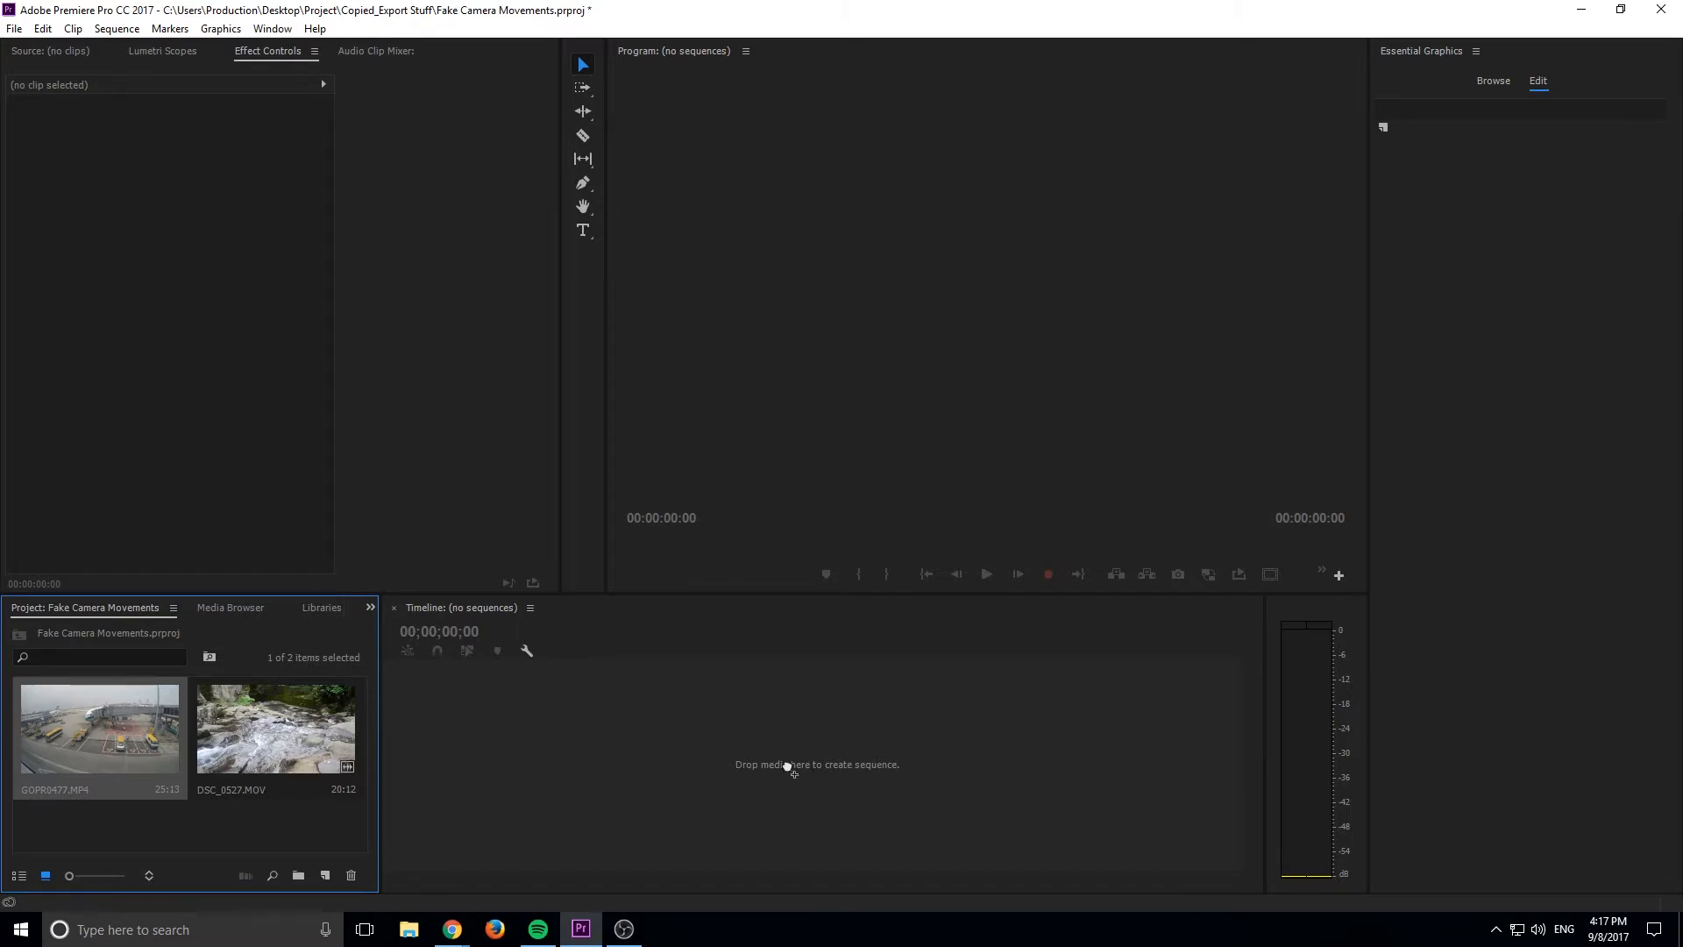
left_click(115, 28)
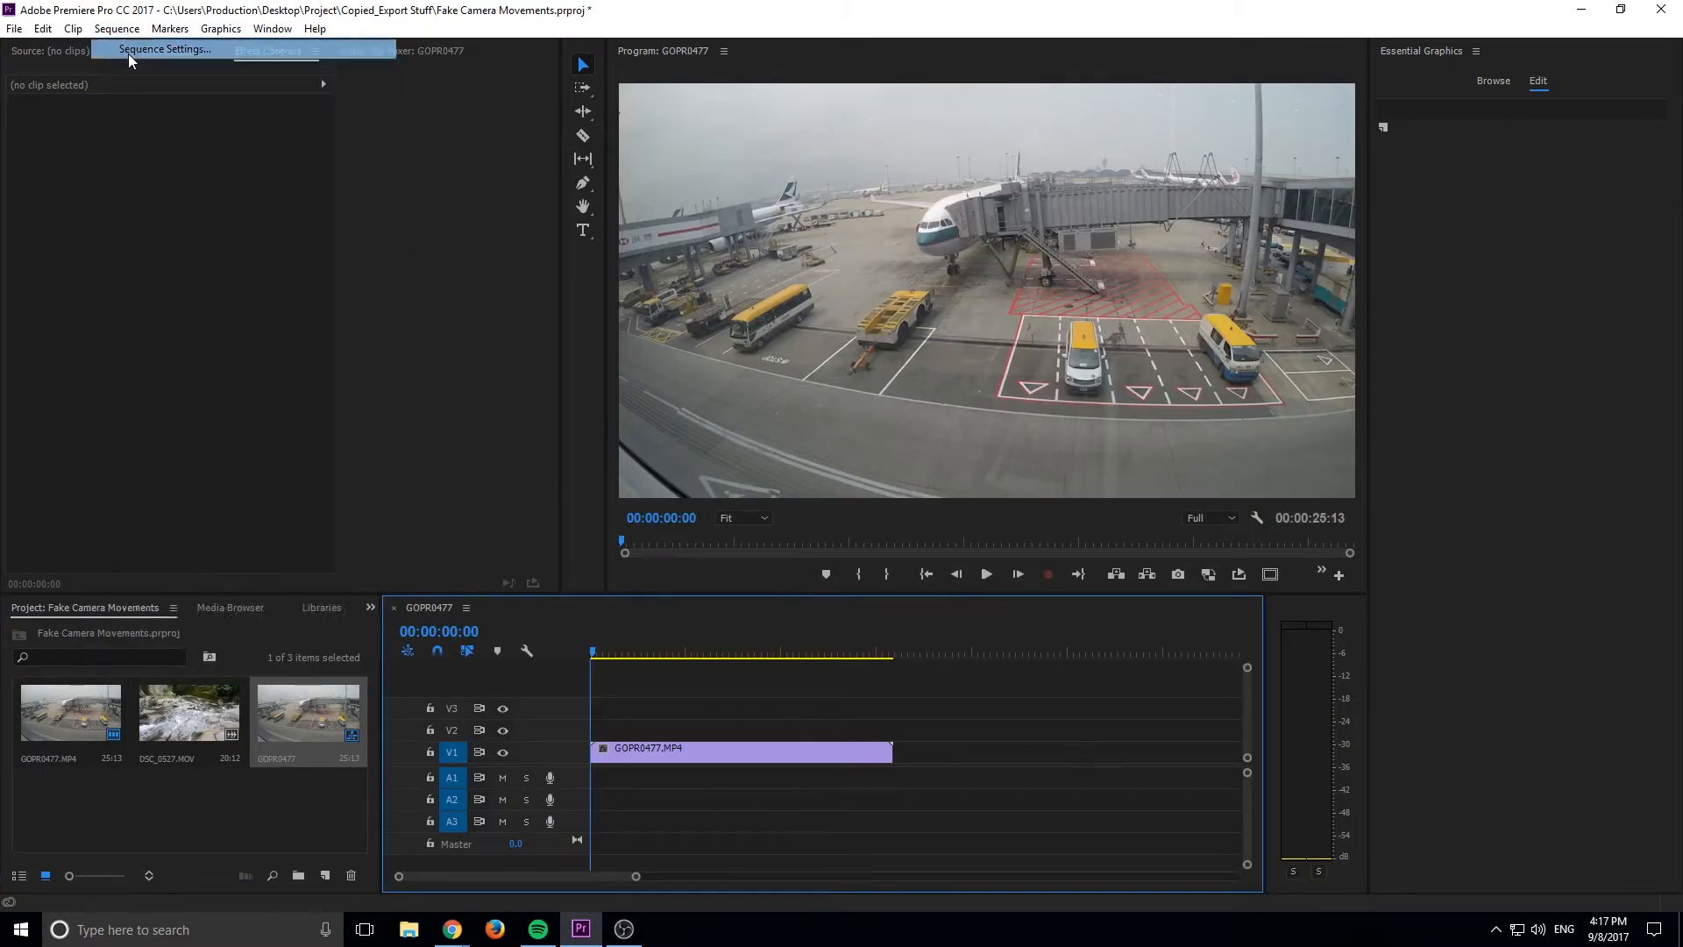
left_click(165, 49)
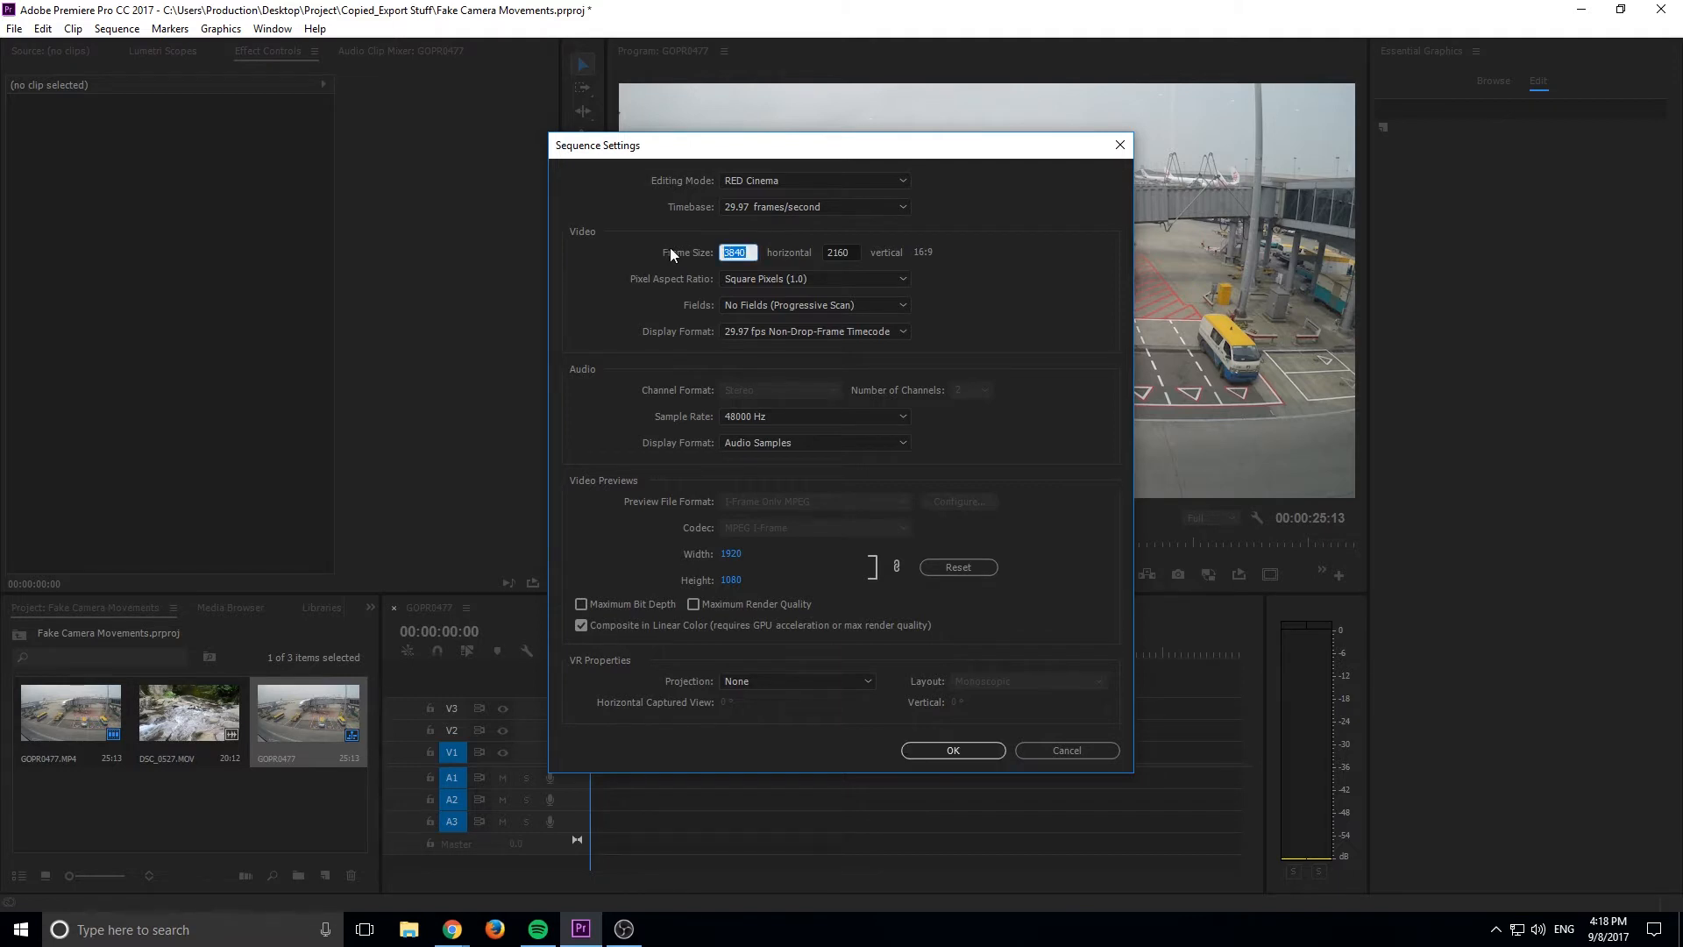
type("1920")
left_click(842, 250)
type("1080")
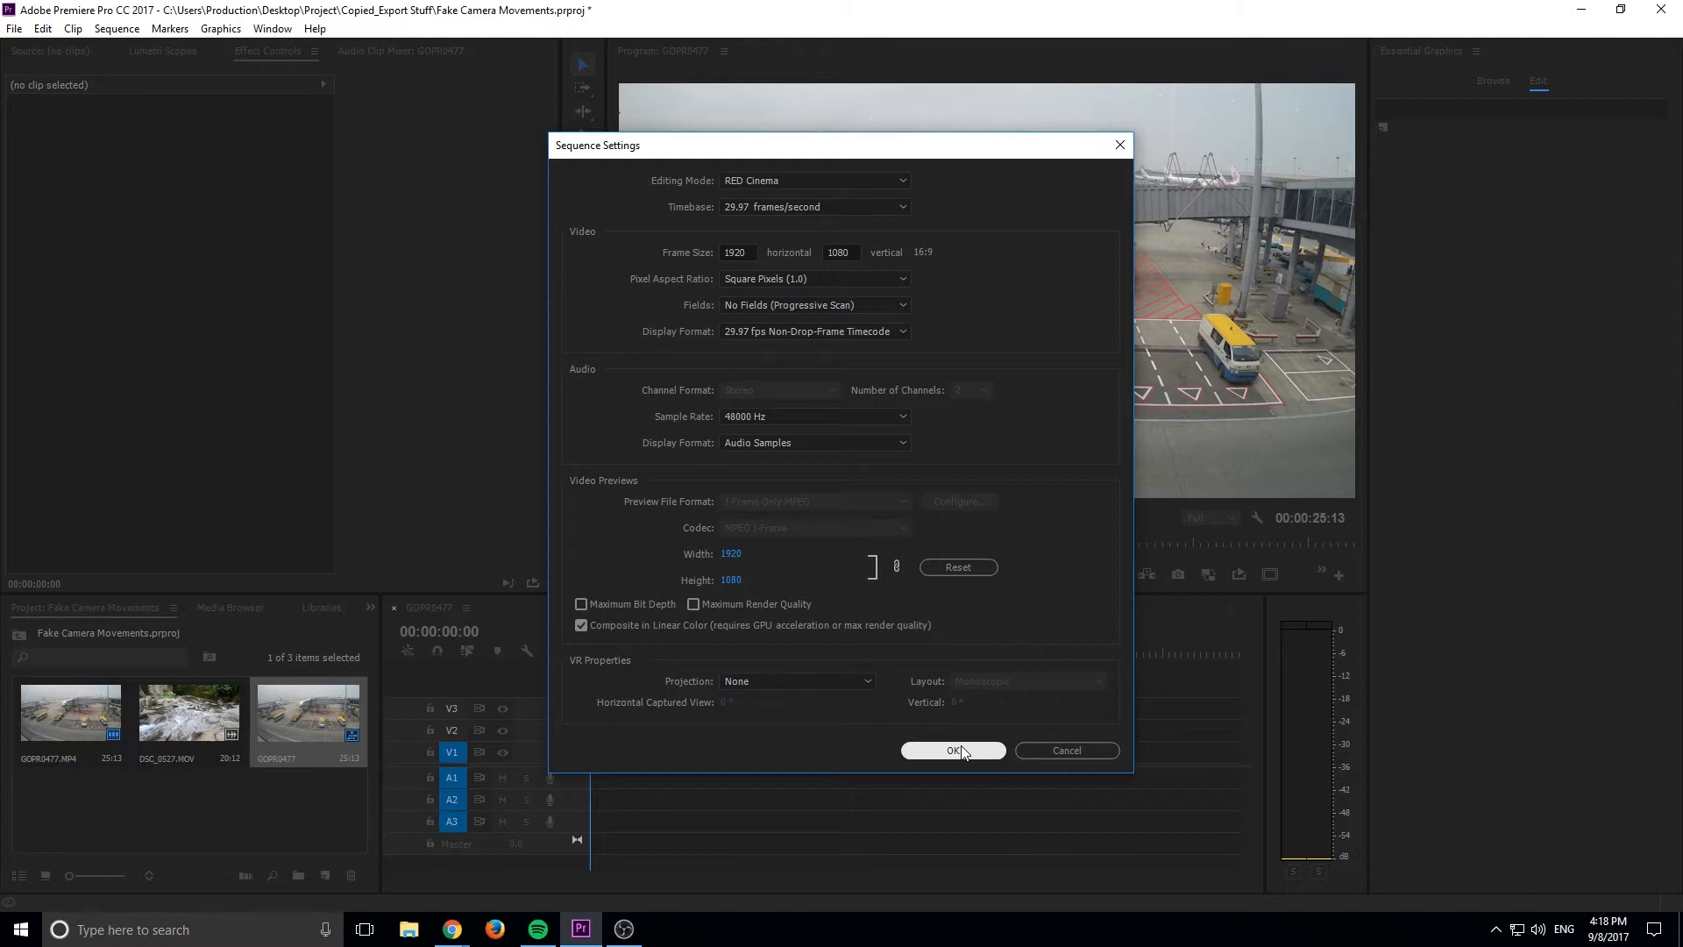
mouse_move(961, 752)
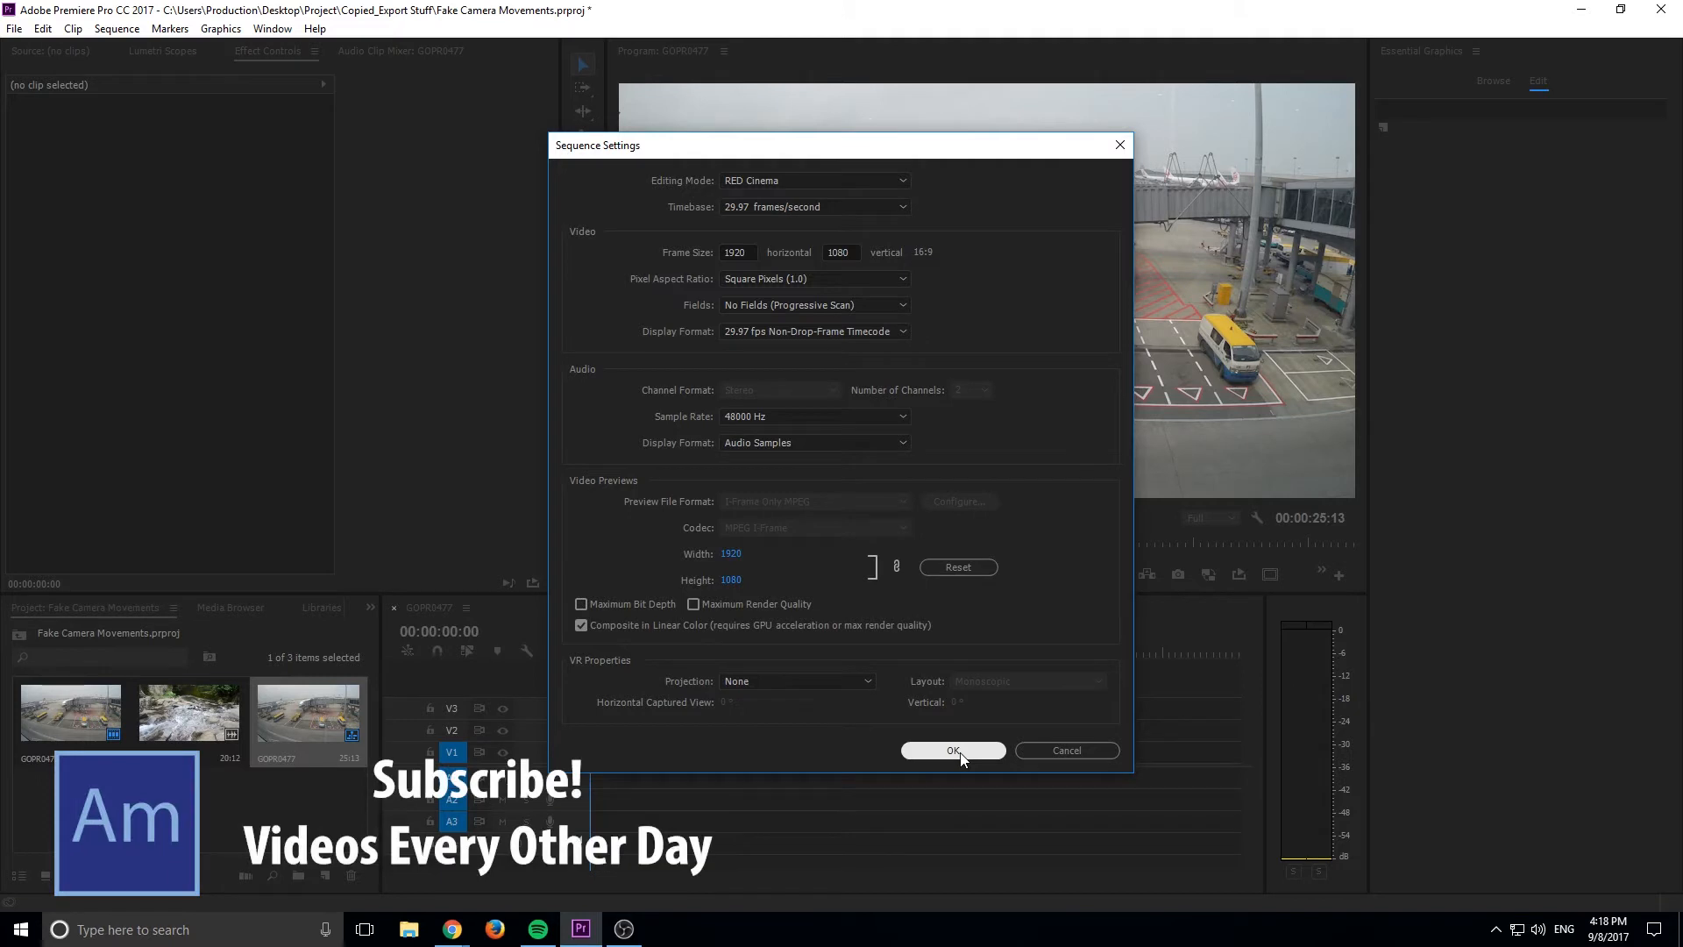
left_click(952, 750)
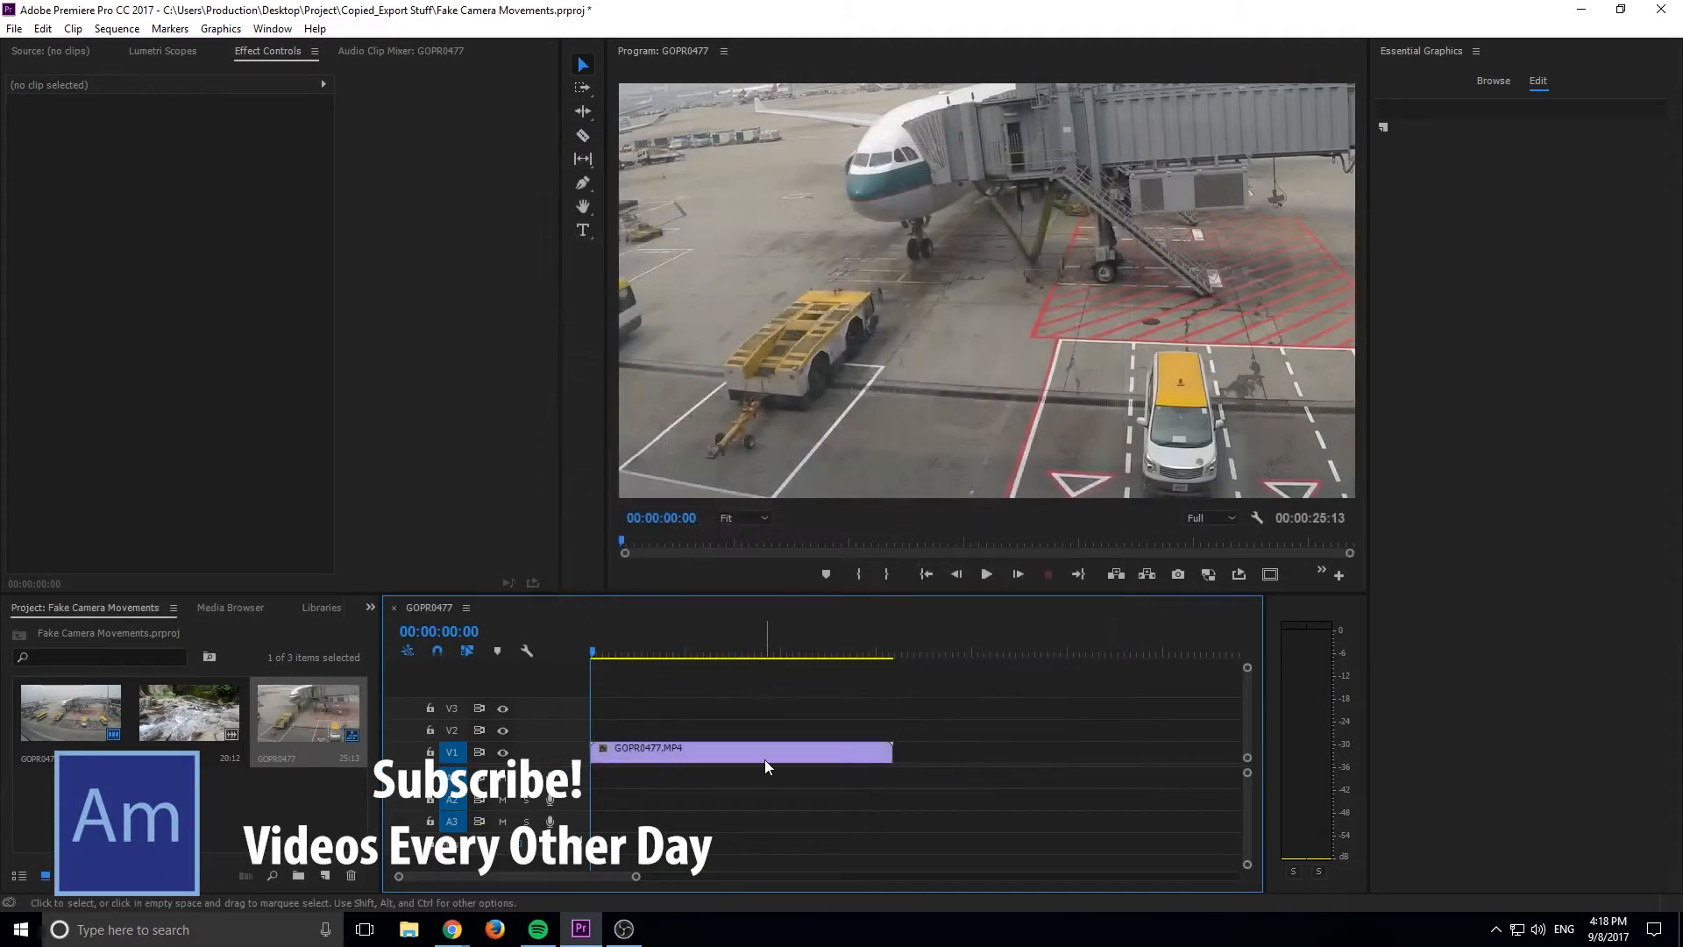
Select the airport clip in the sequence to adjust its scale
left_click(740, 748)
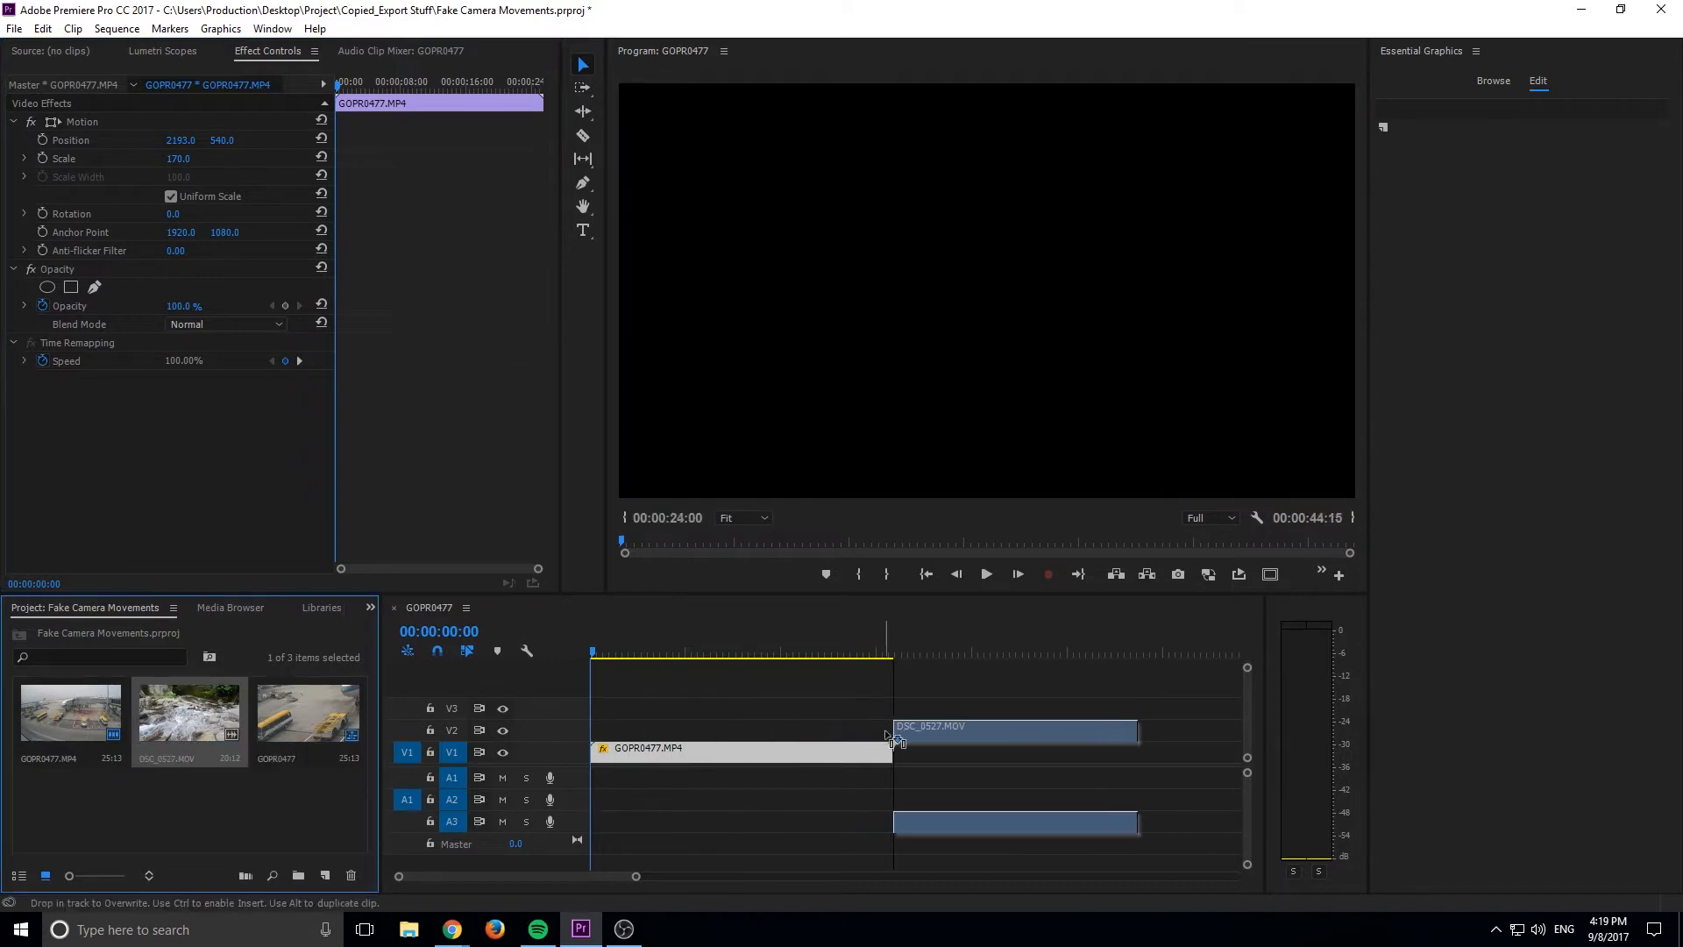
Place the river clip after the airport clip and enlarge it to about 271% on the water
left_click(978, 648)
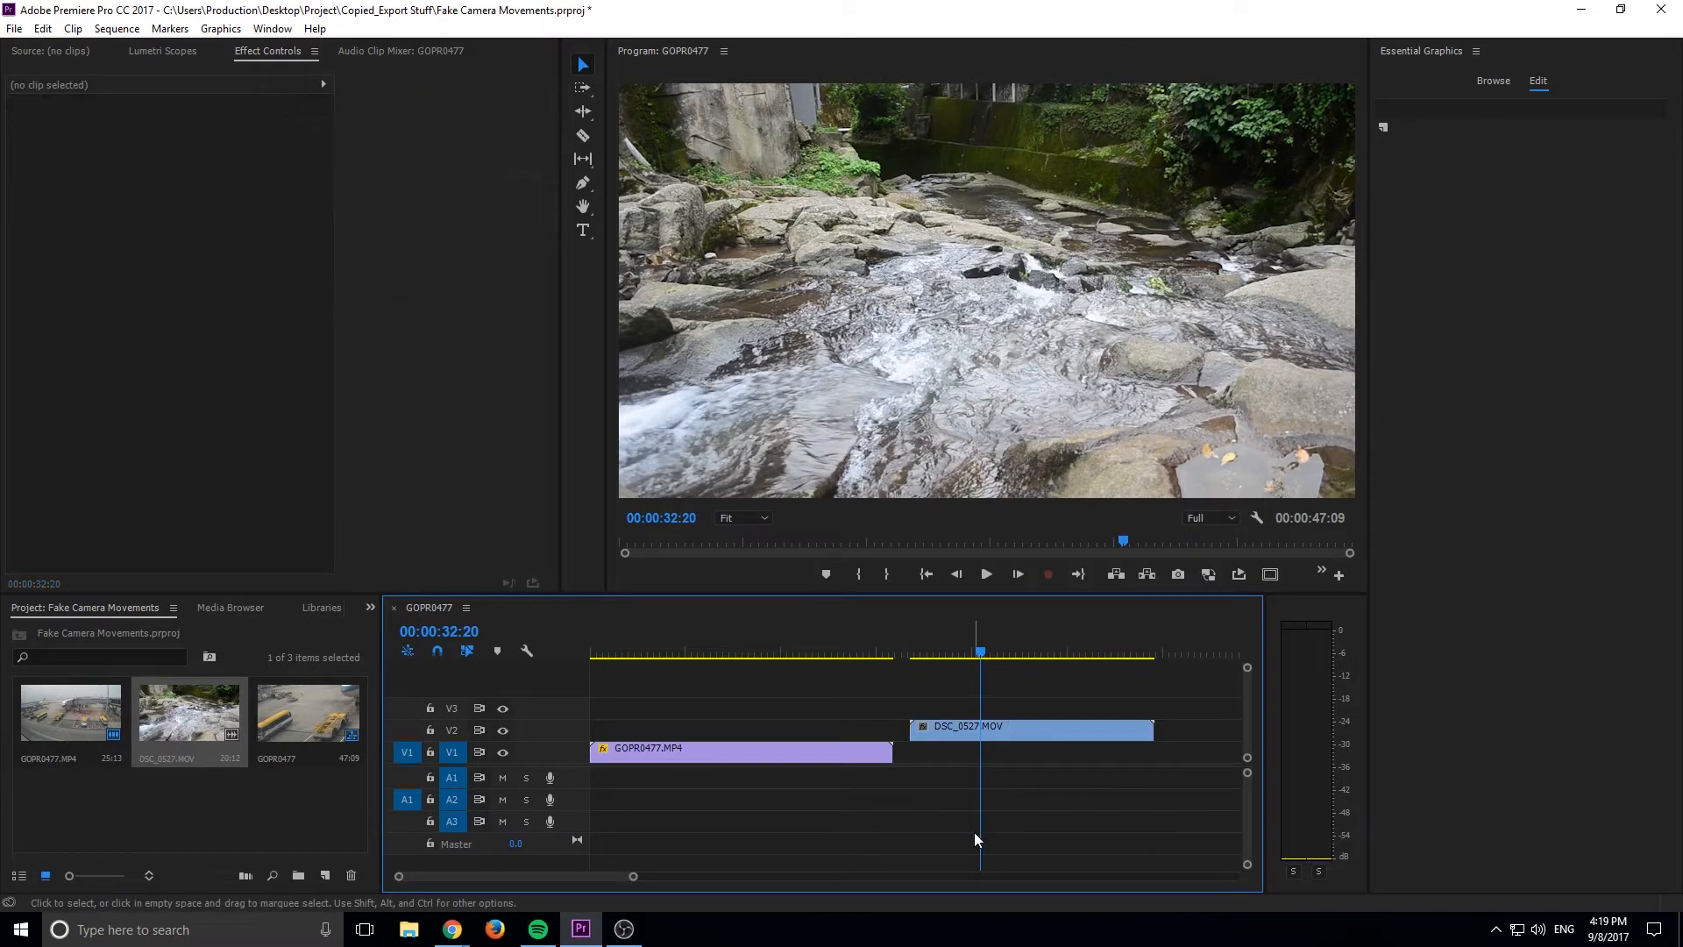
left_click(1030, 726)
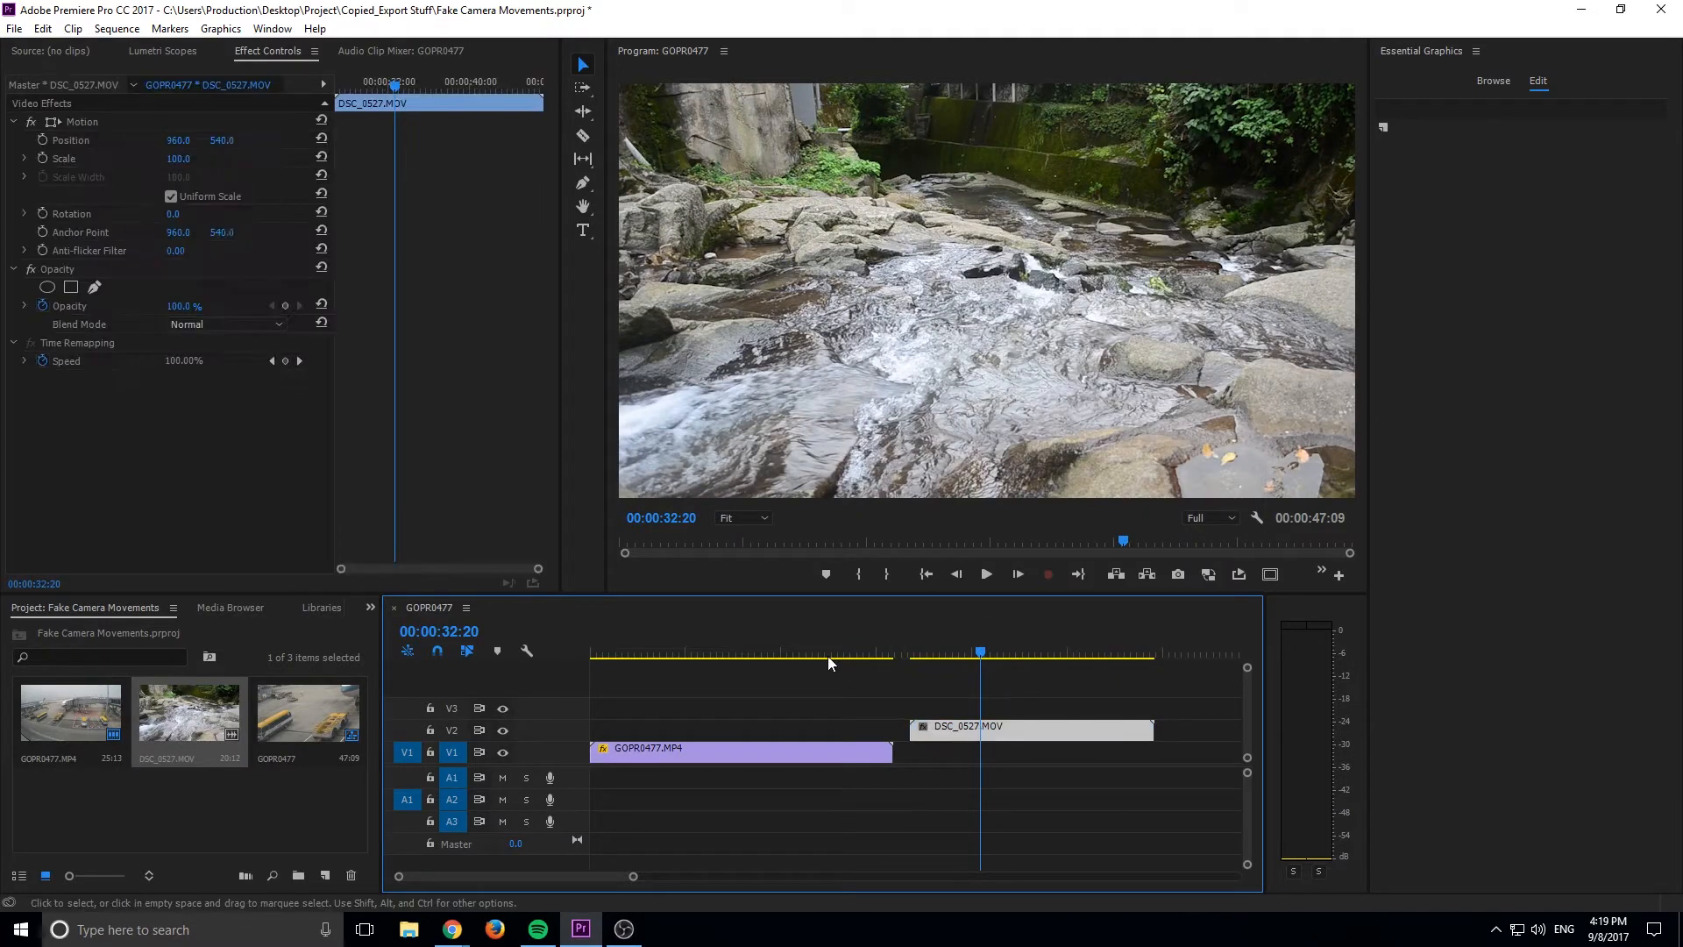
left_click(810, 652)
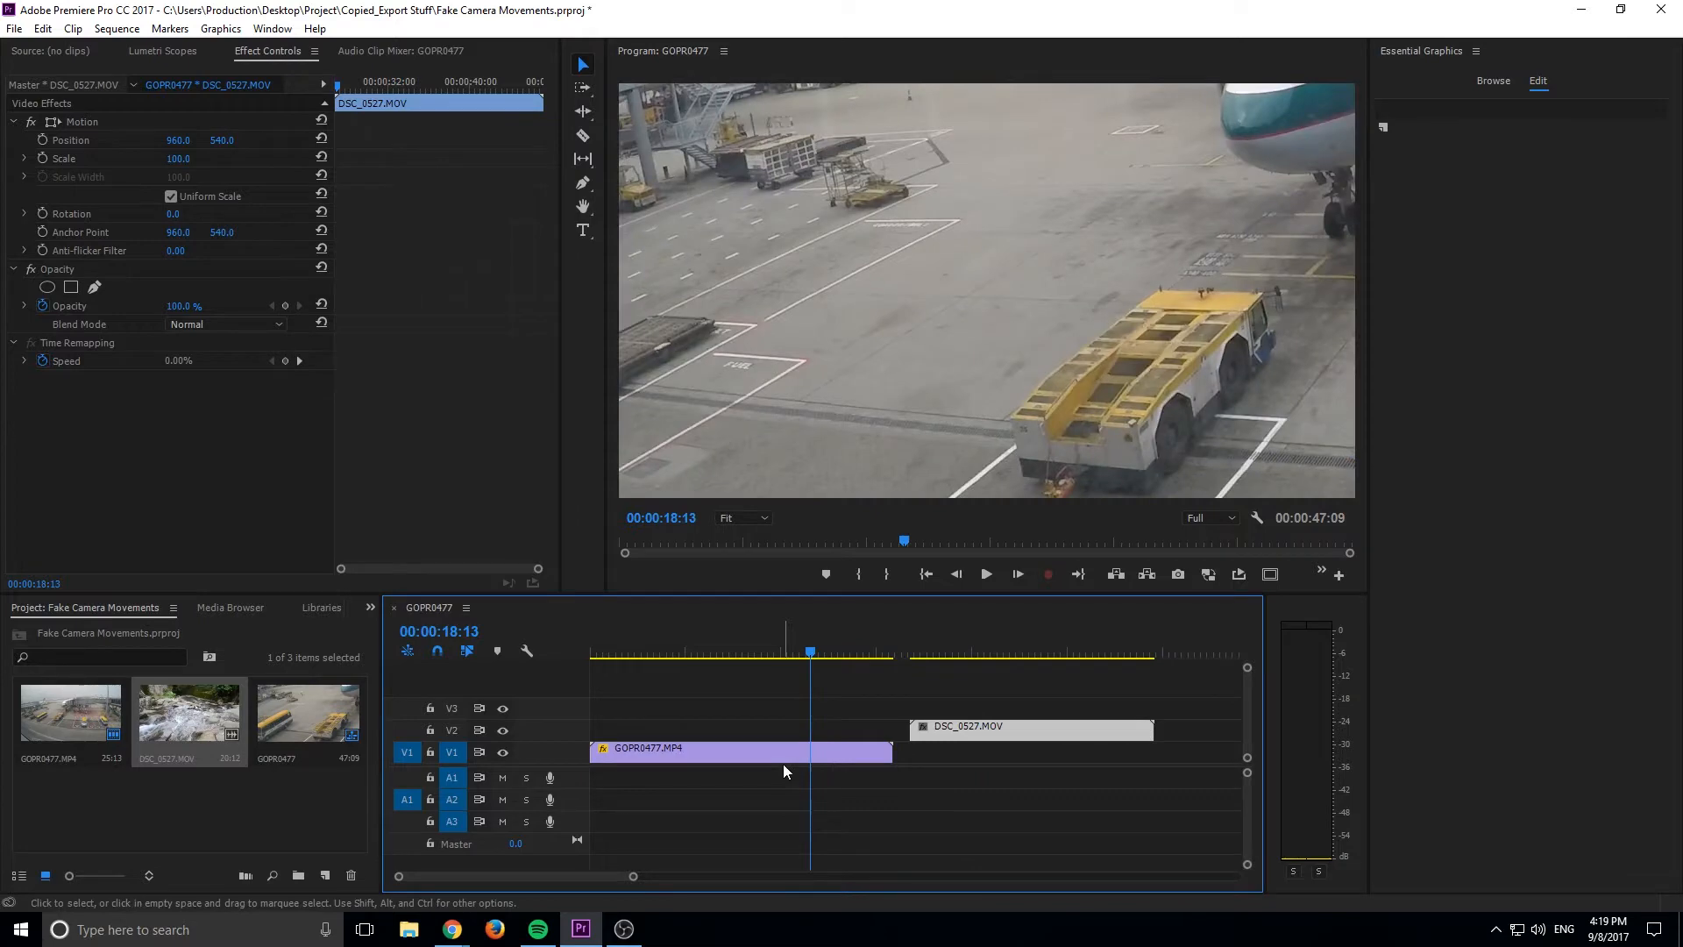
left_click(1031, 728)
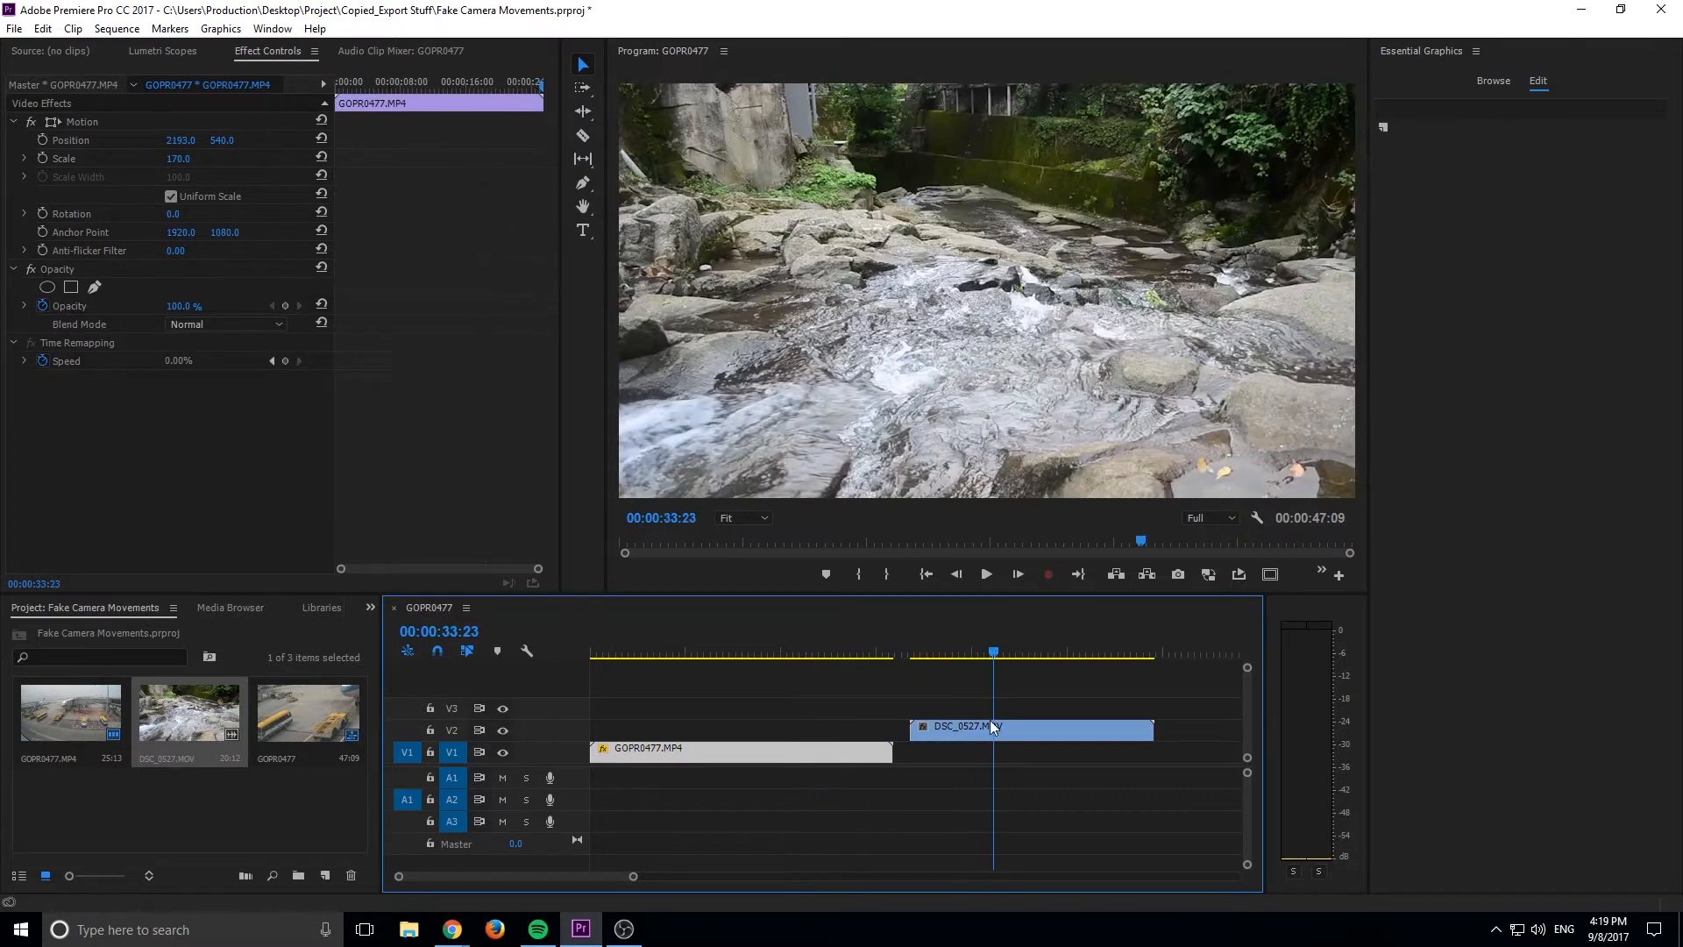
left_click(1029, 726)
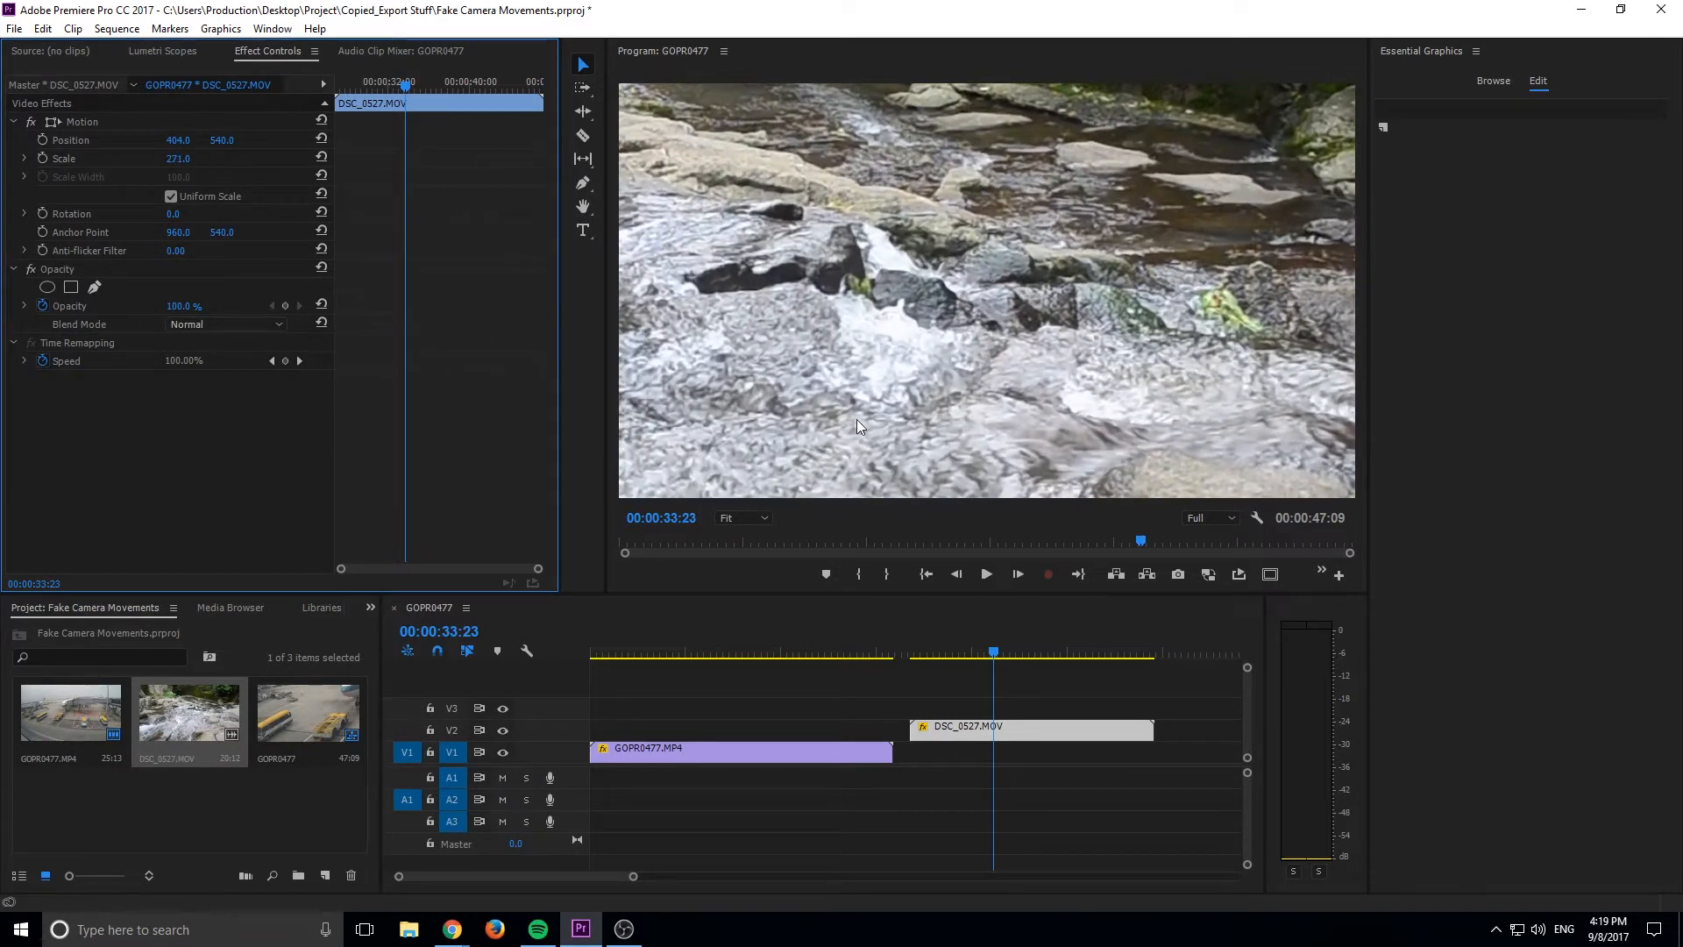
Return the airport clip to a wide view by scrubbing its Scale back down
left_click(783, 652)
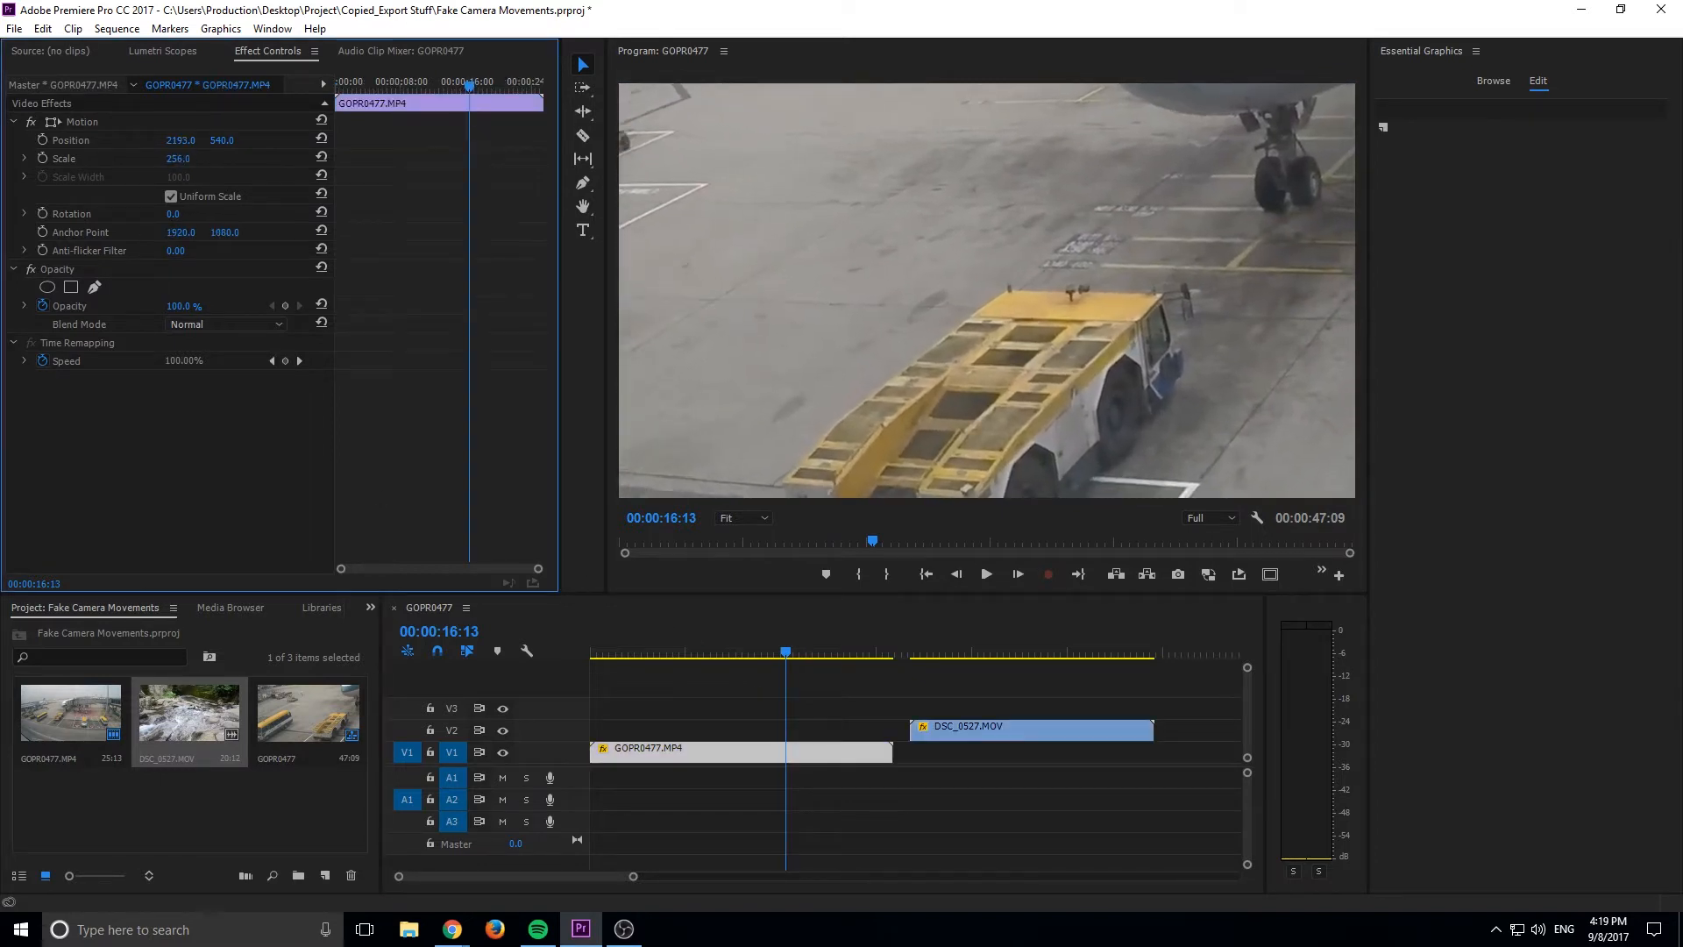
left_click_drag(182, 158, 193, 158)
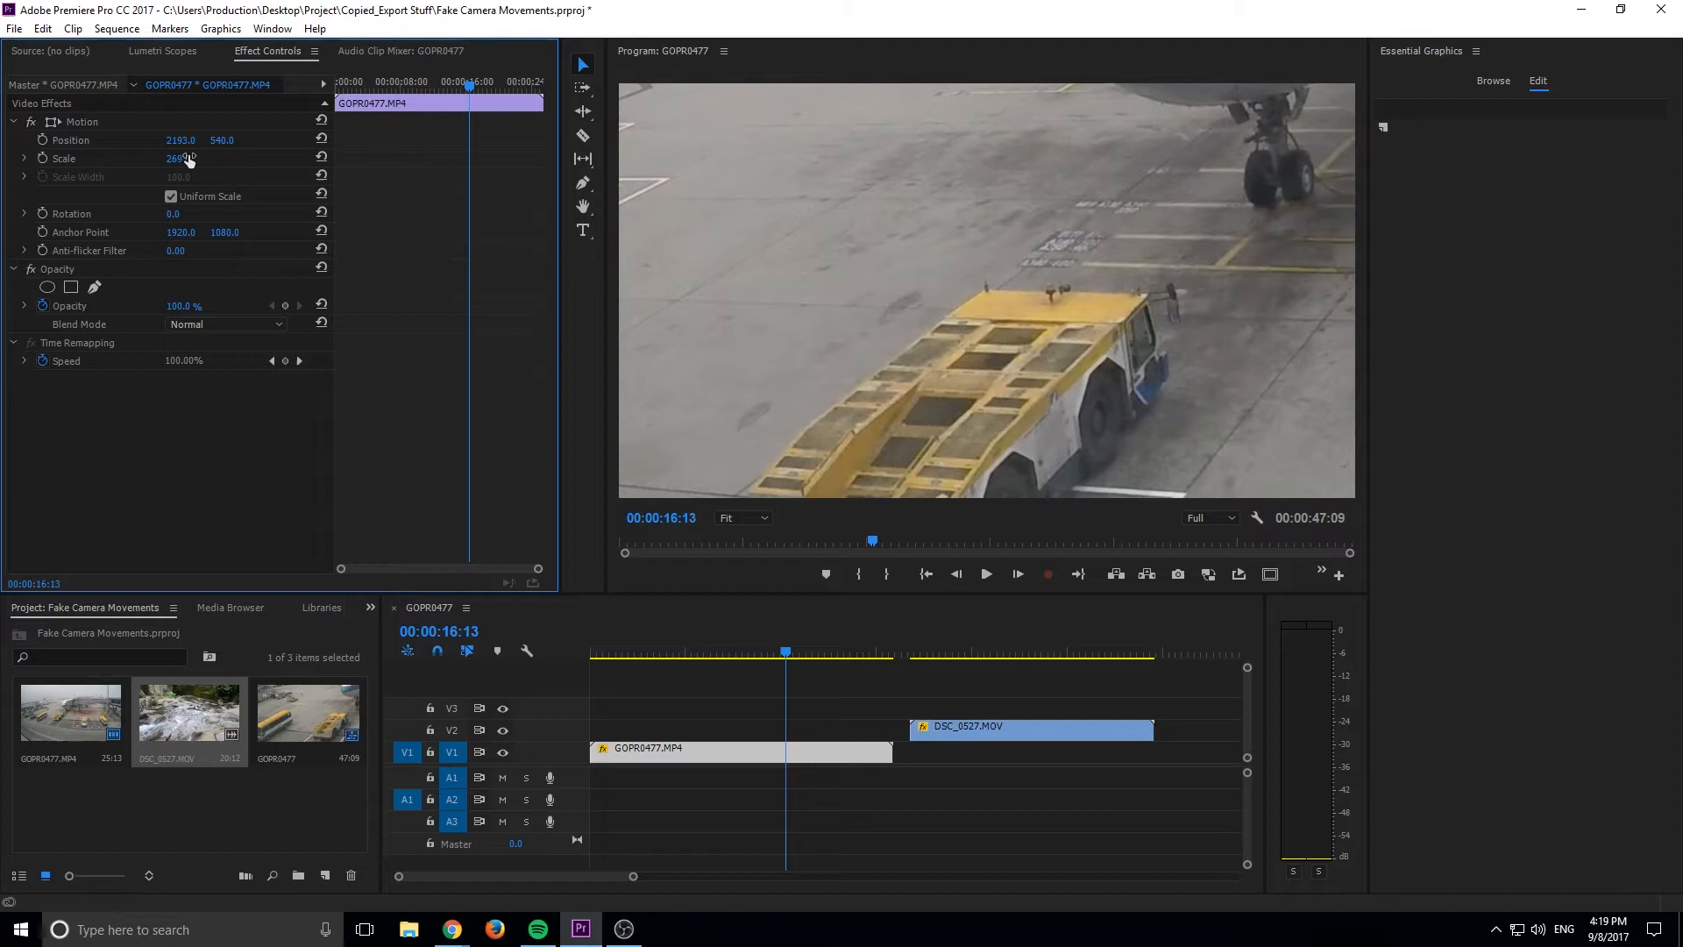
left_click_drag(180, 141, 166, 140)
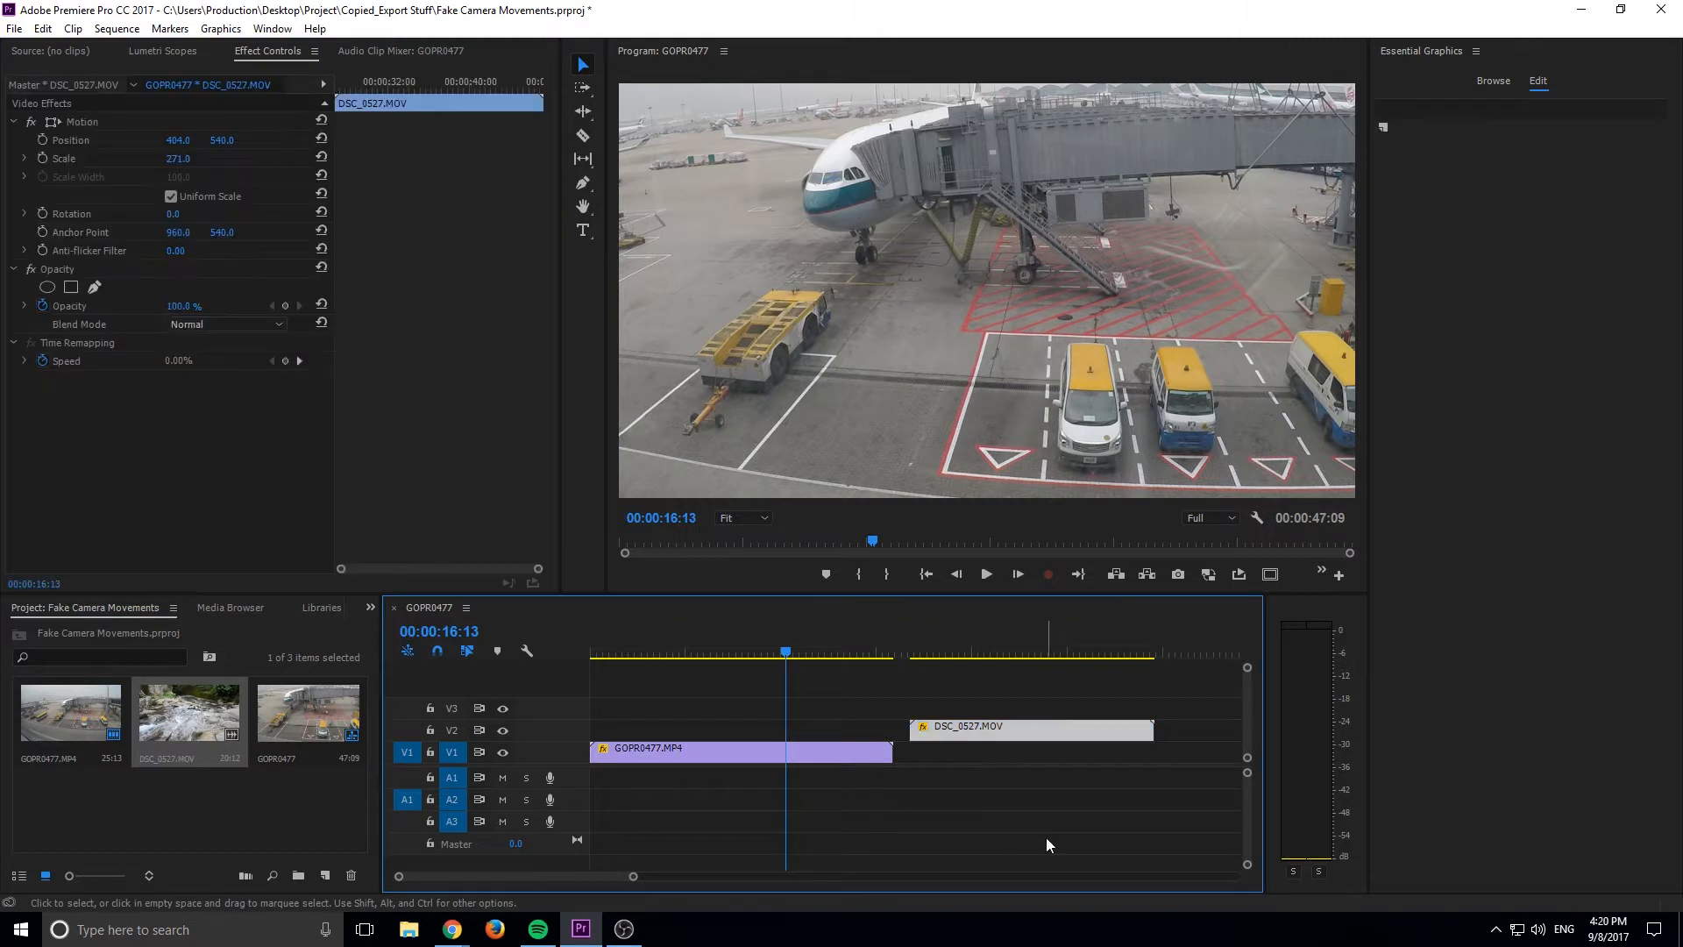
Shrink the airport clip at its start for a wide opening view of the bus and planes
left_click(740, 748)
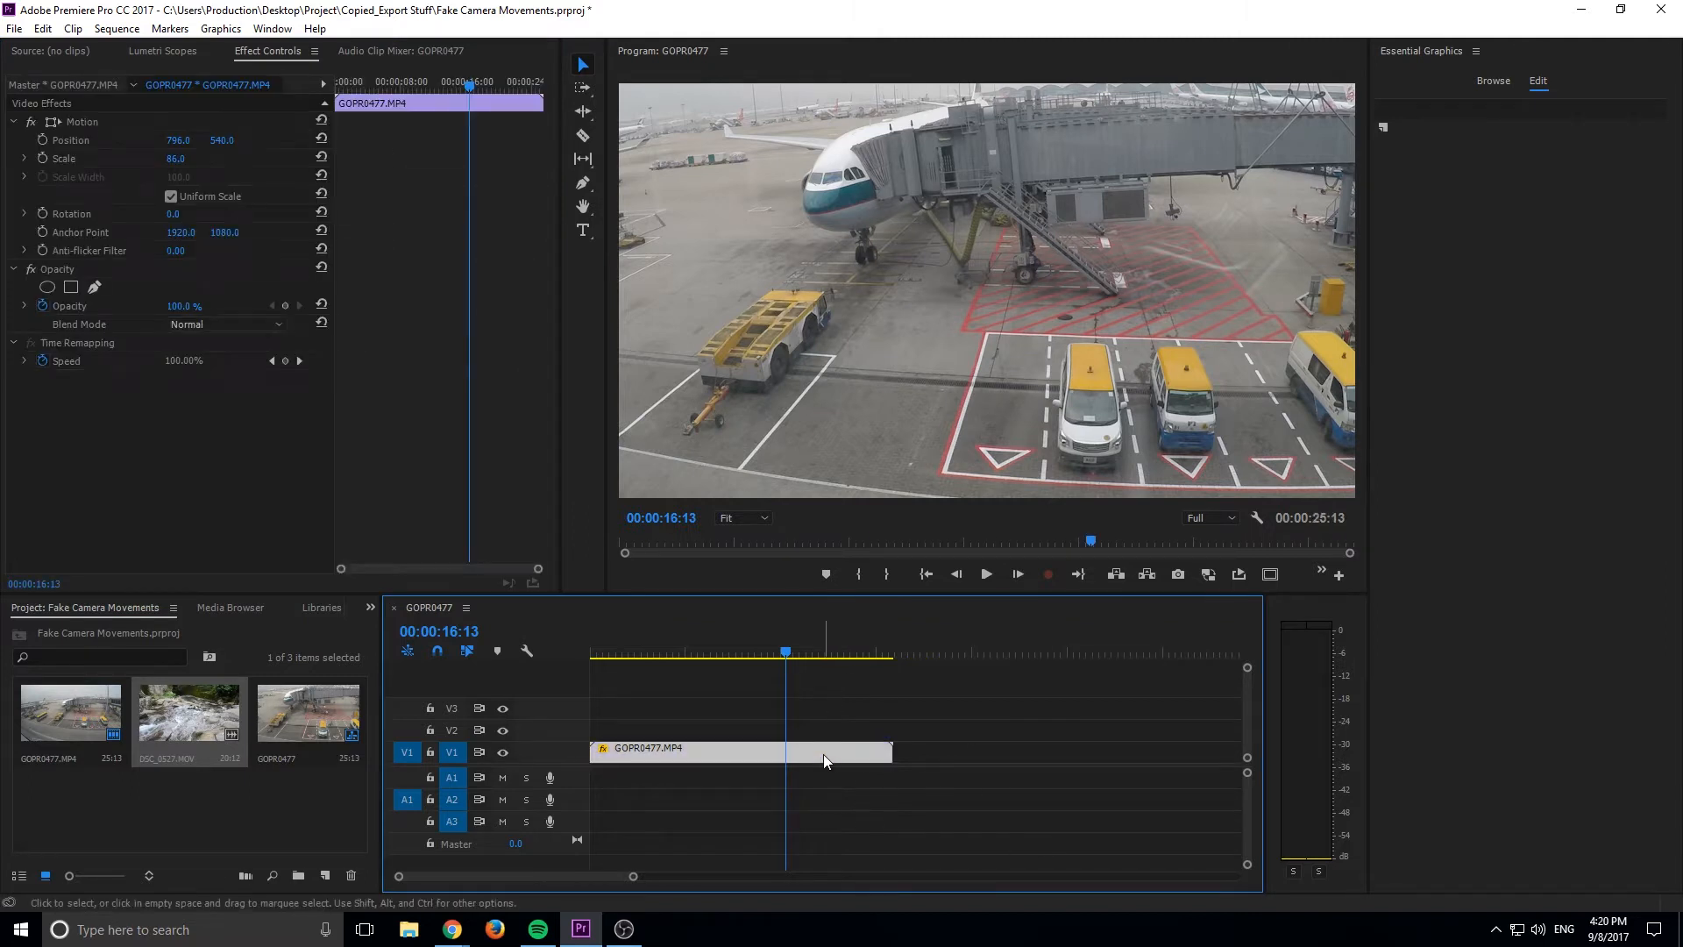
mouse_move(666, 258)
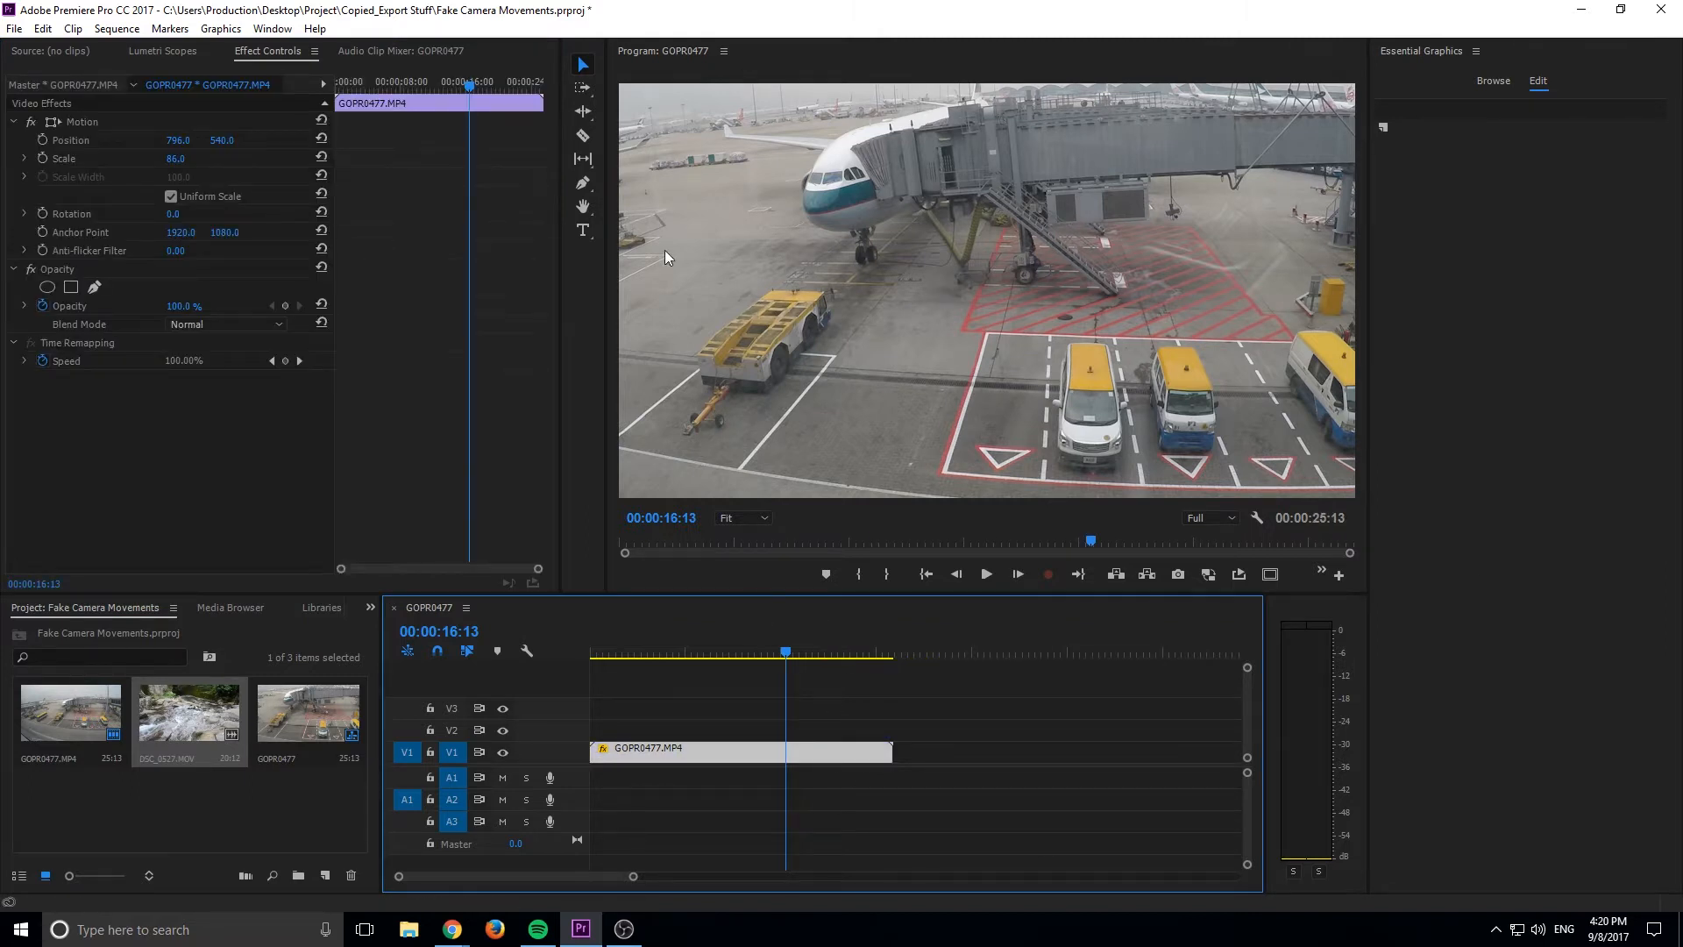
left_click(657, 652)
type("54")
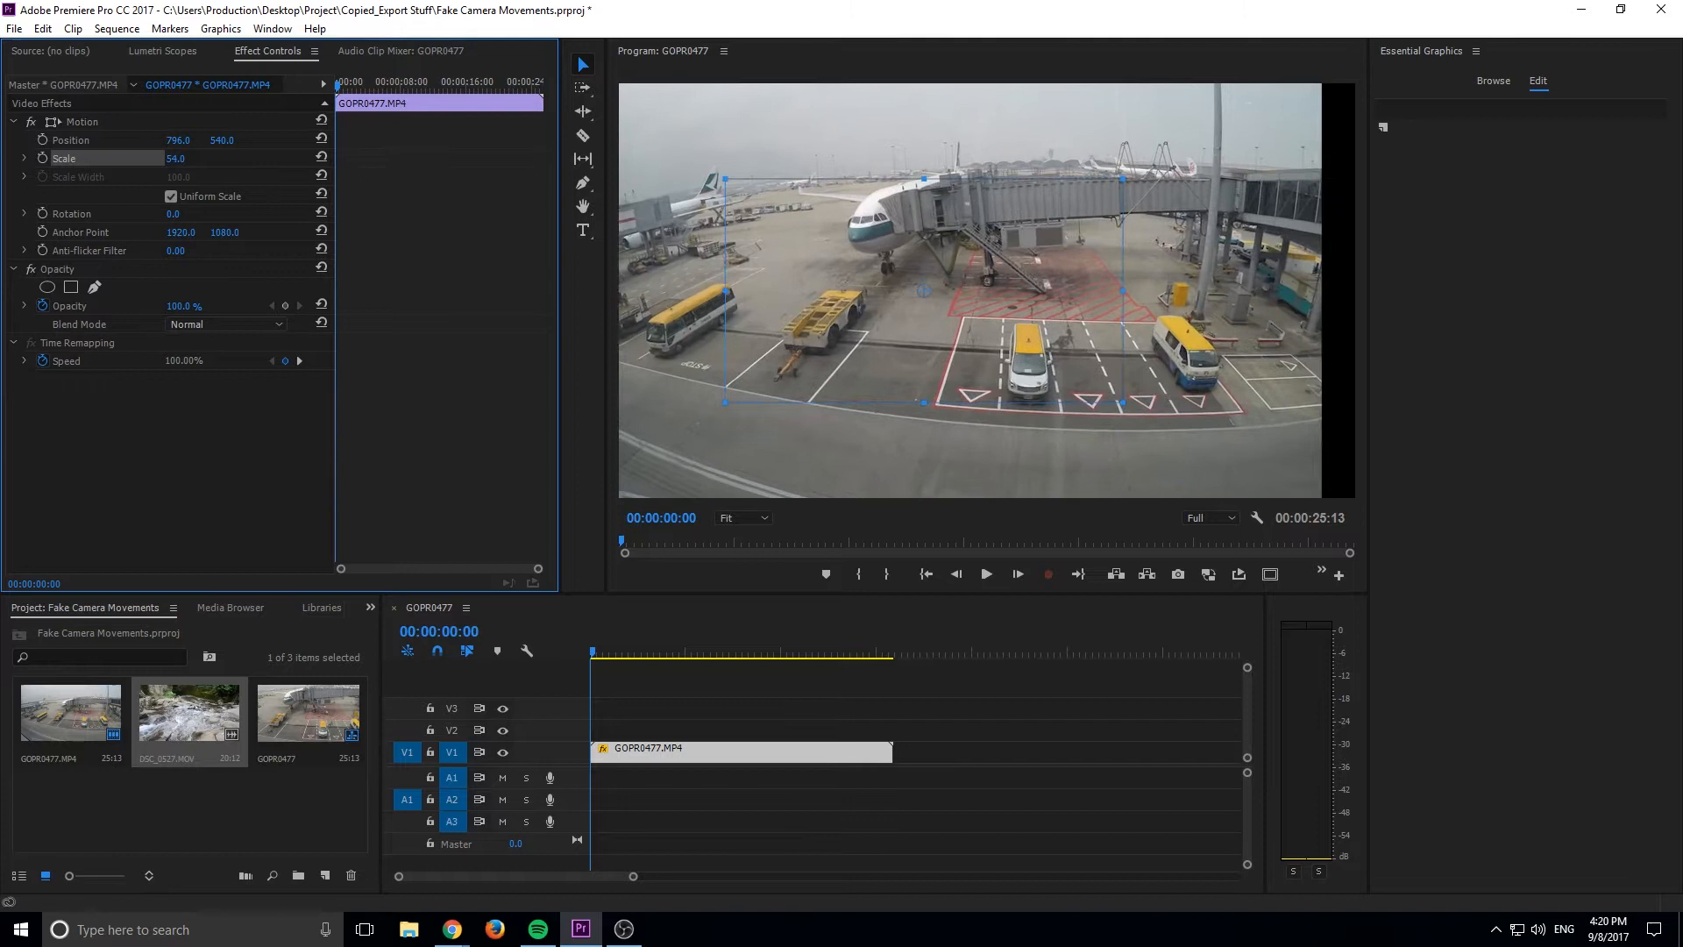
left_click_drag(175, 158, 188, 158)
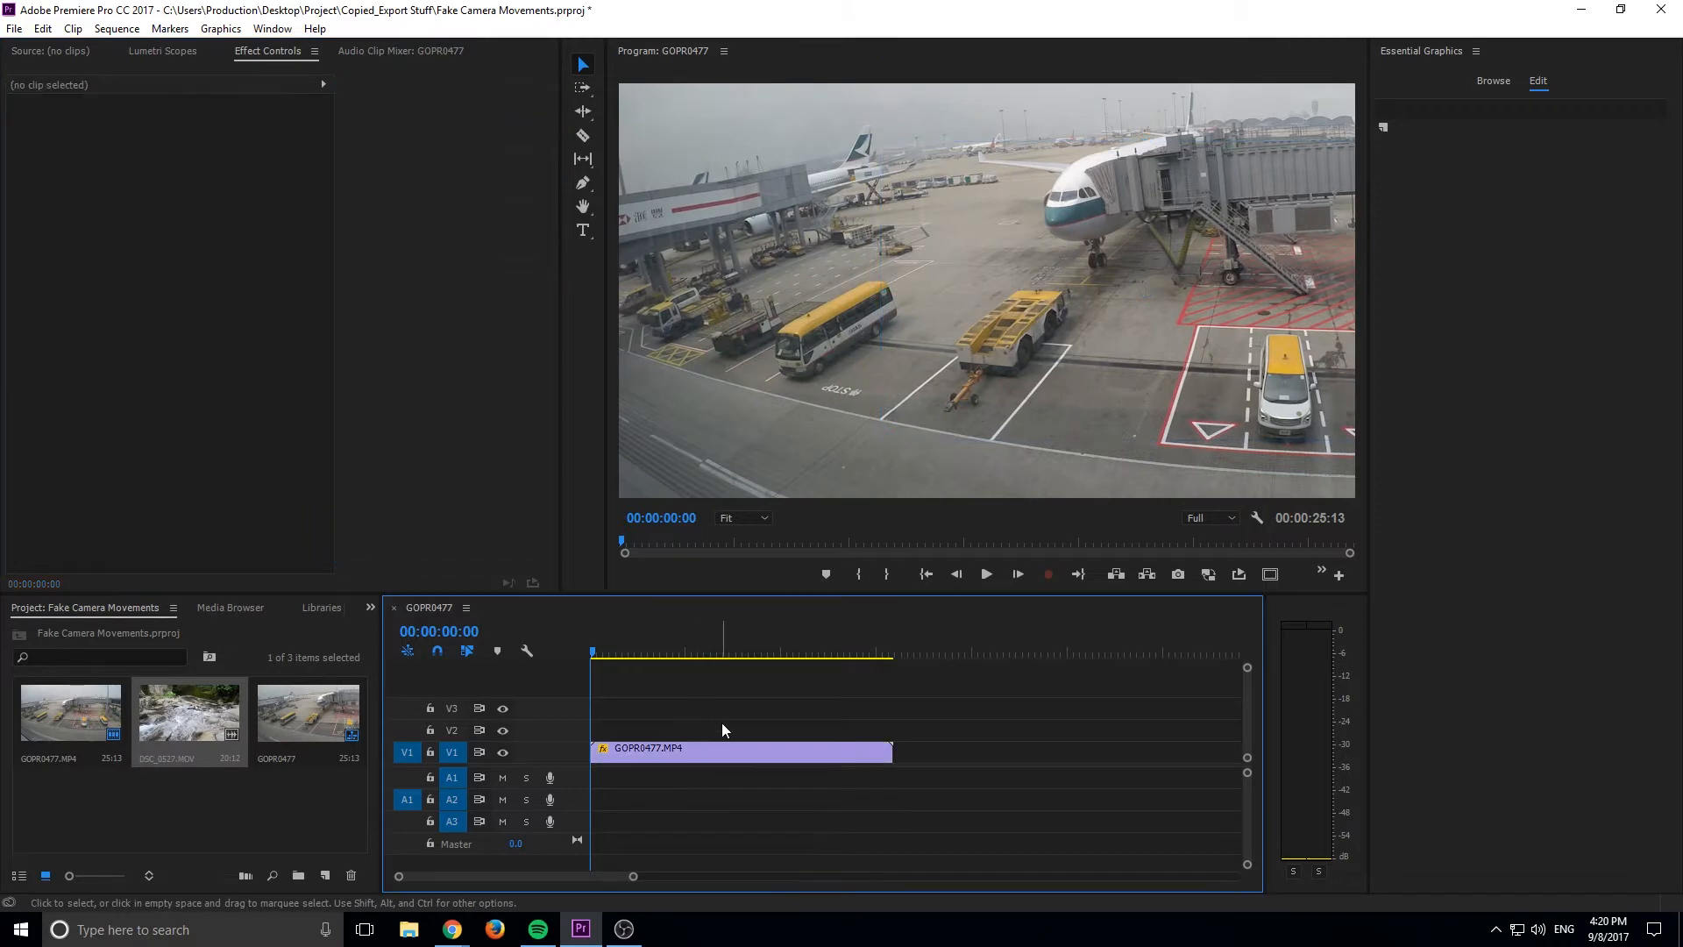
Keyframe the airport clip's Position from 1374 at the start to 545 around ten seconds
left_click(740, 749)
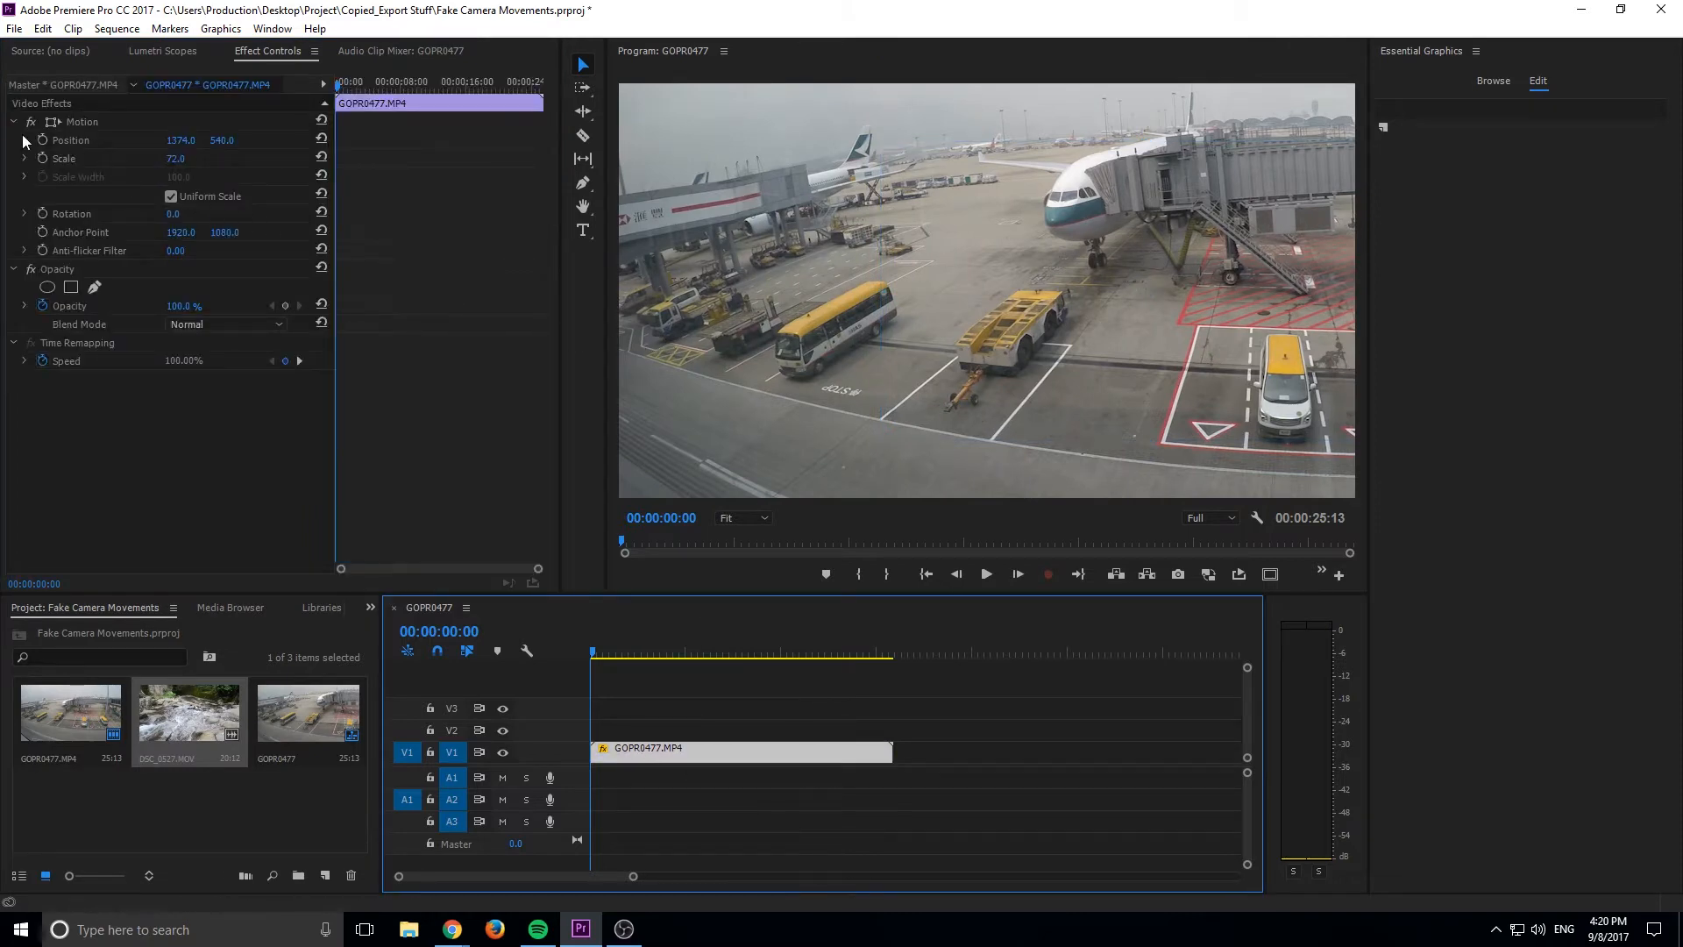
mouse_move(42, 141)
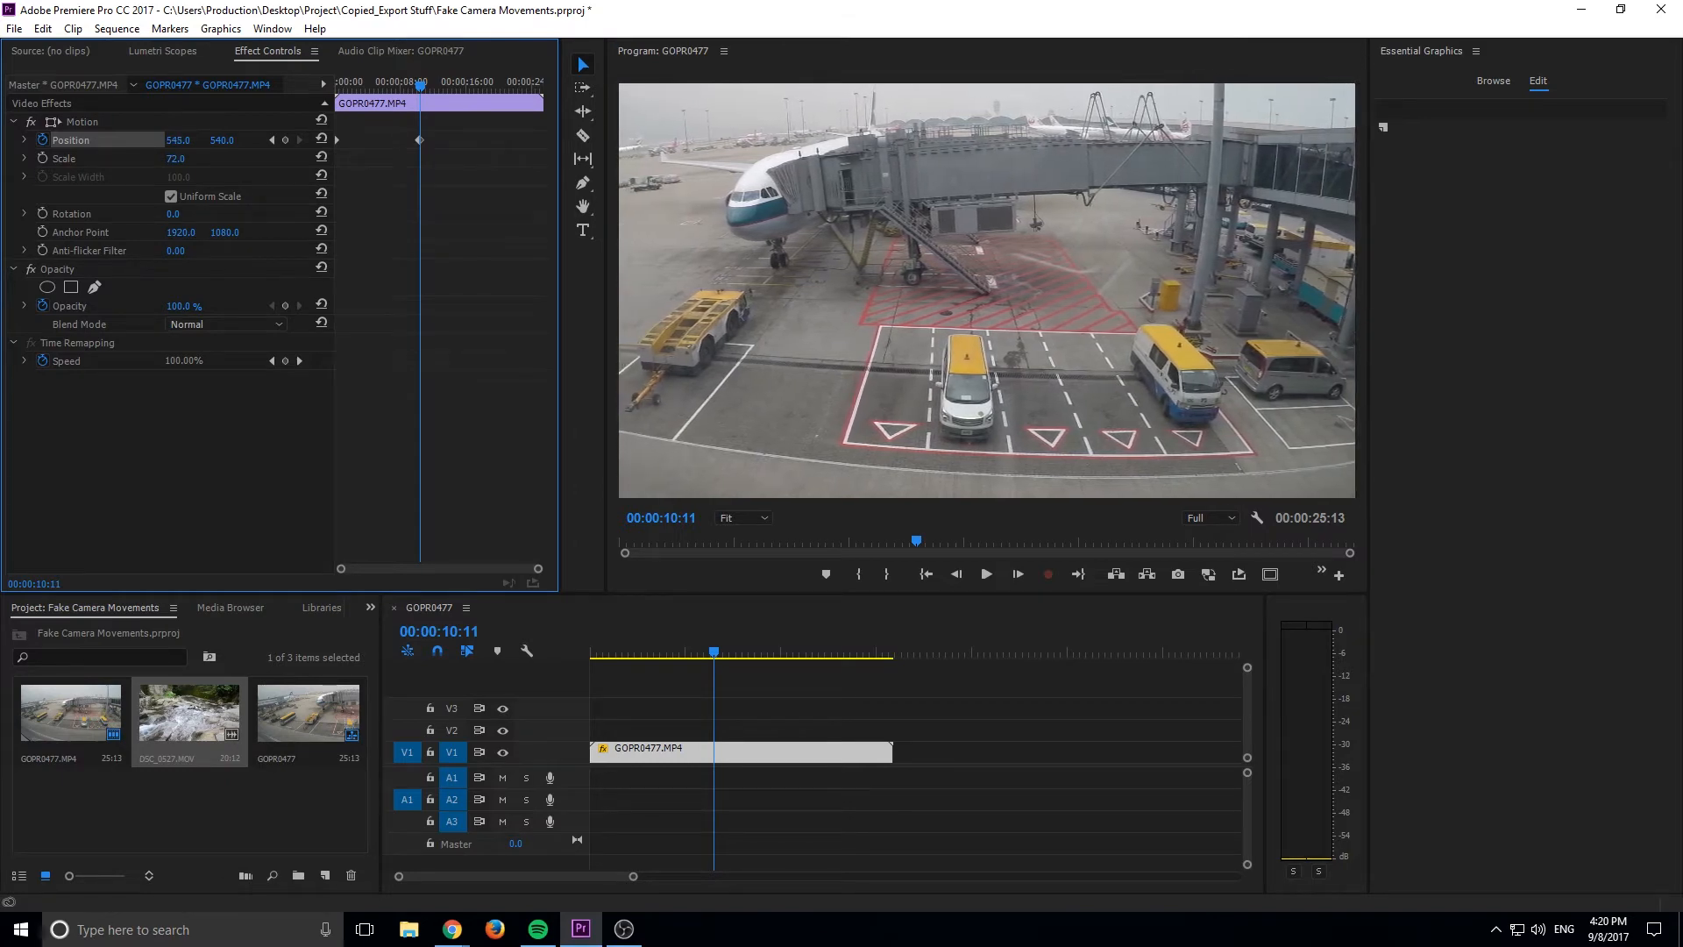
left_click(984, 573)
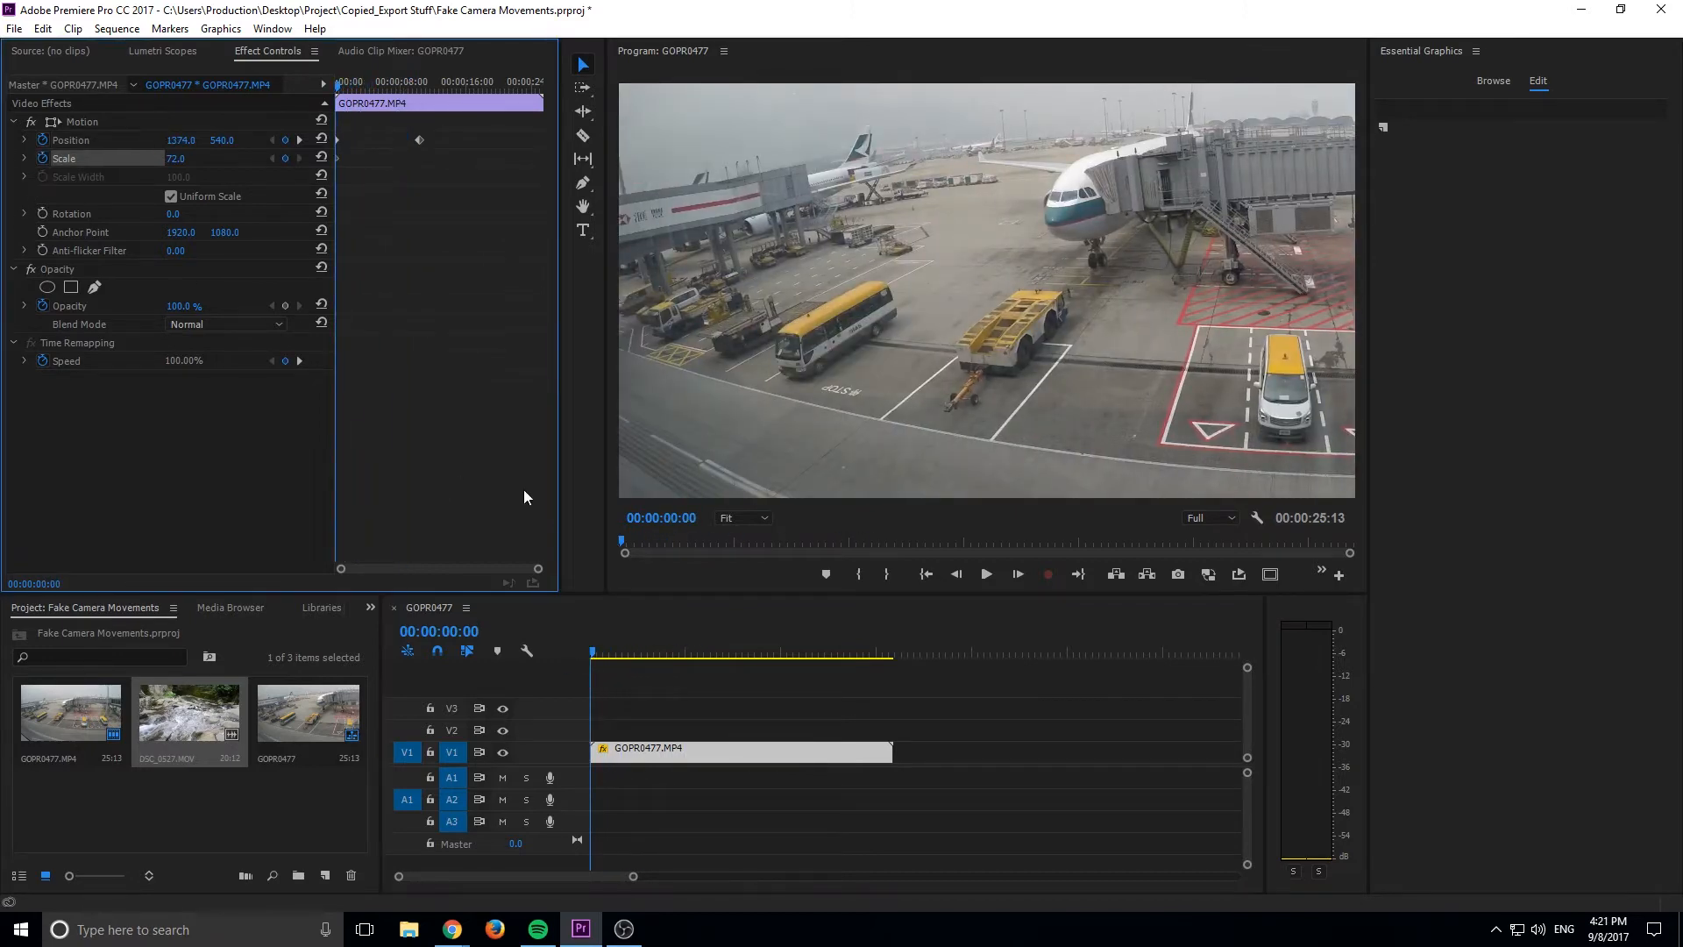
Keyframe the airport clip's Scale from 72 to 57 at ten seconds and preview the move
left_click(705, 652)
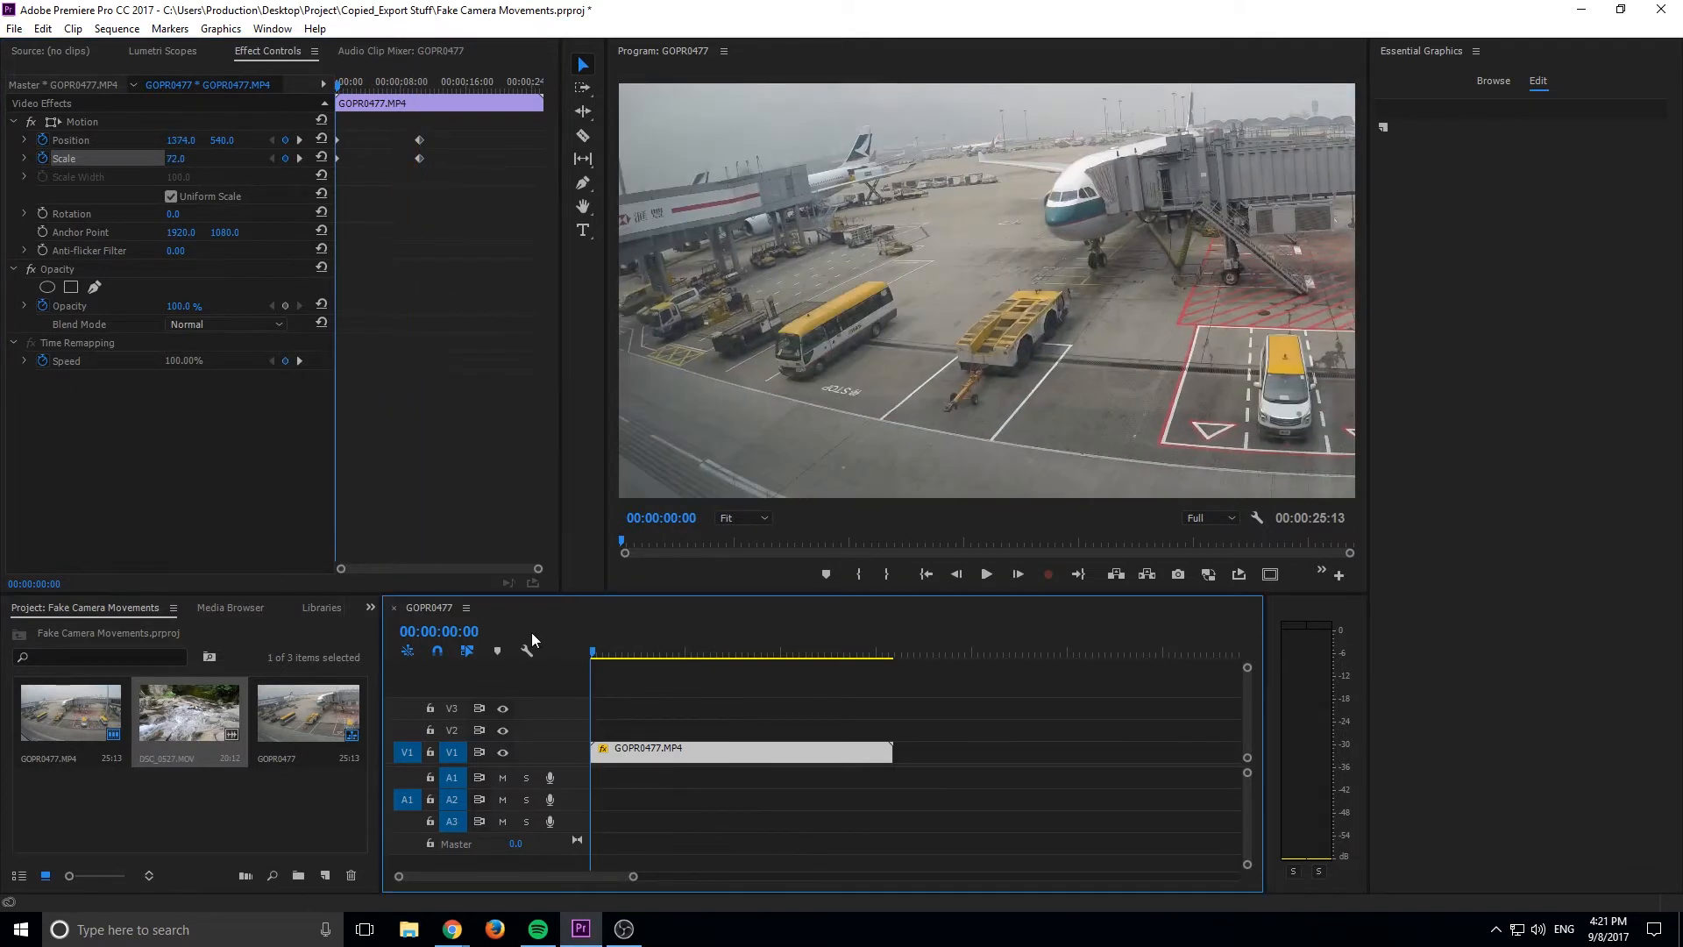
left_click(983, 573)
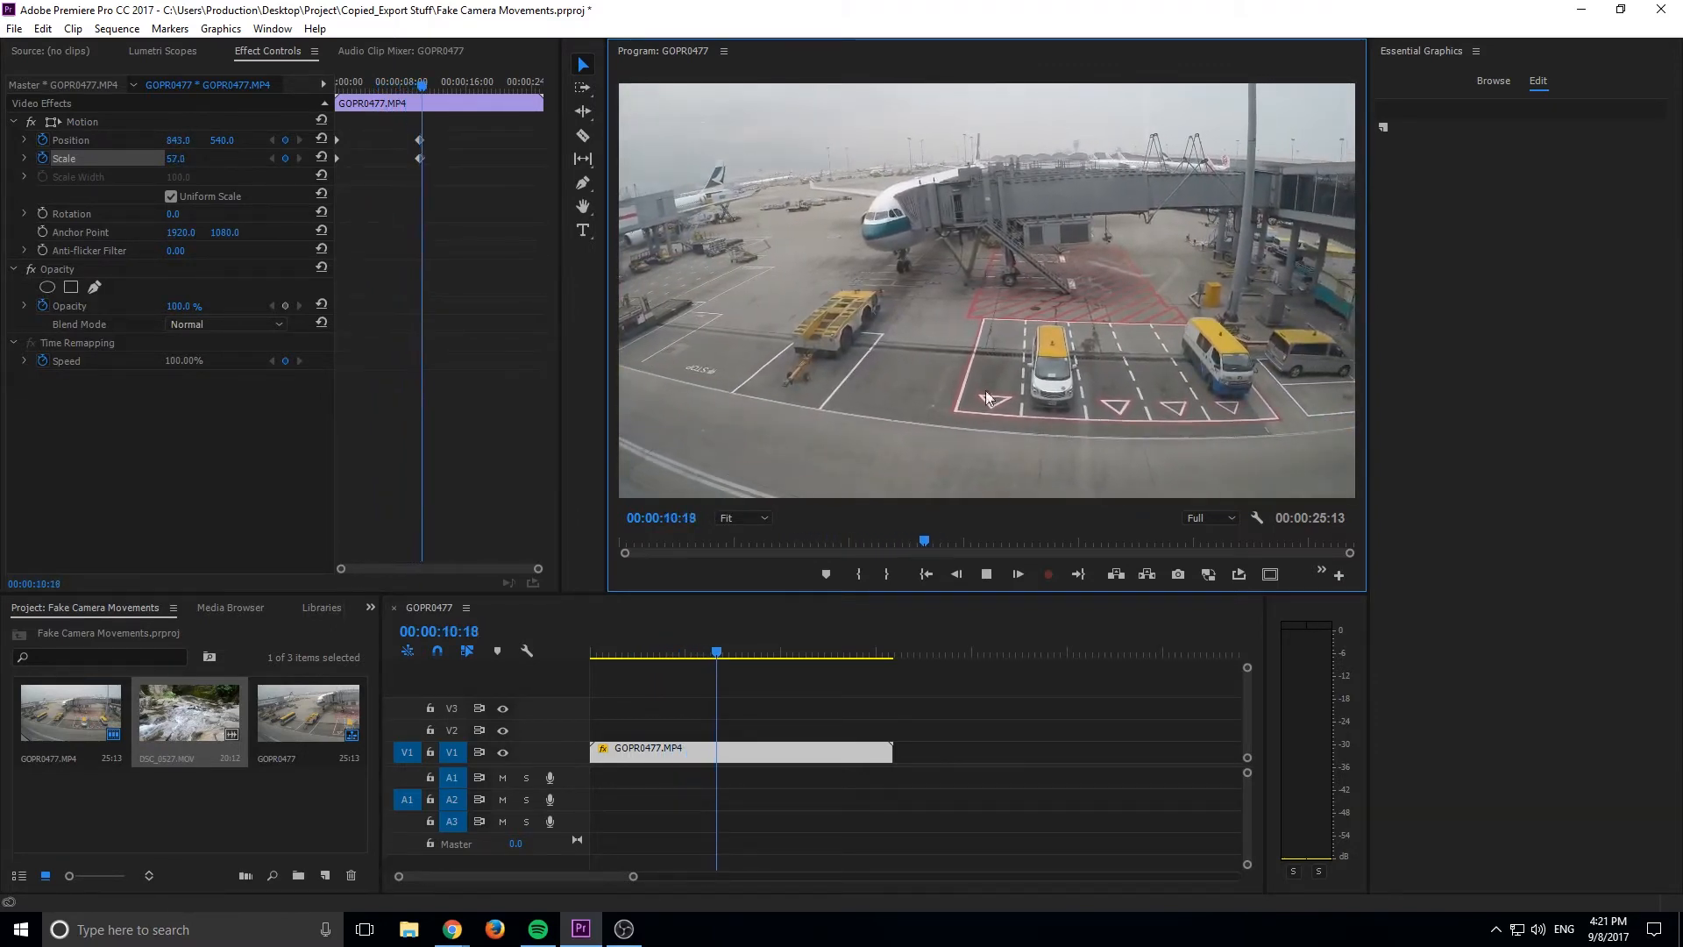
left_click(738, 653)
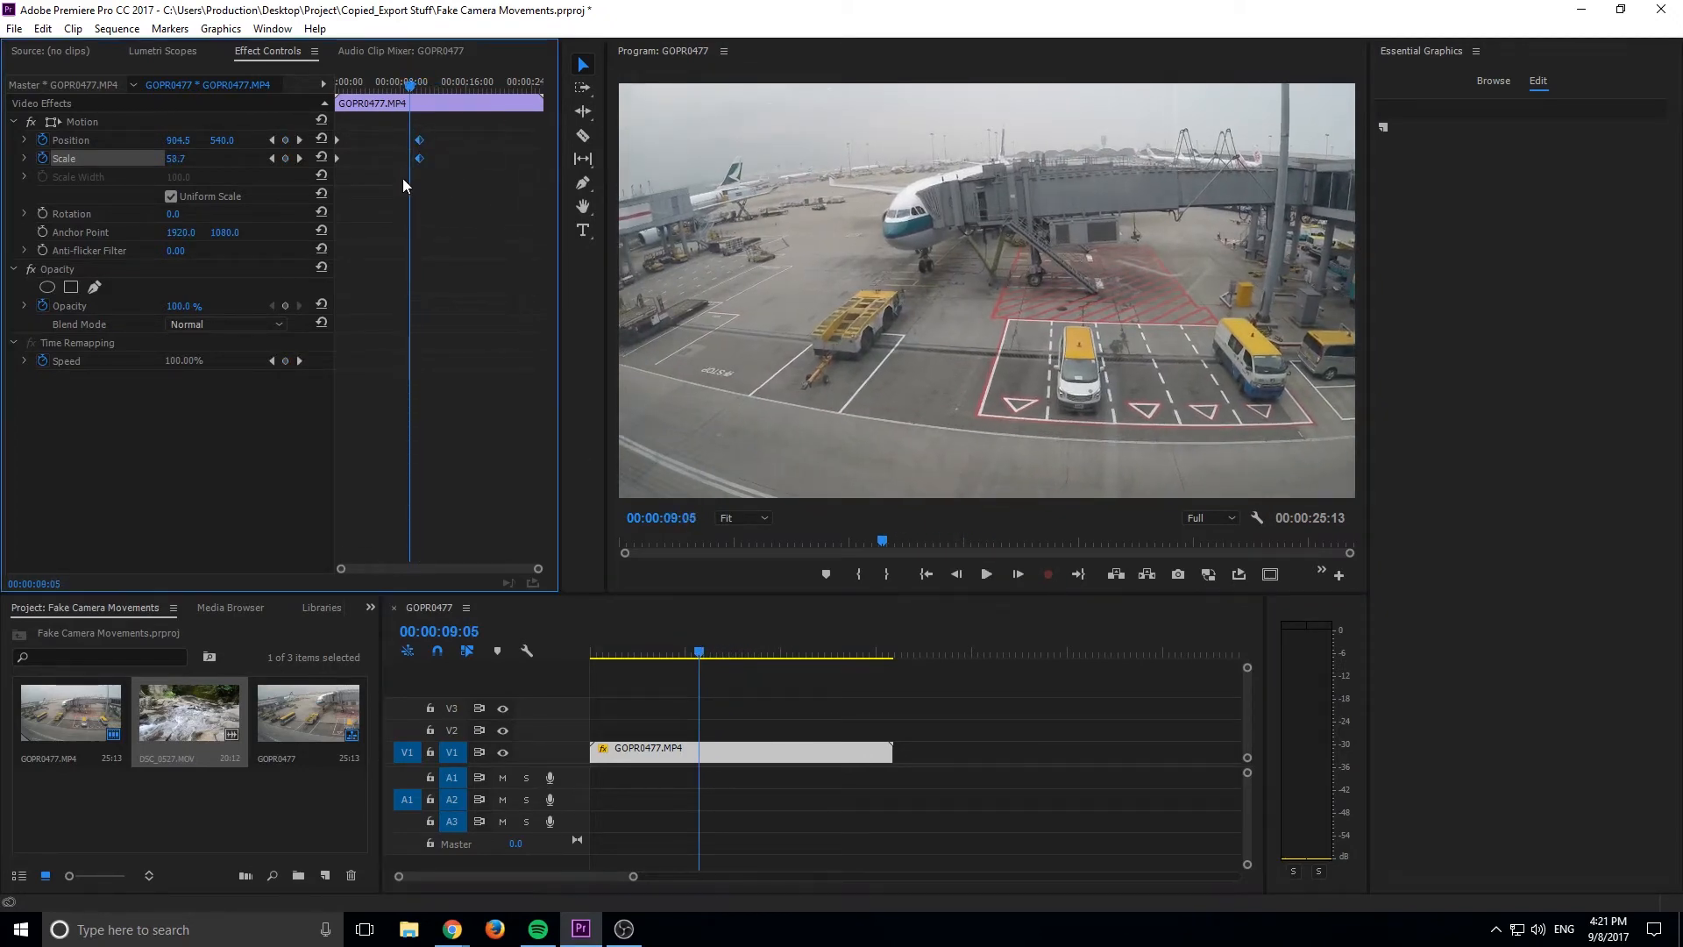
Set the position and scale keyframes to Ease In/Ease Out temporal interpolation
right_click(405, 184)
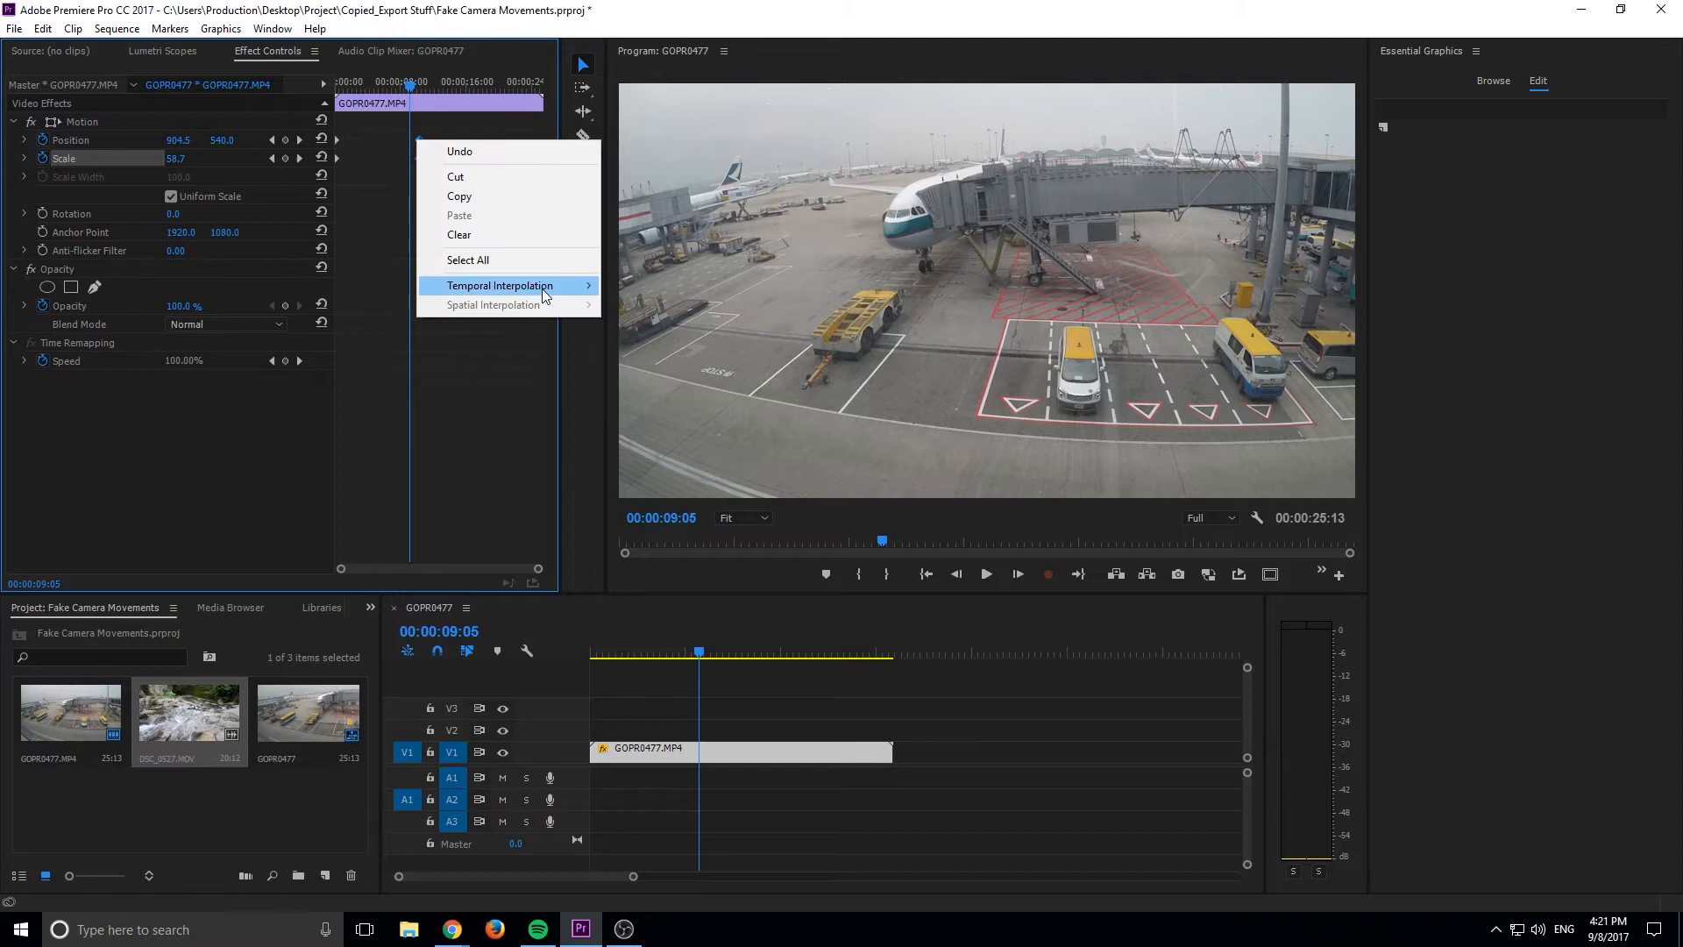
left_click(498, 284)
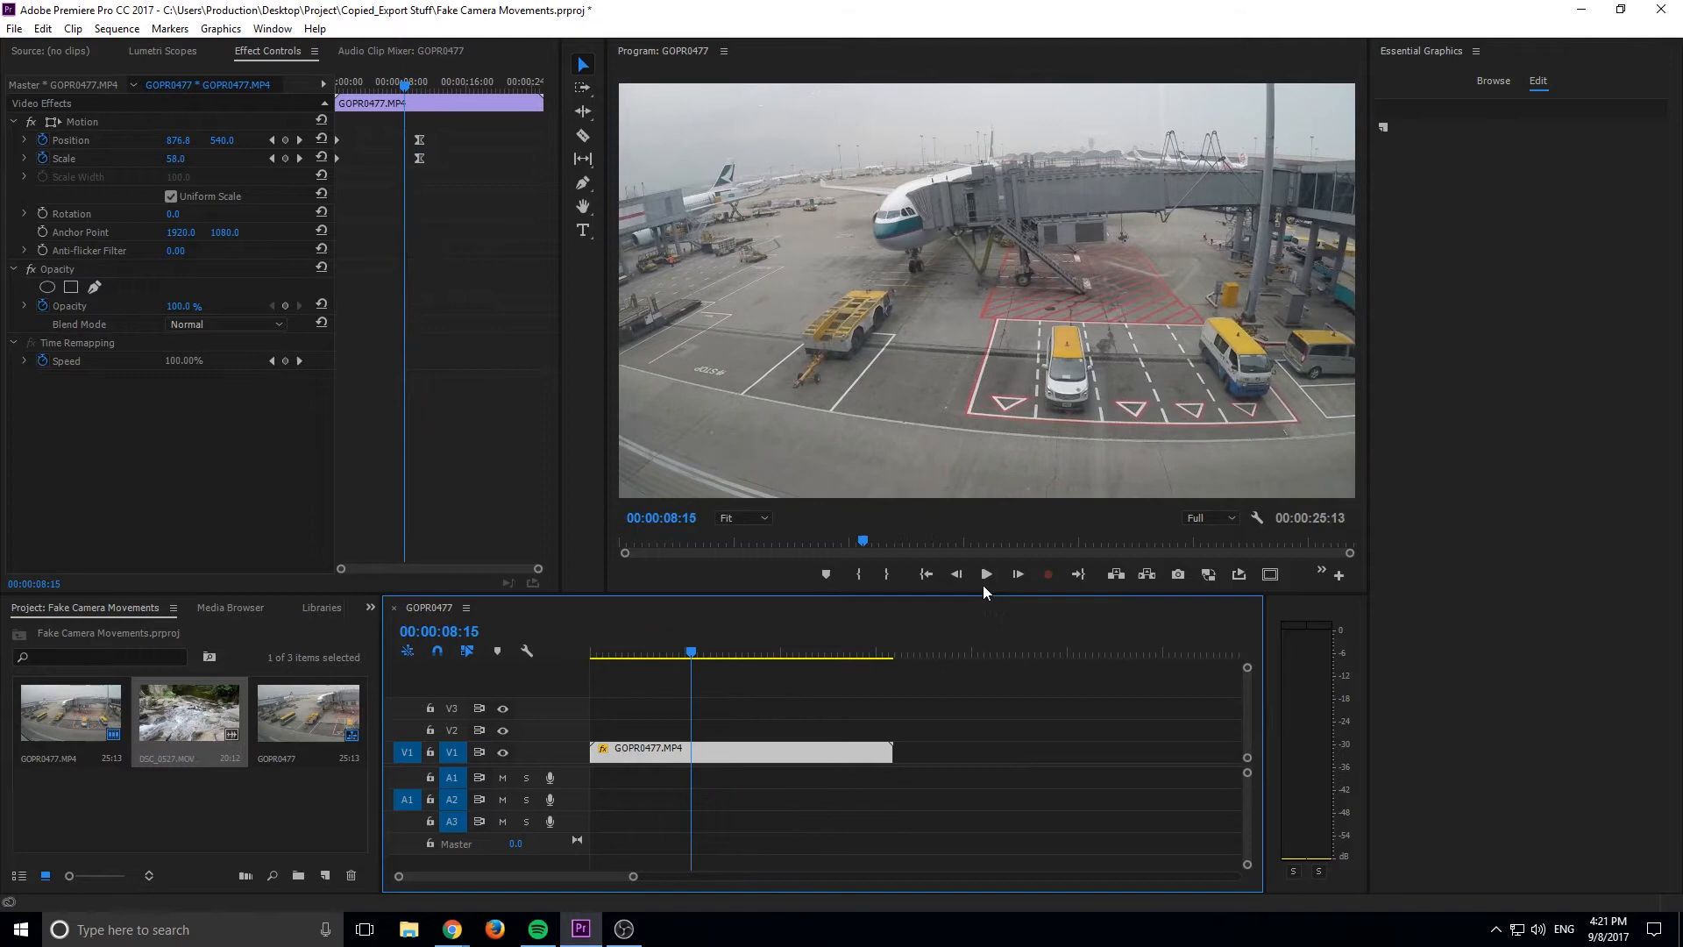
Play back the eased pan-and-zoom move from the start to review it
left_click(984, 573)
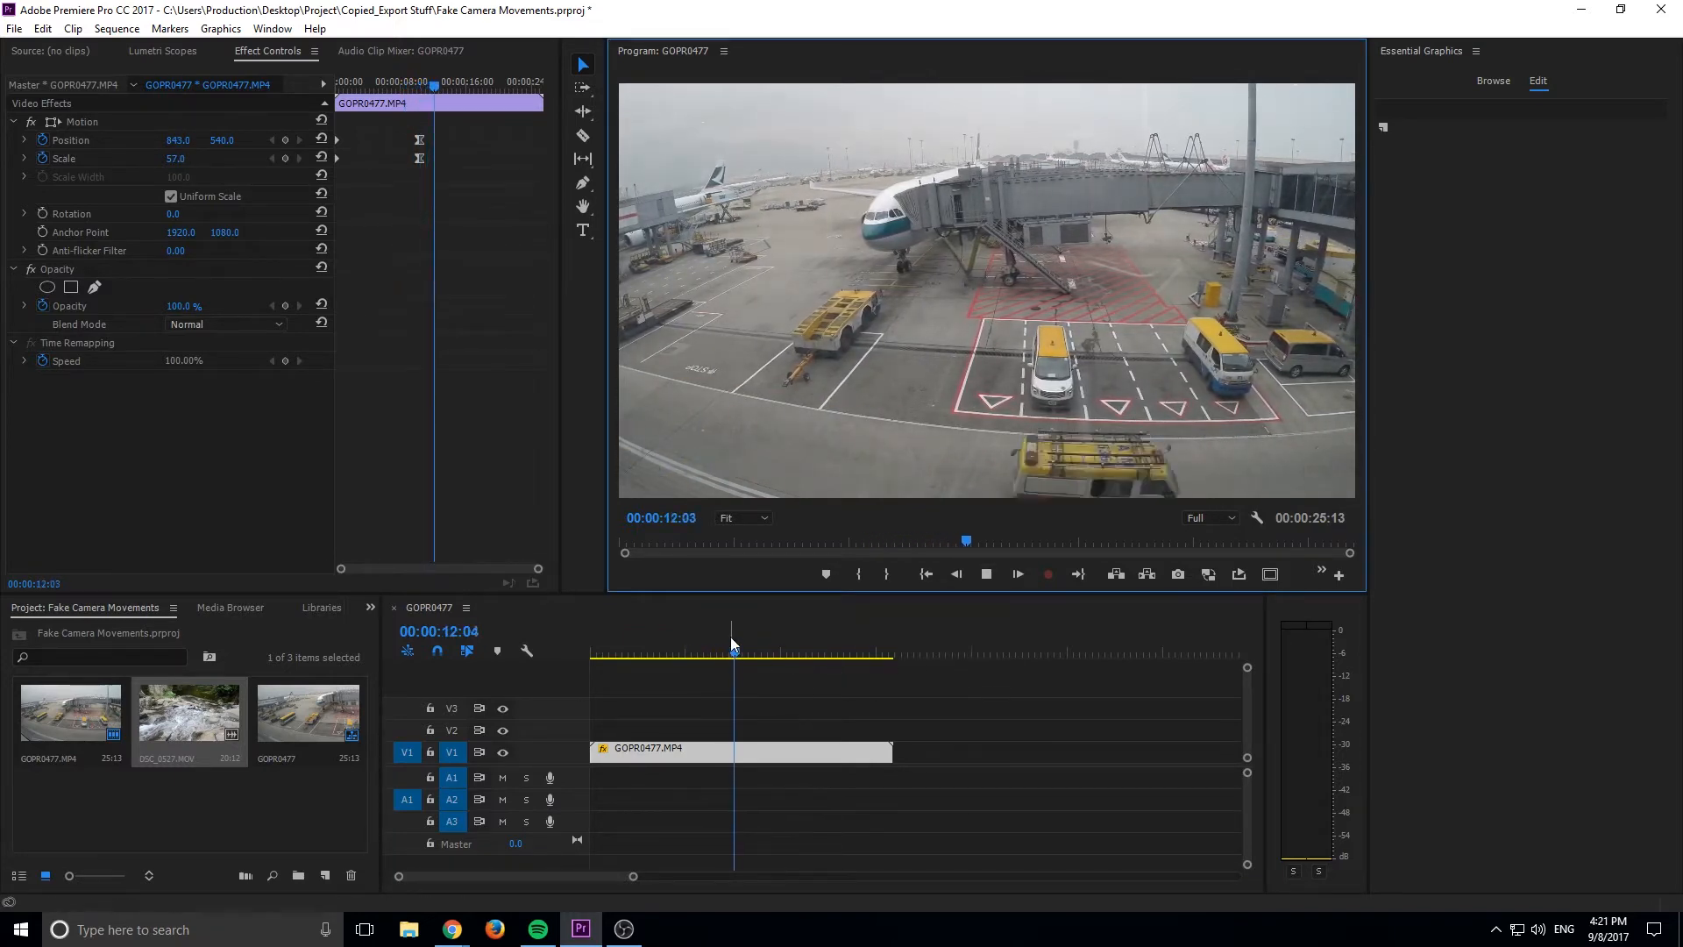
left_click(609, 652)
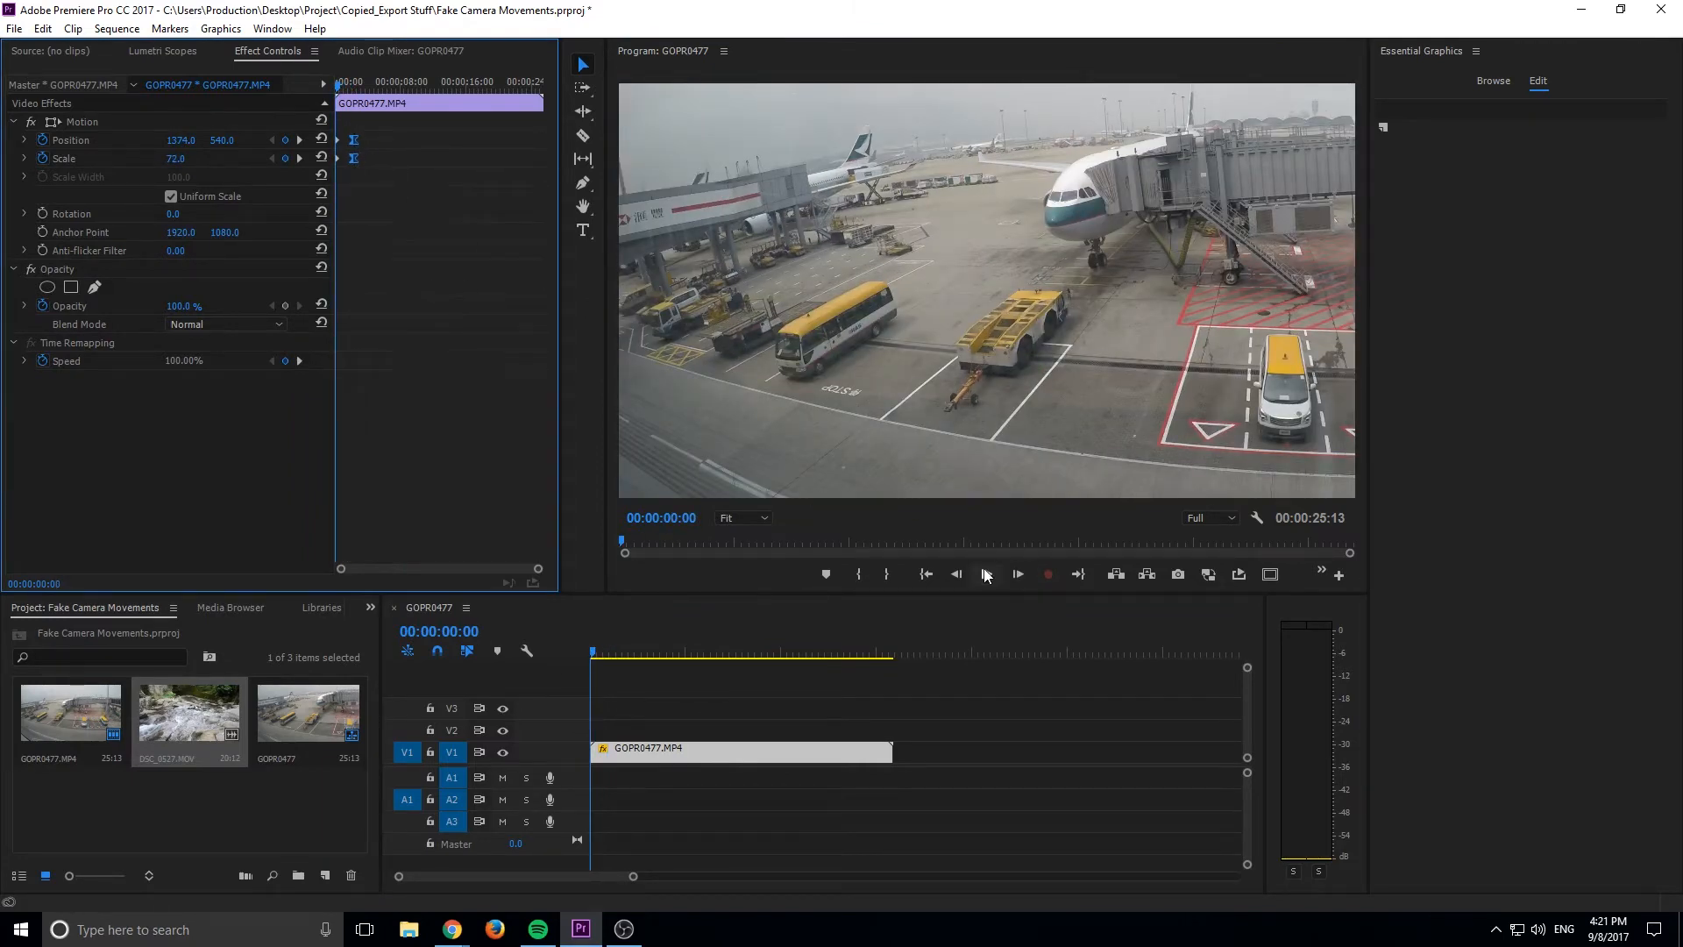
left_click(1015, 575)
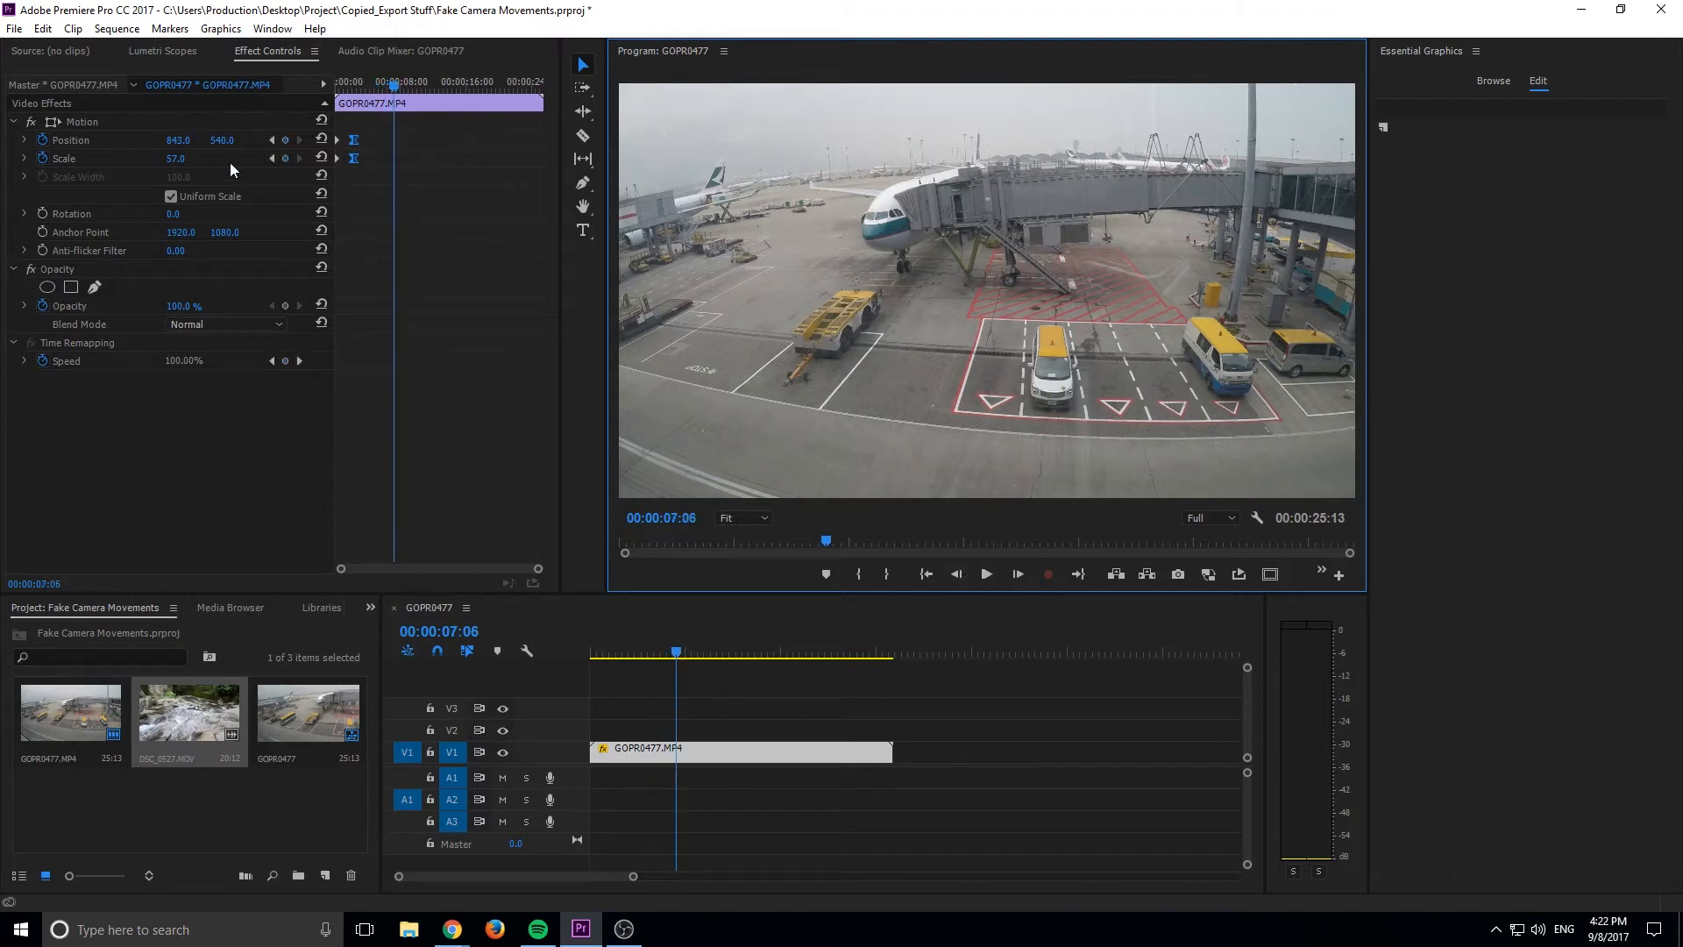
Add a later Scale keyframe zooming in to 105 on the yellow-roofed van and preview
left_click(63, 158)
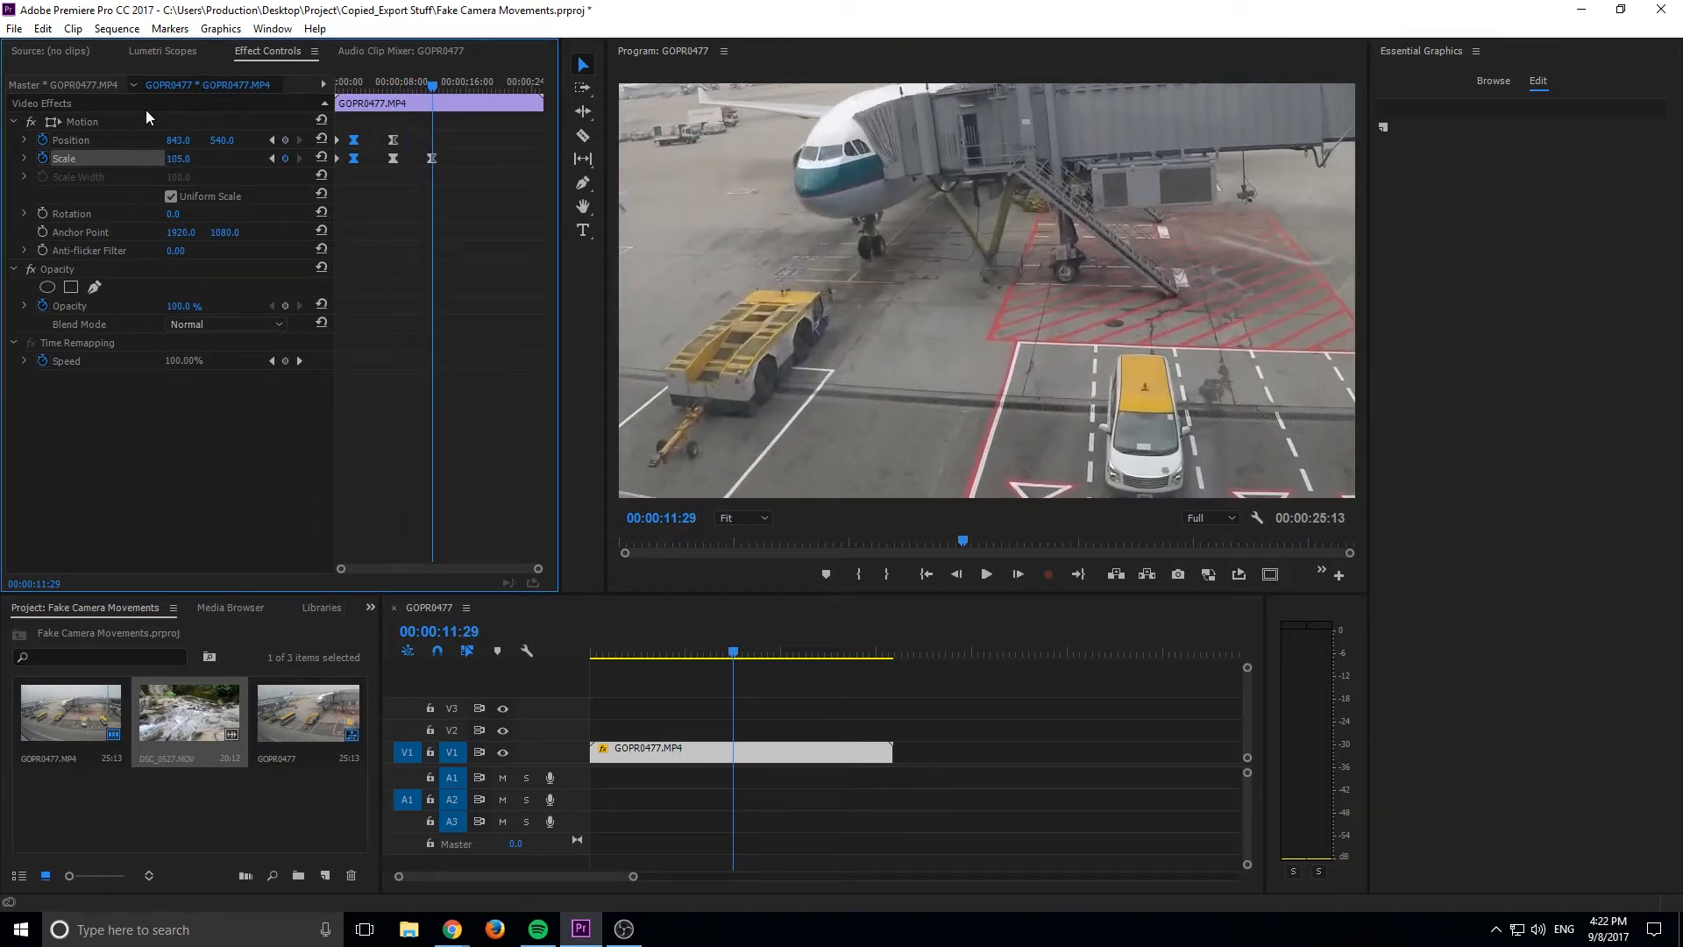
left_click_drag(179, 140, 140, 140)
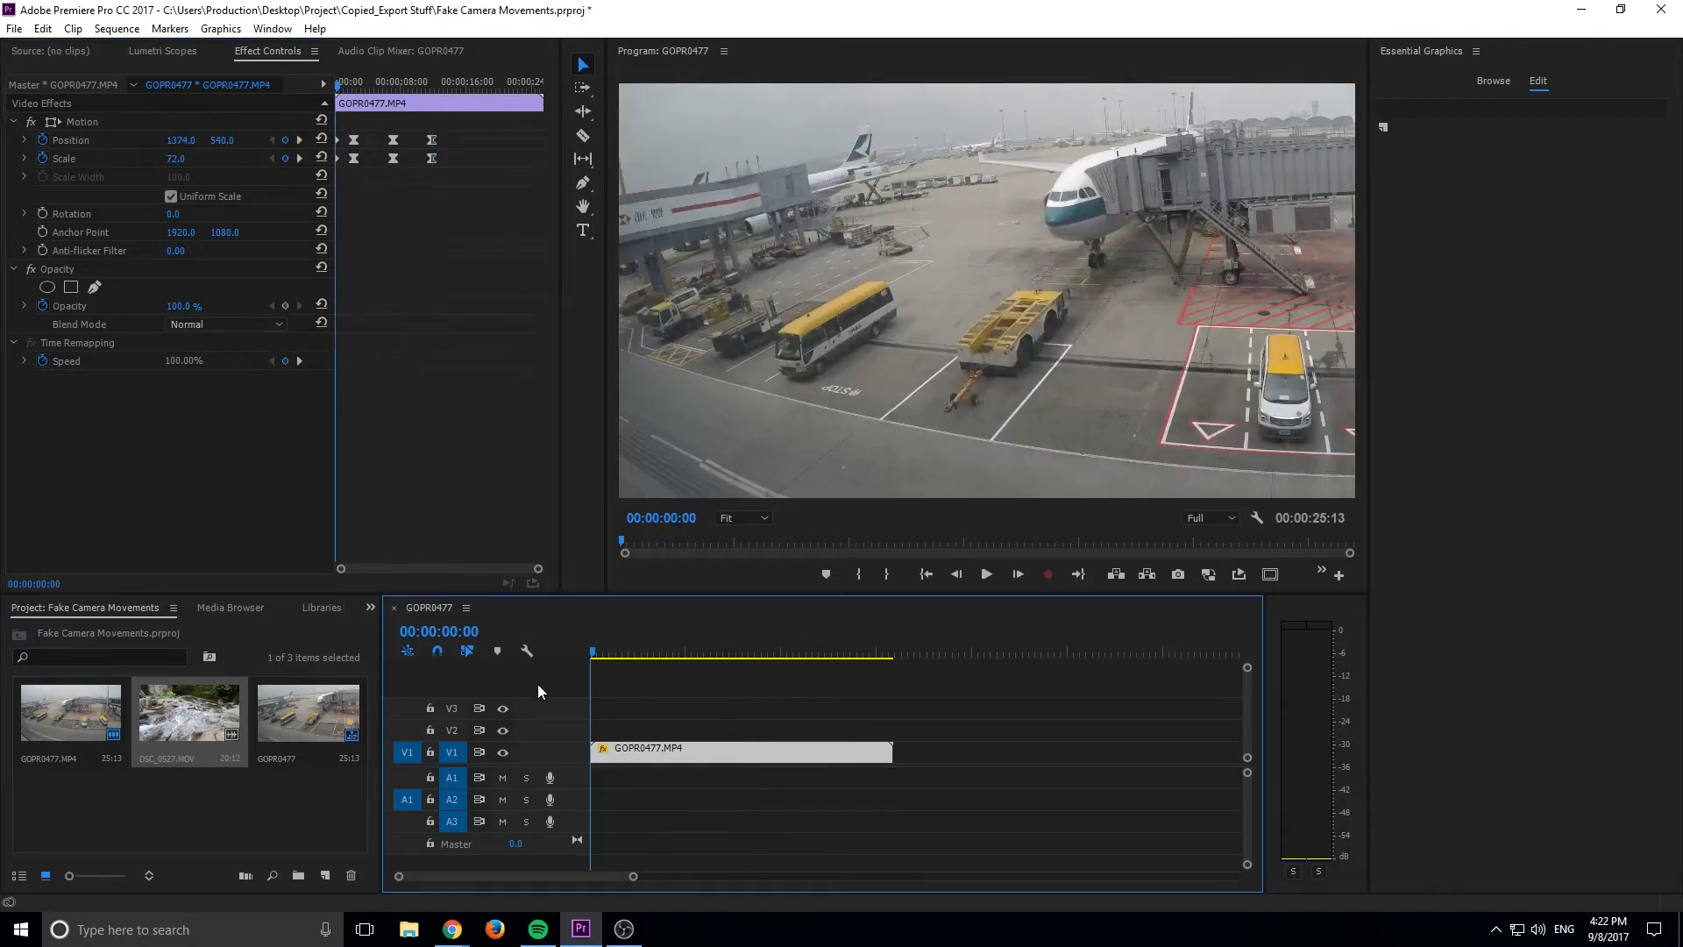
left_click(984, 573)
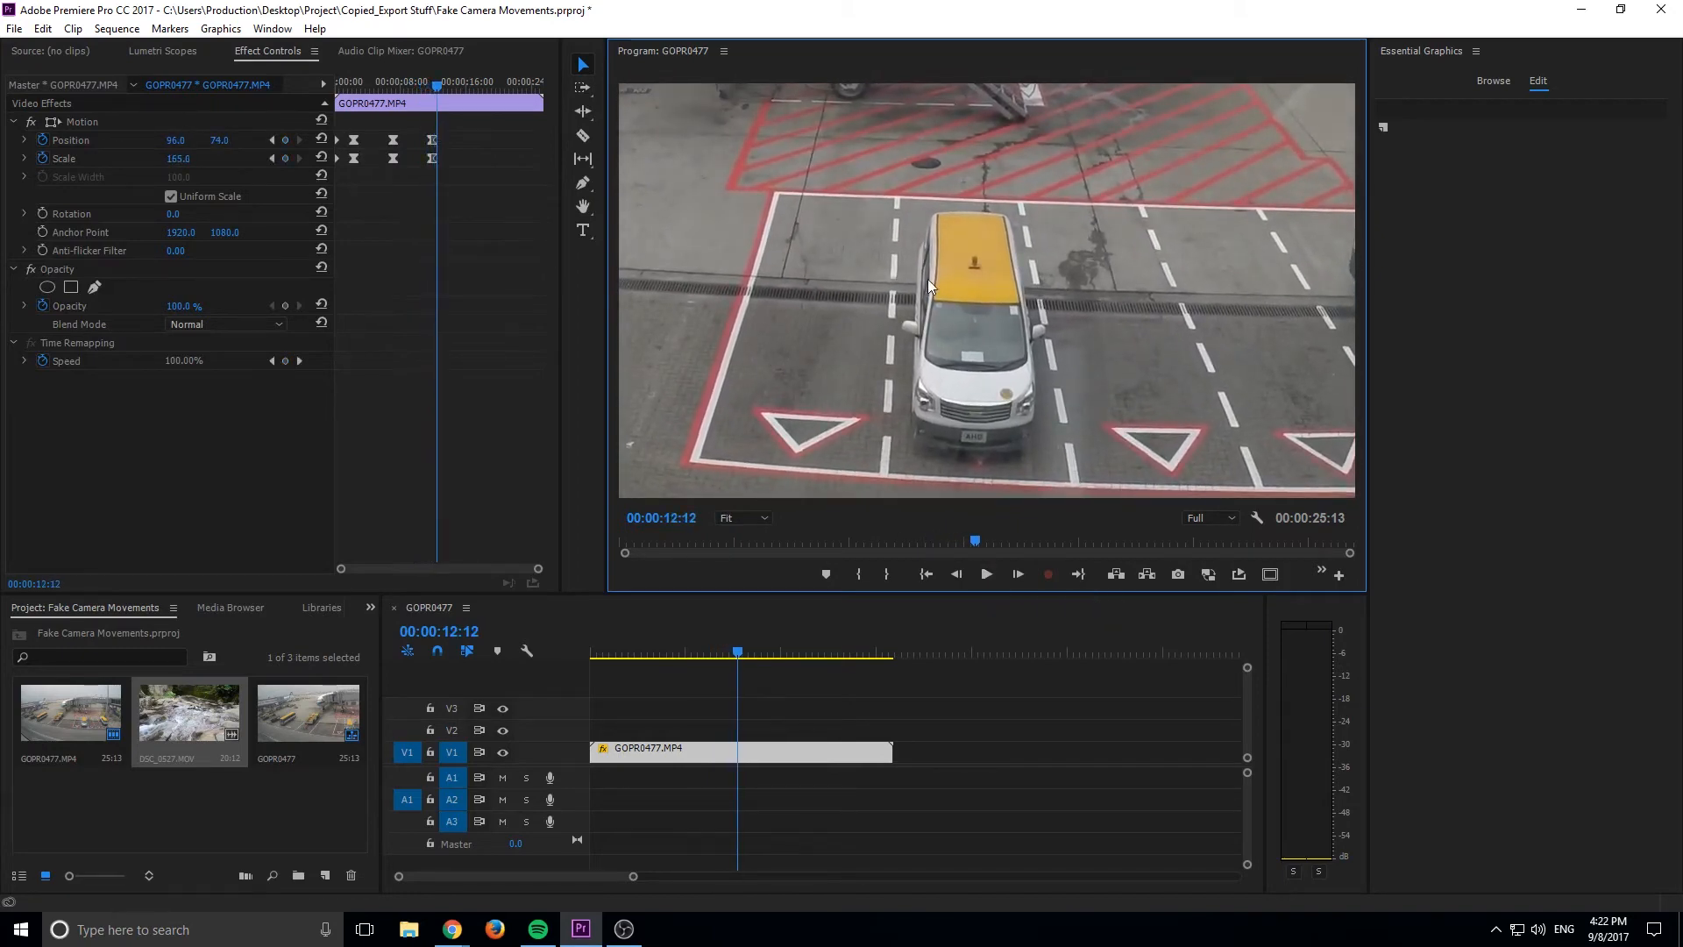
mouse_move(1003, 449)
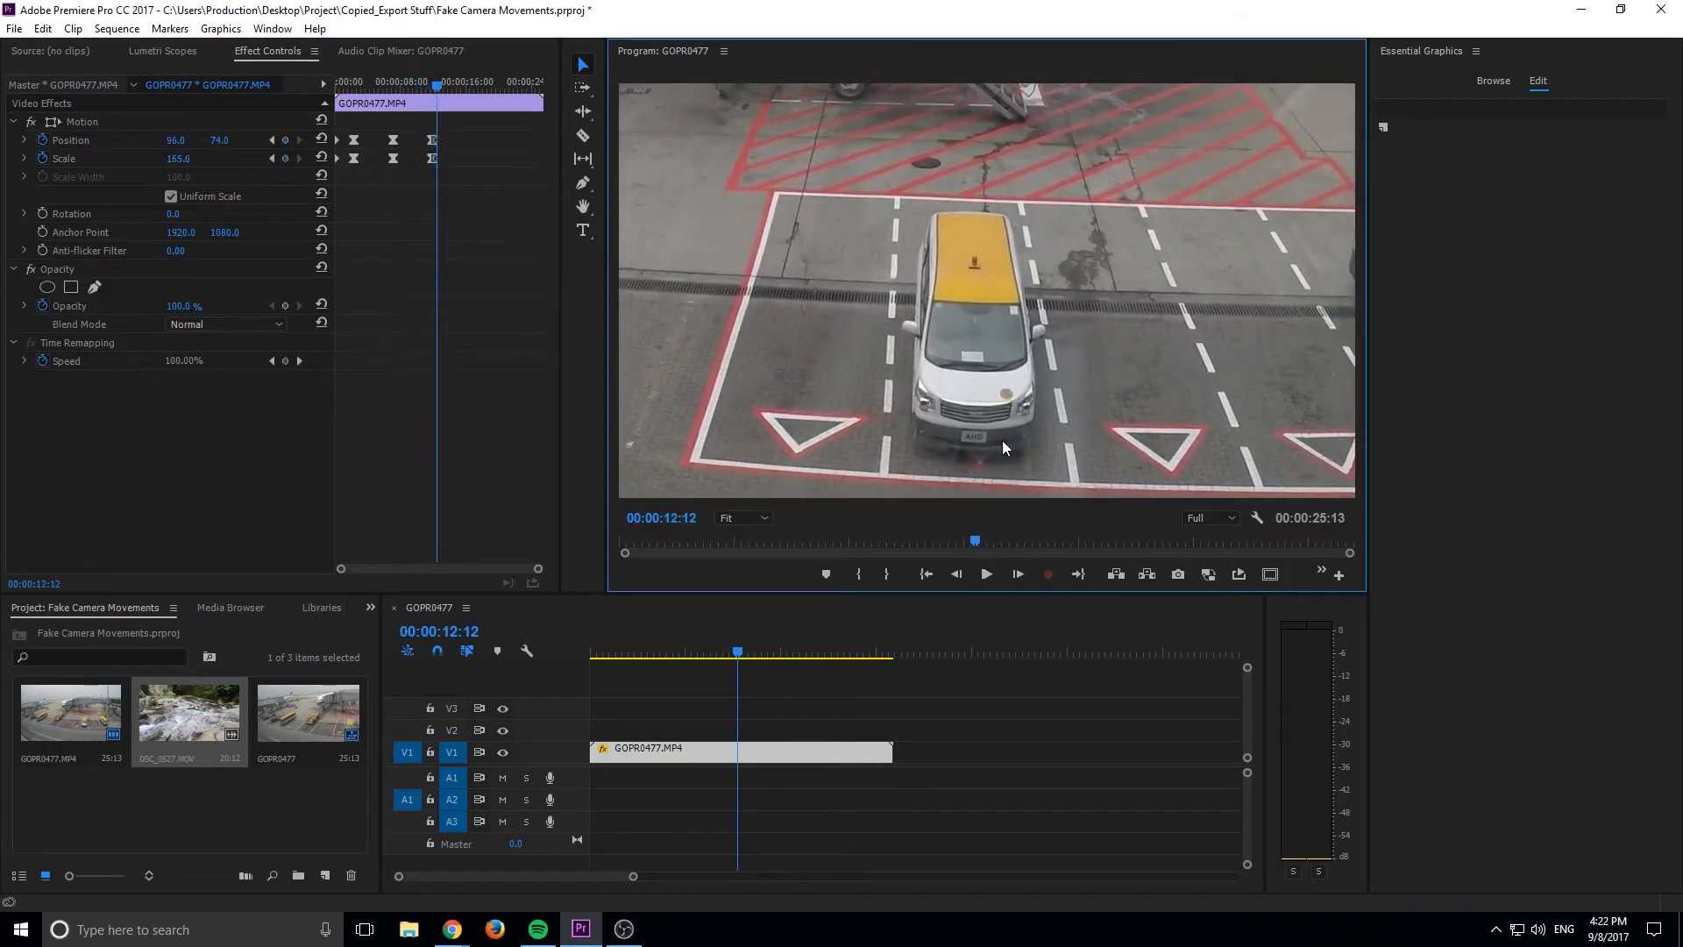
Scrub and play through the clip to review the move from wide apron into the van
left_click(695, 652)
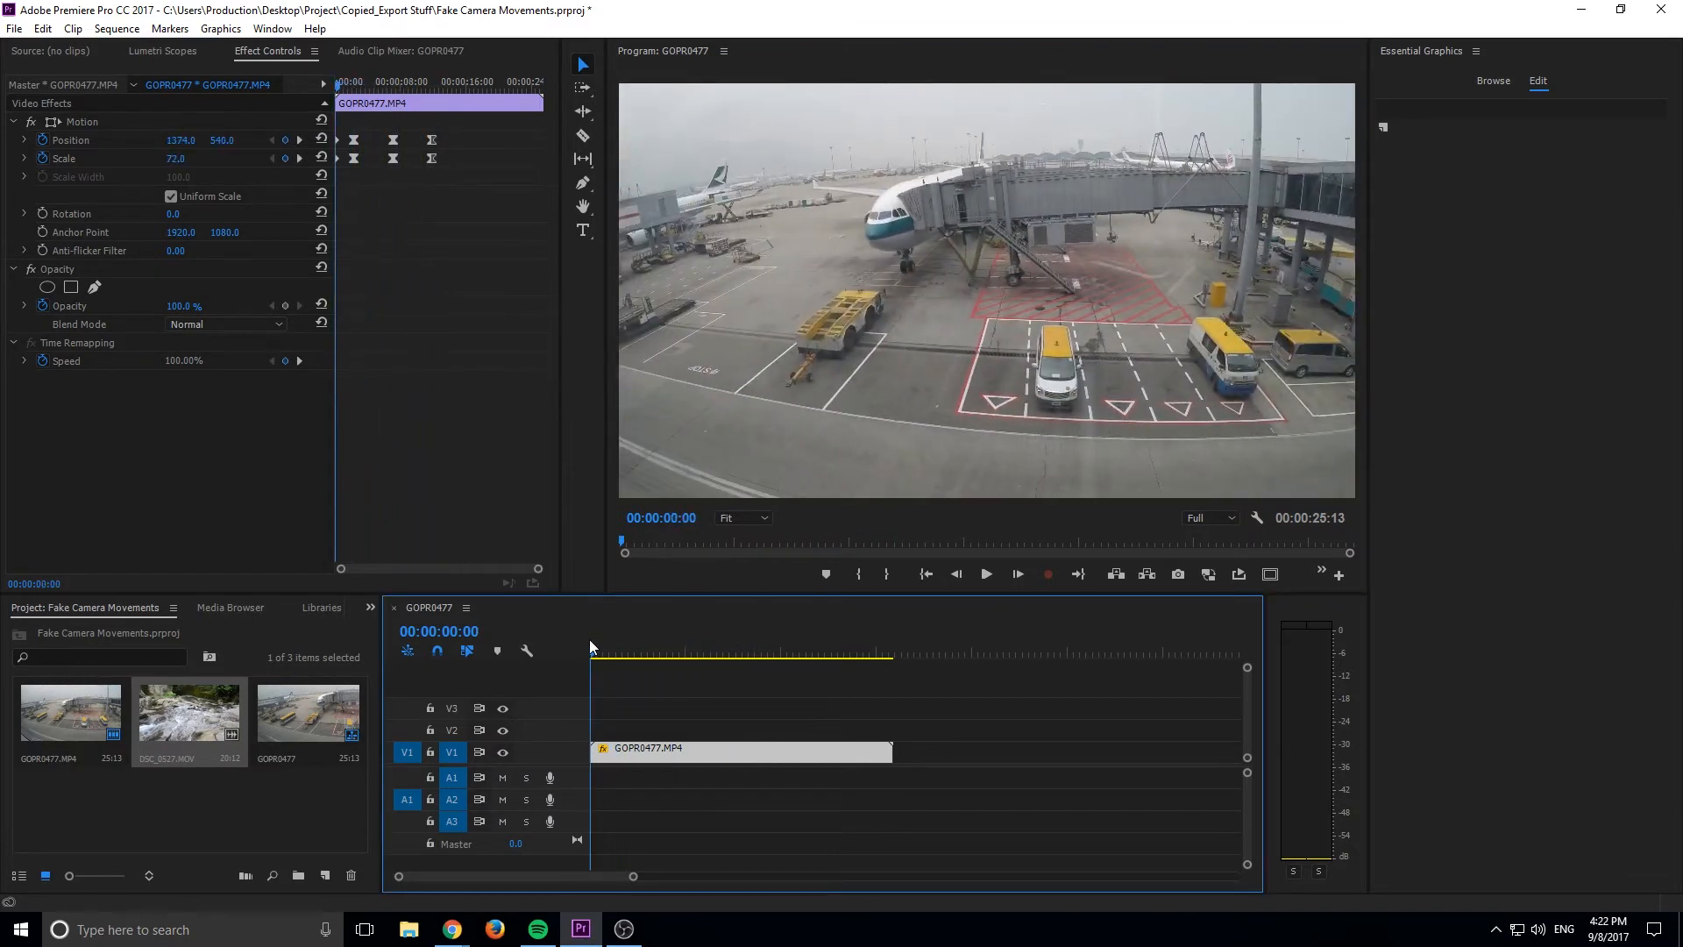
left_click(728, 652)
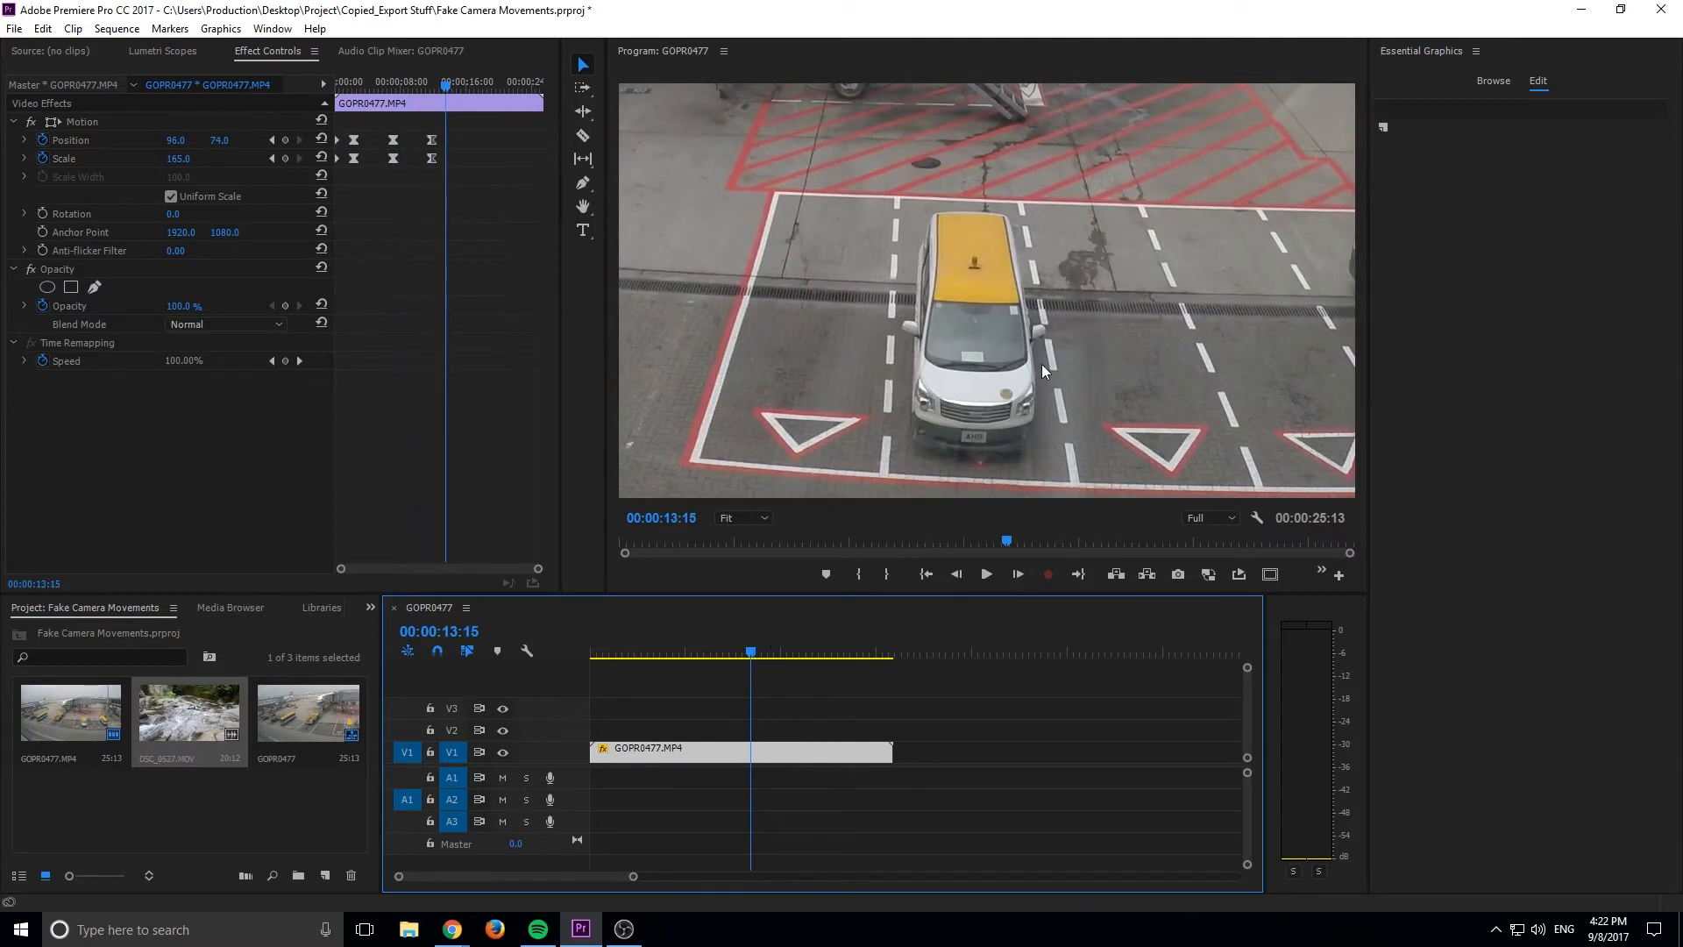
left_click(676, 652)
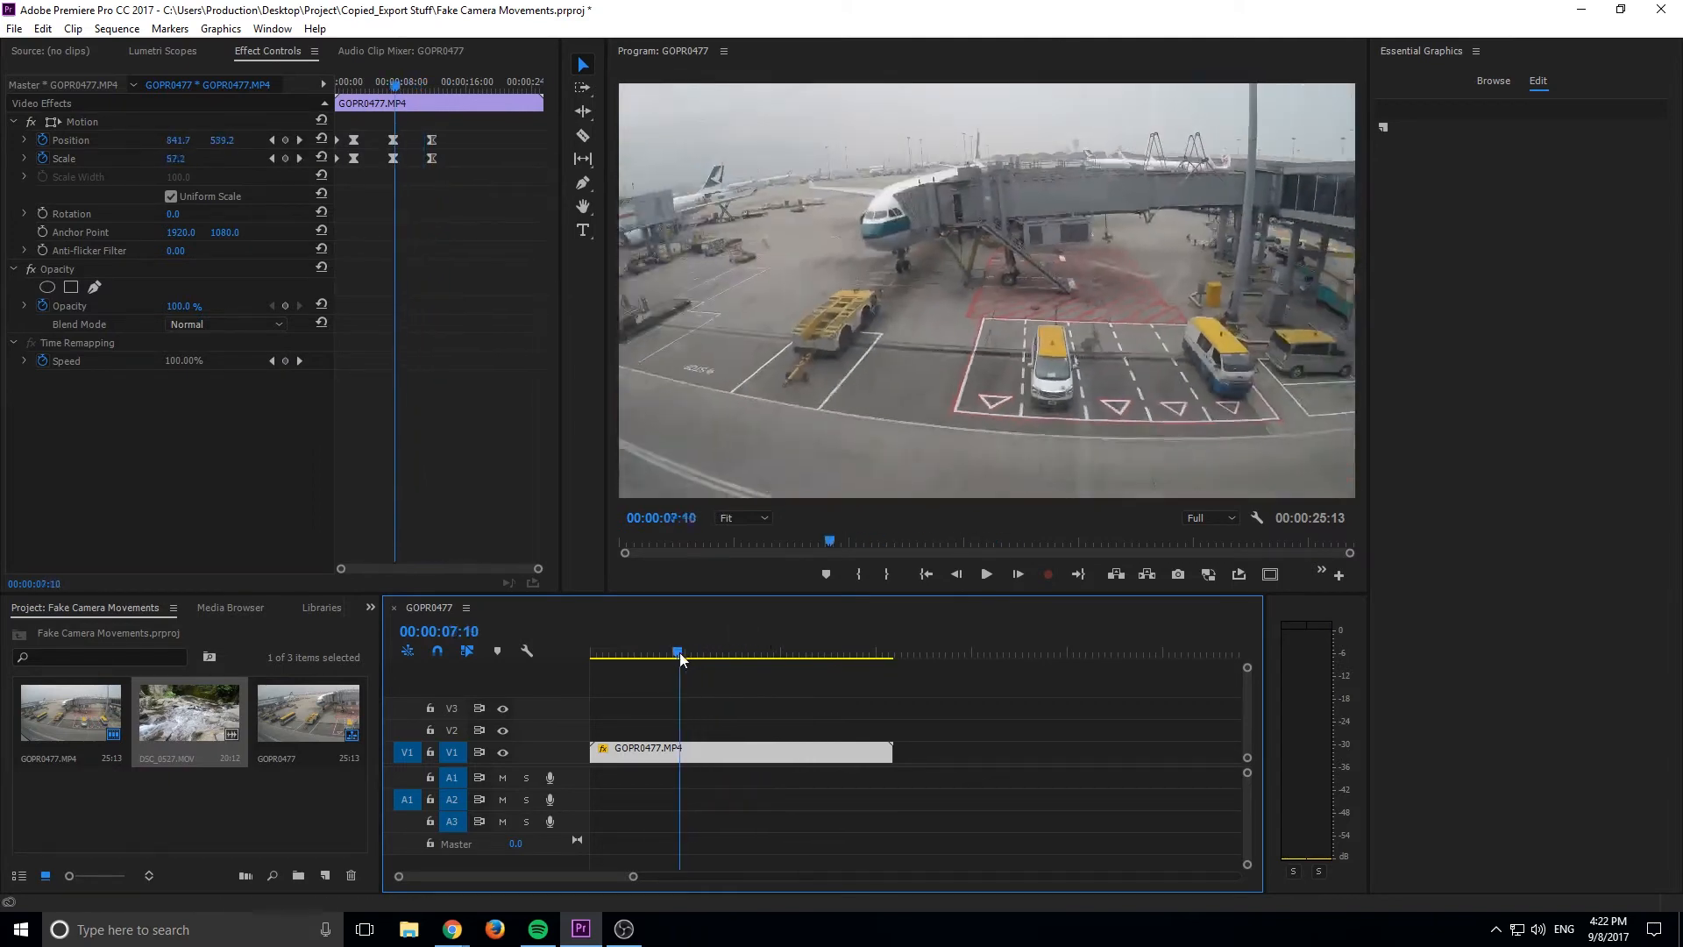
left_click(600, 652)
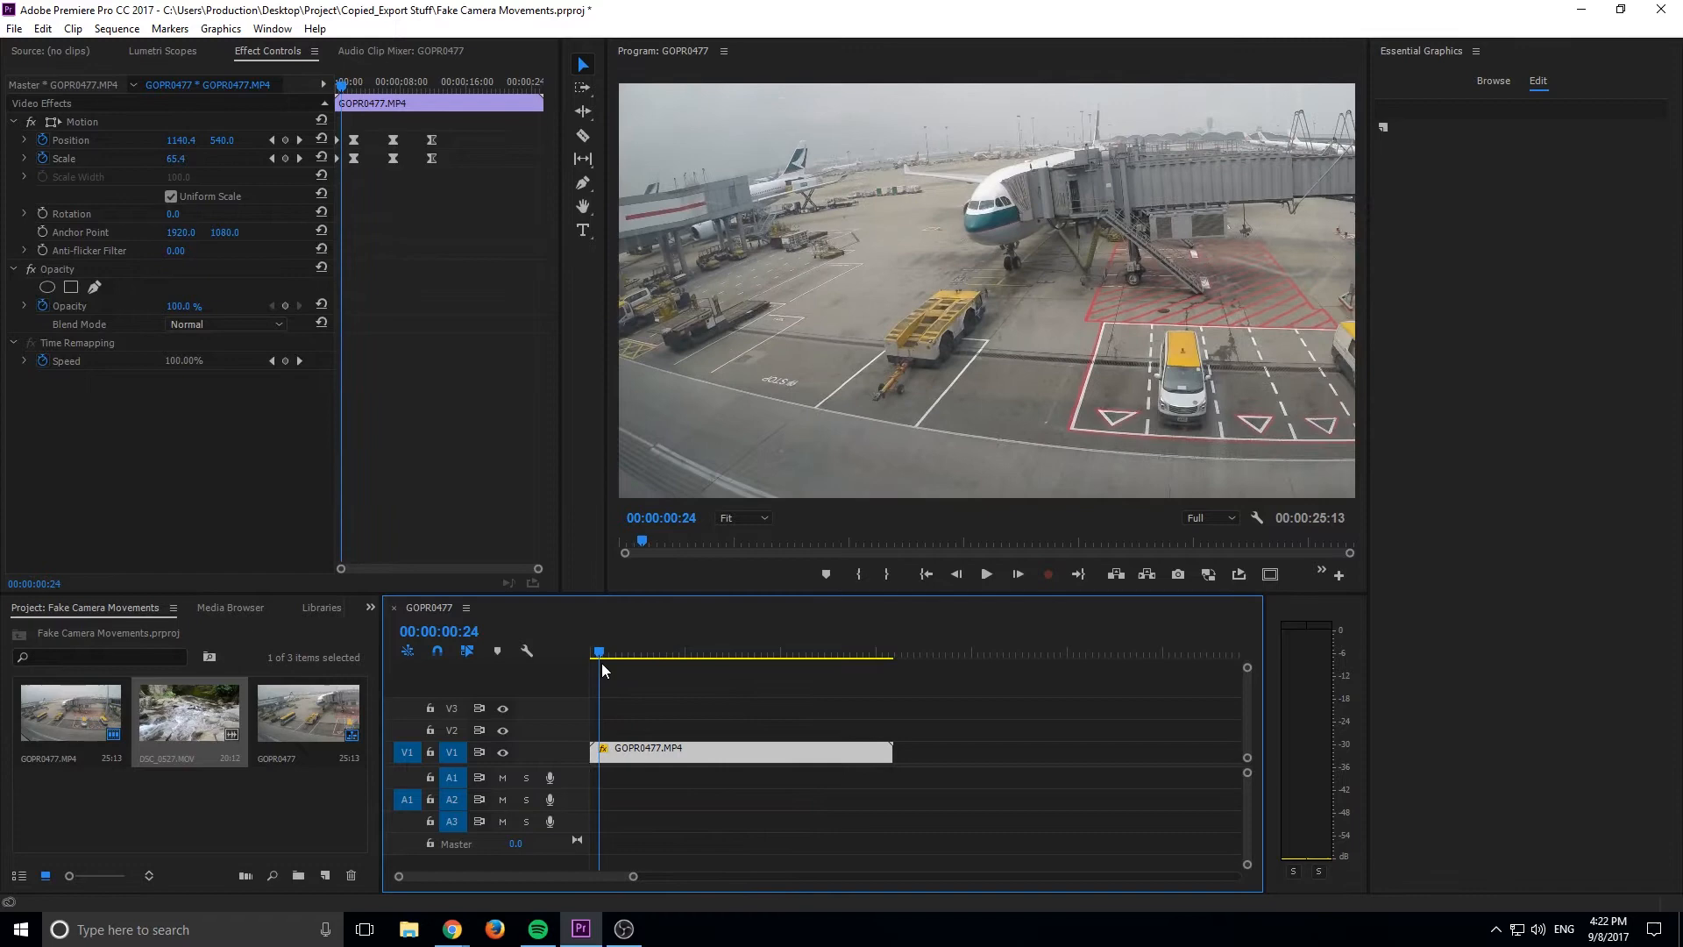
left_click(628, 652)
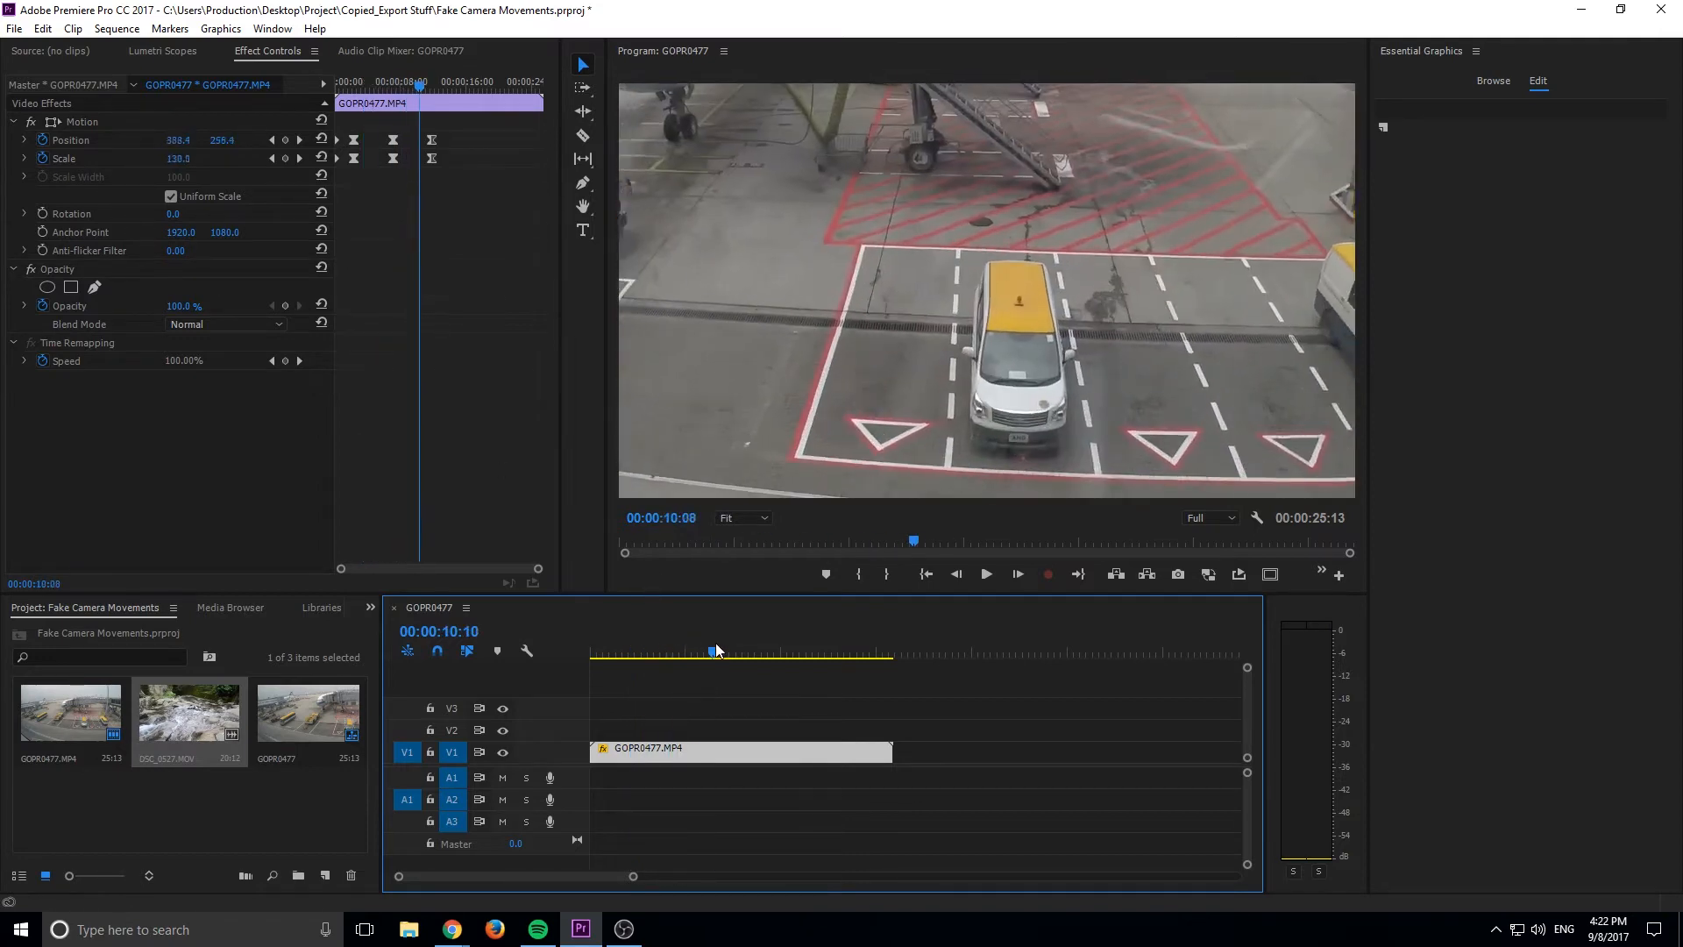
left_click(713, 652)
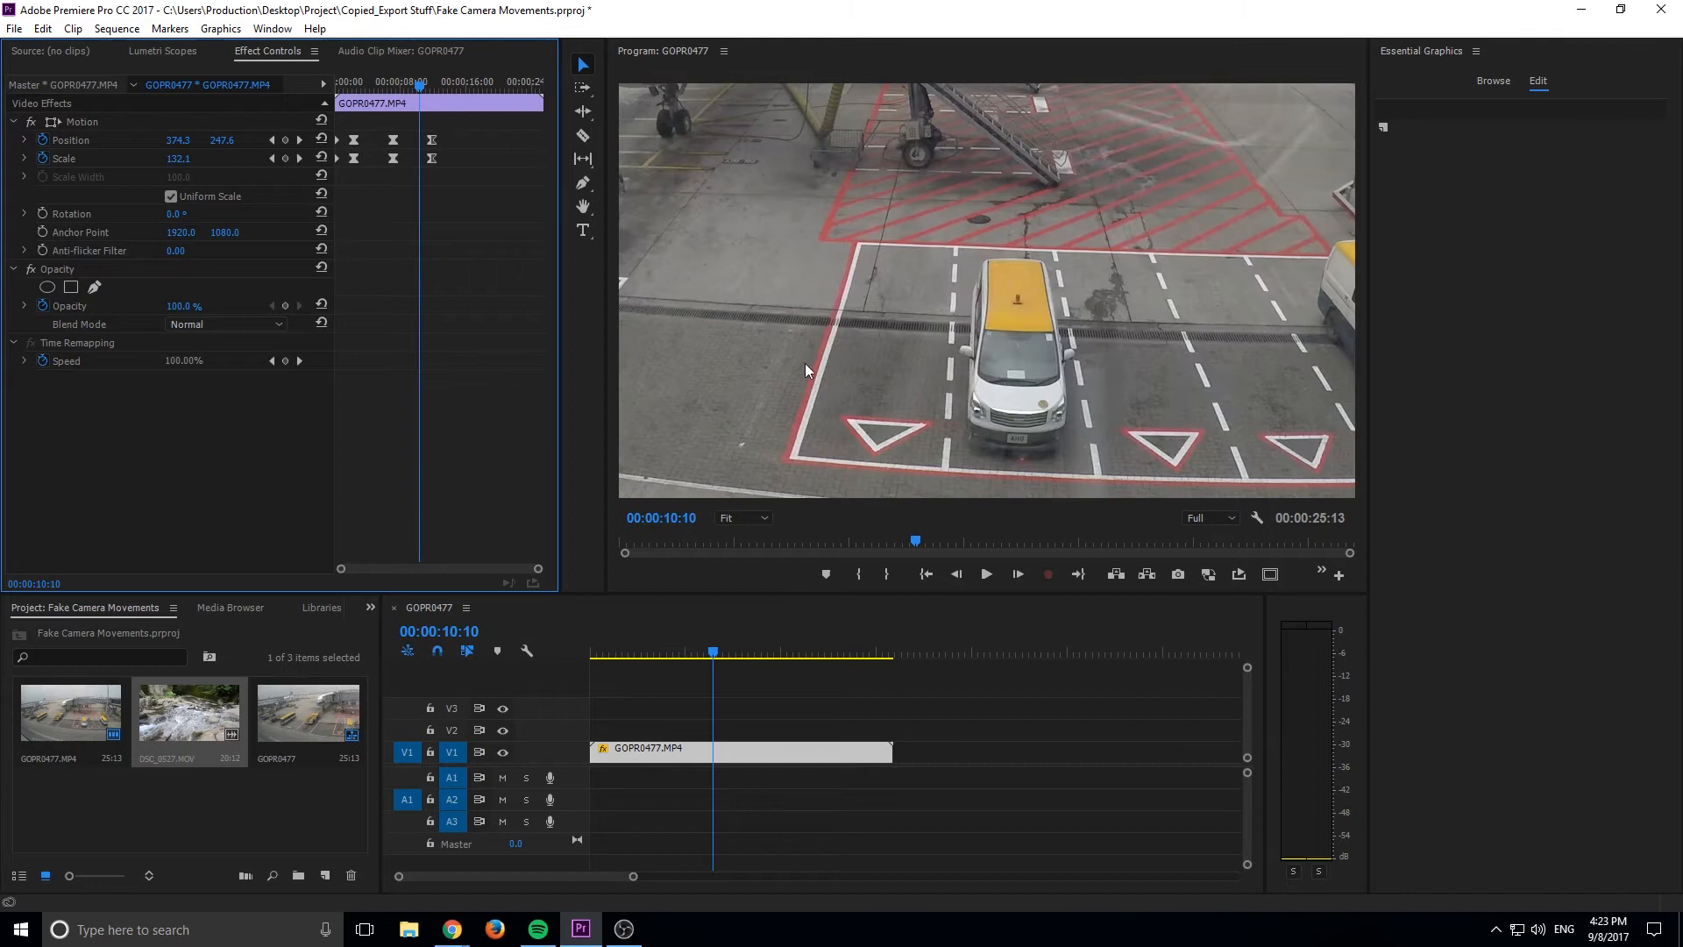
mouse_move(829, 649)
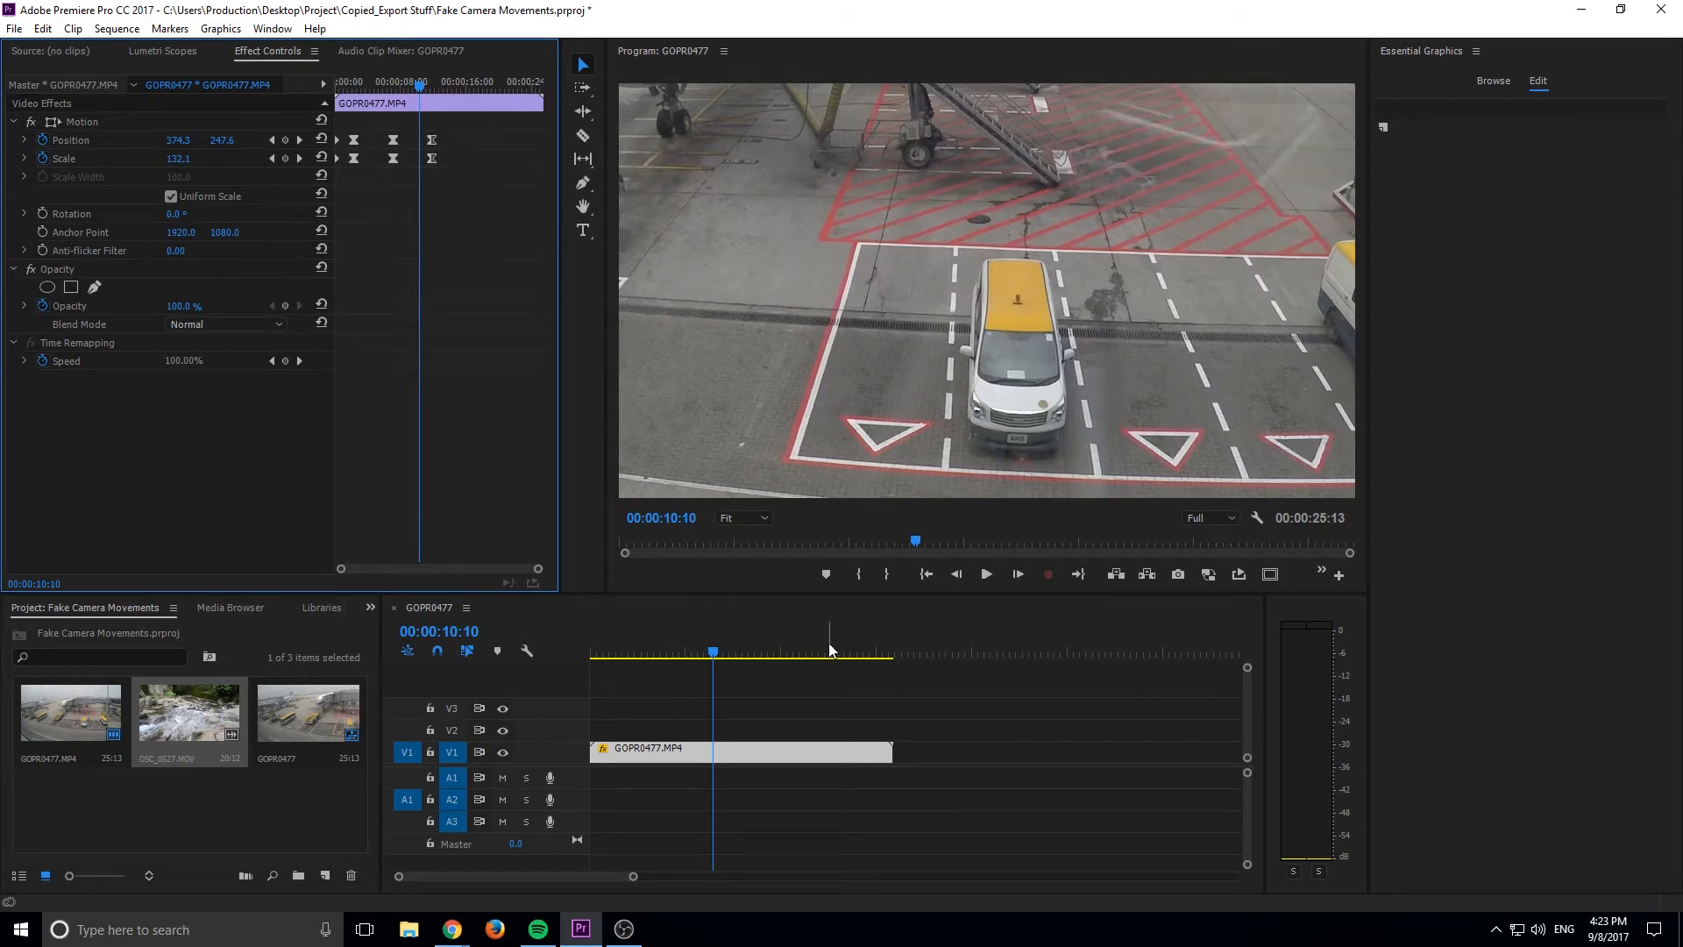
mouse_move(738, 693)
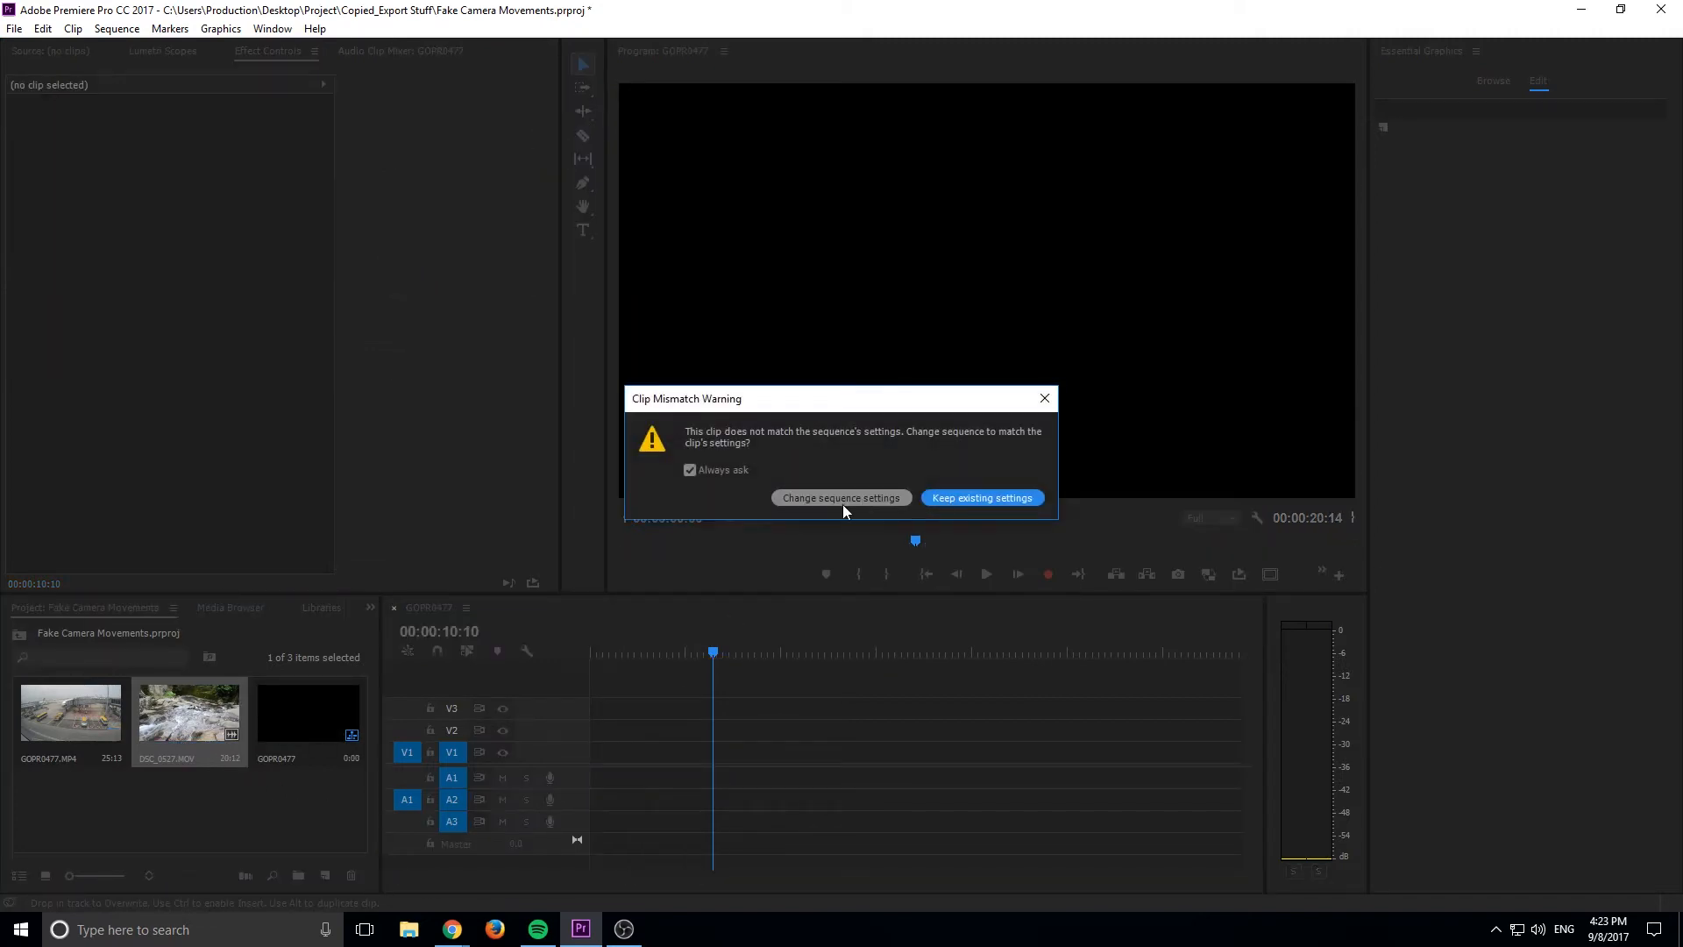
Resolve the clip mismatch warning so DSC_0527.MOV sits alone in the sequence
left_click(979, 496)
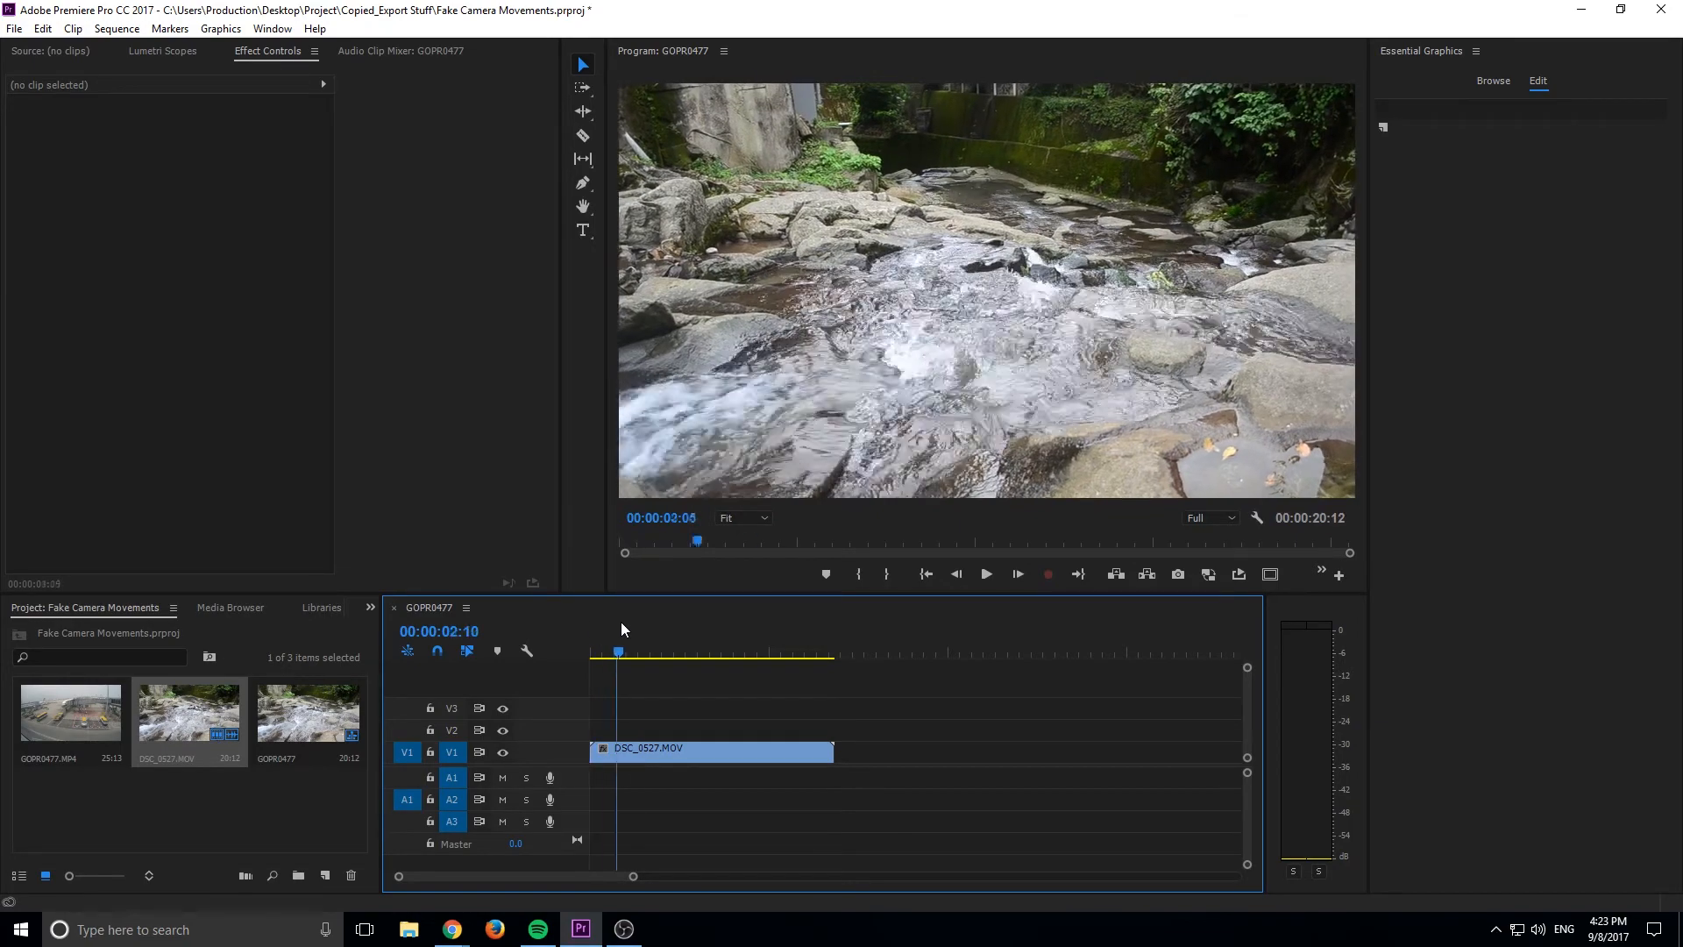
left_click(704, 652)
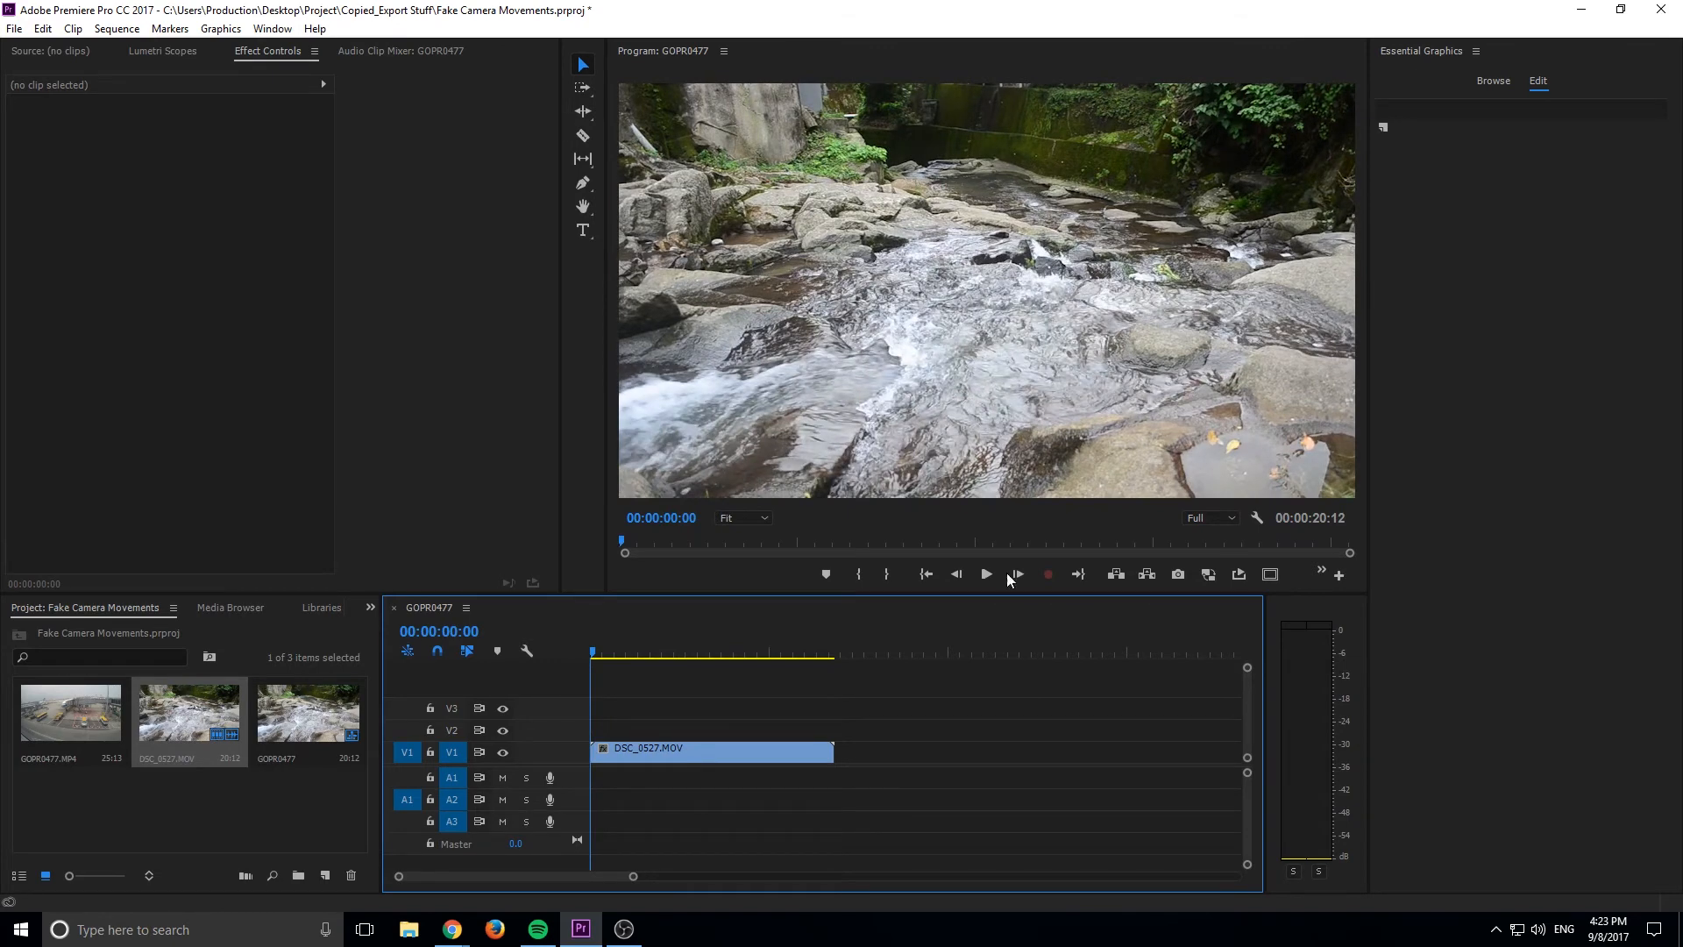
Scale the river clip DSC_0527.MOV to 120 and move Position X to 1152
left_click(712, 748)
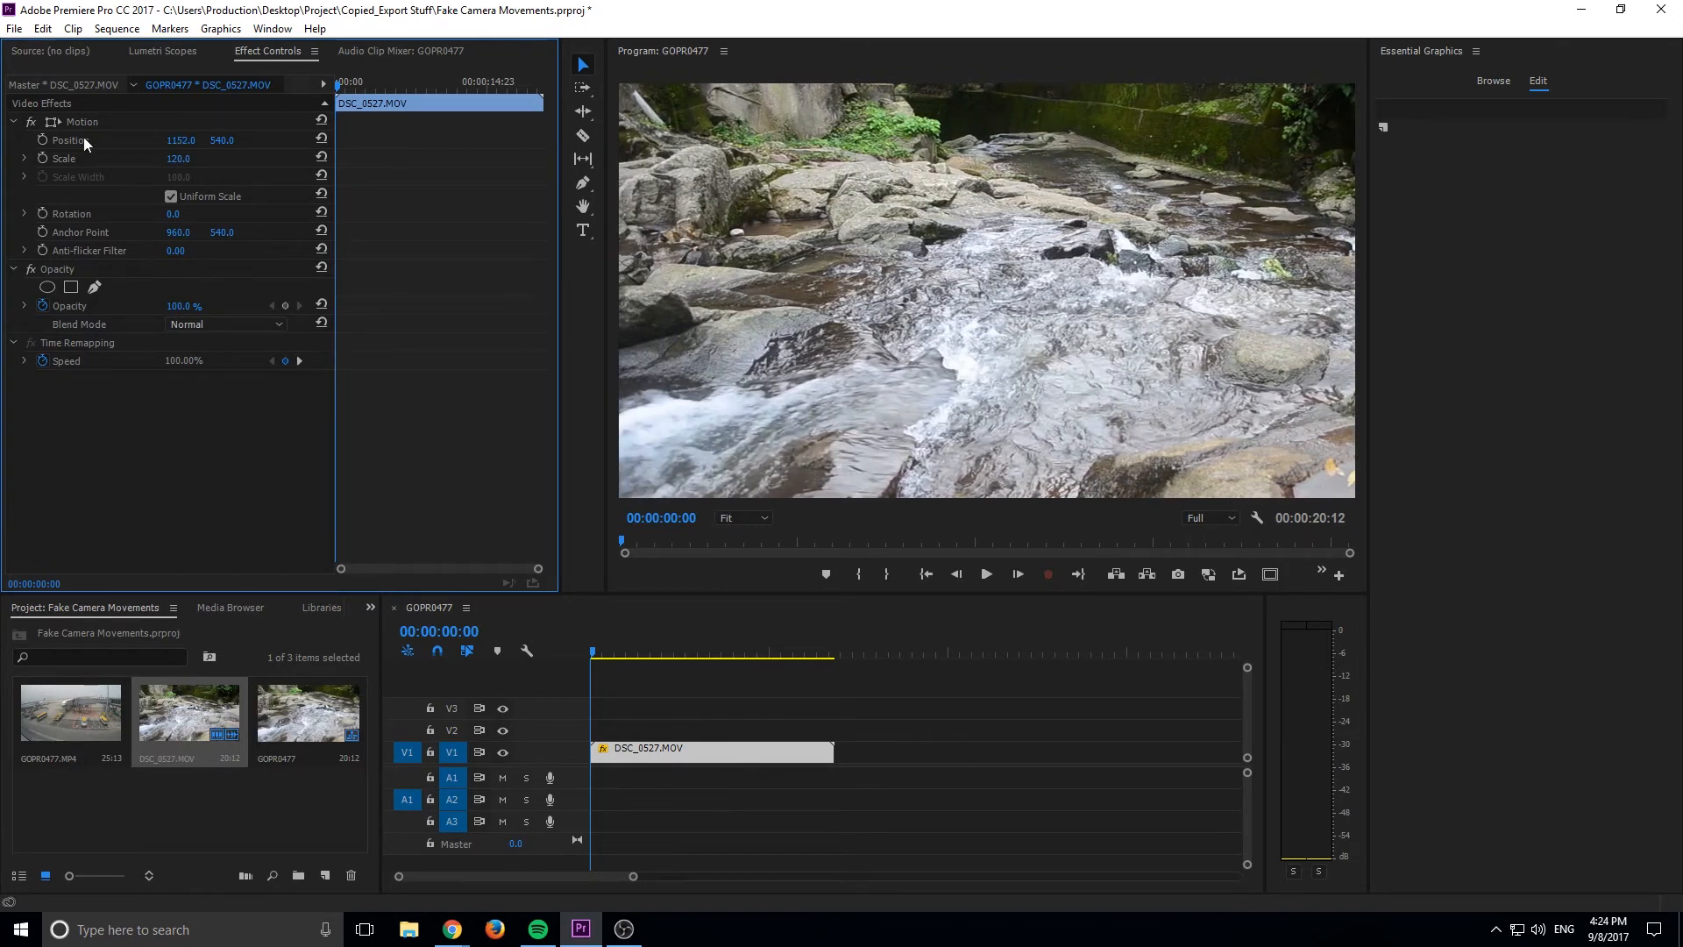
left_click(70, 140)
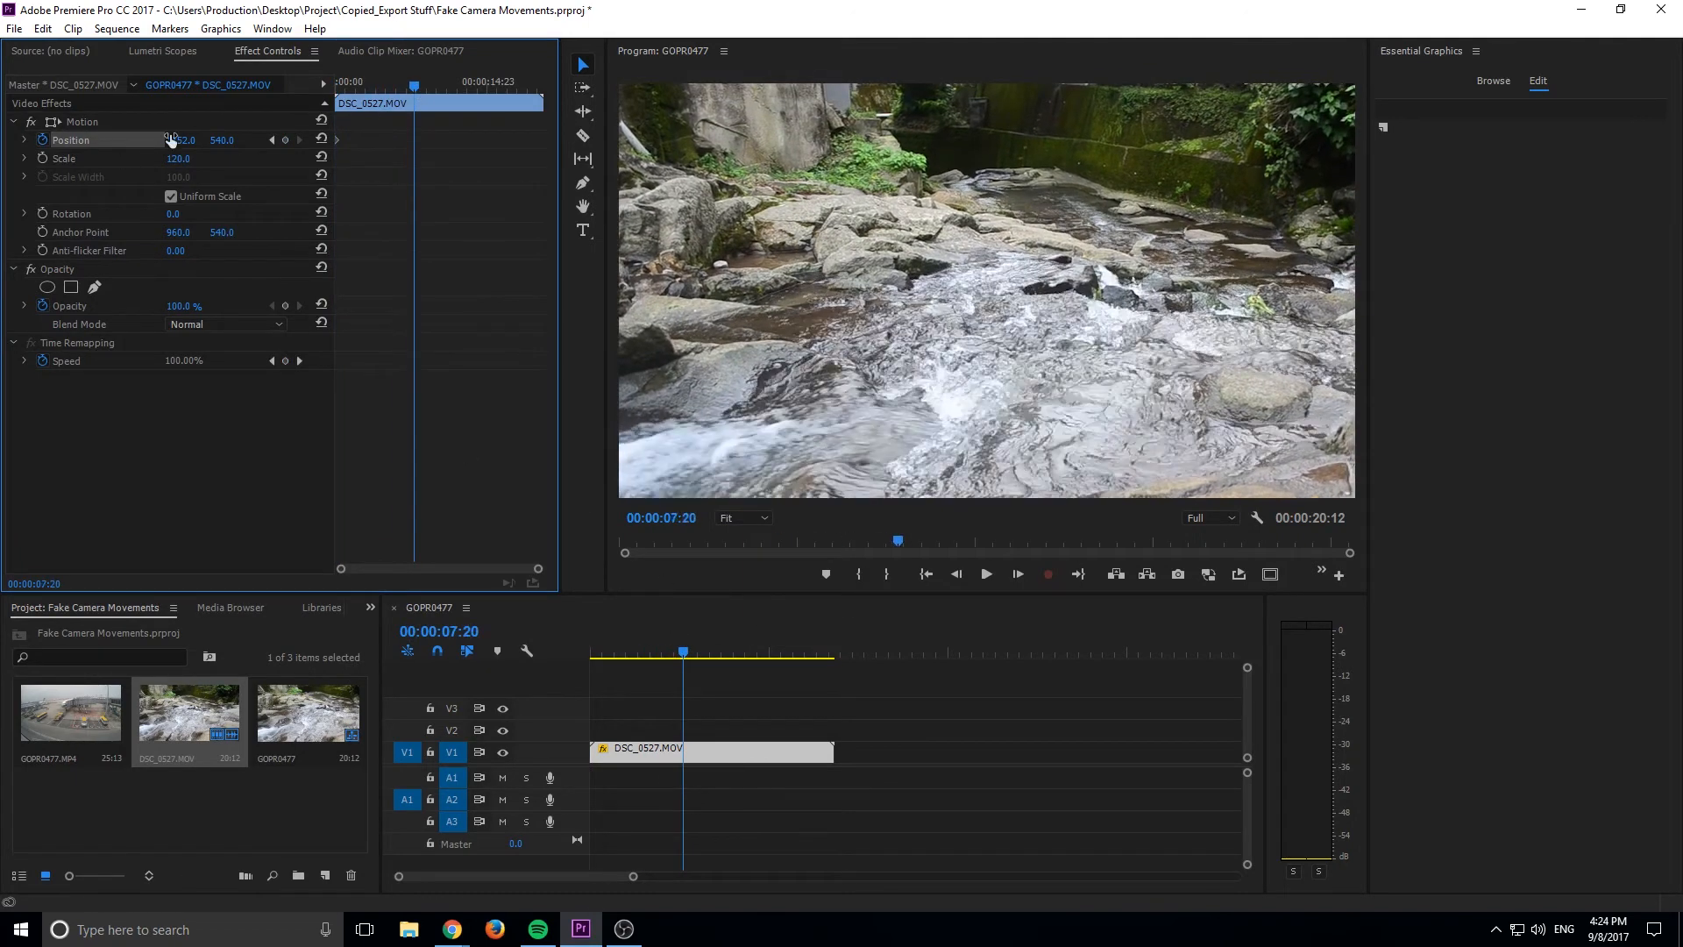
left_click_drag(177, 140, 123, 140)
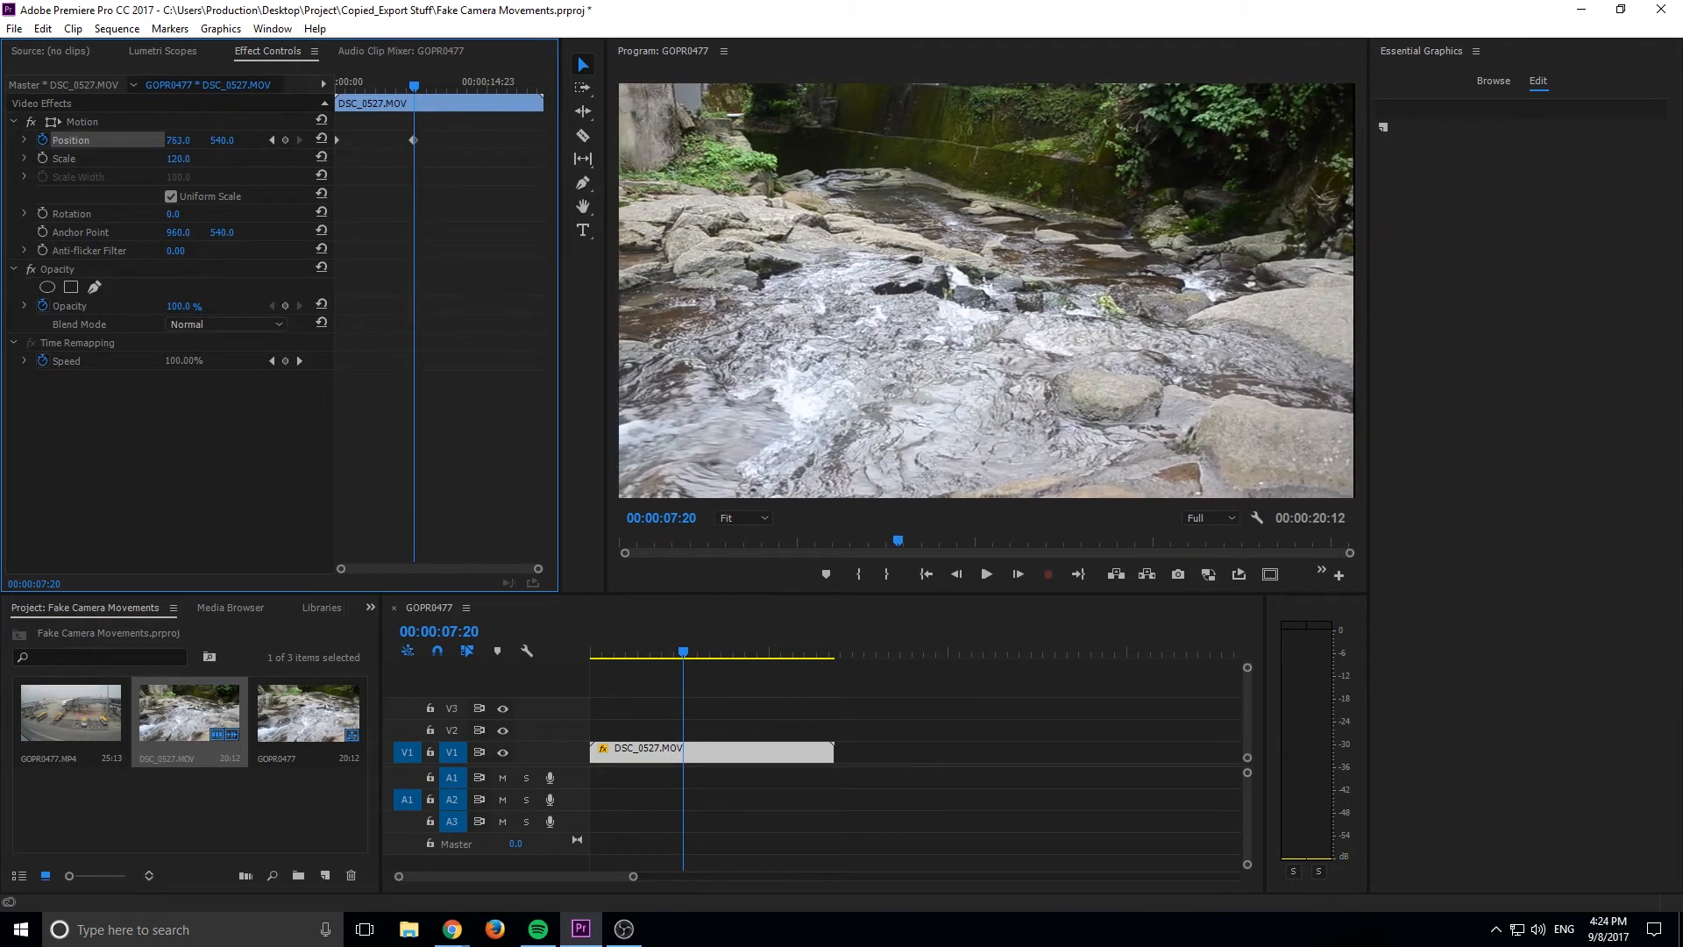
left_click(608, 652)
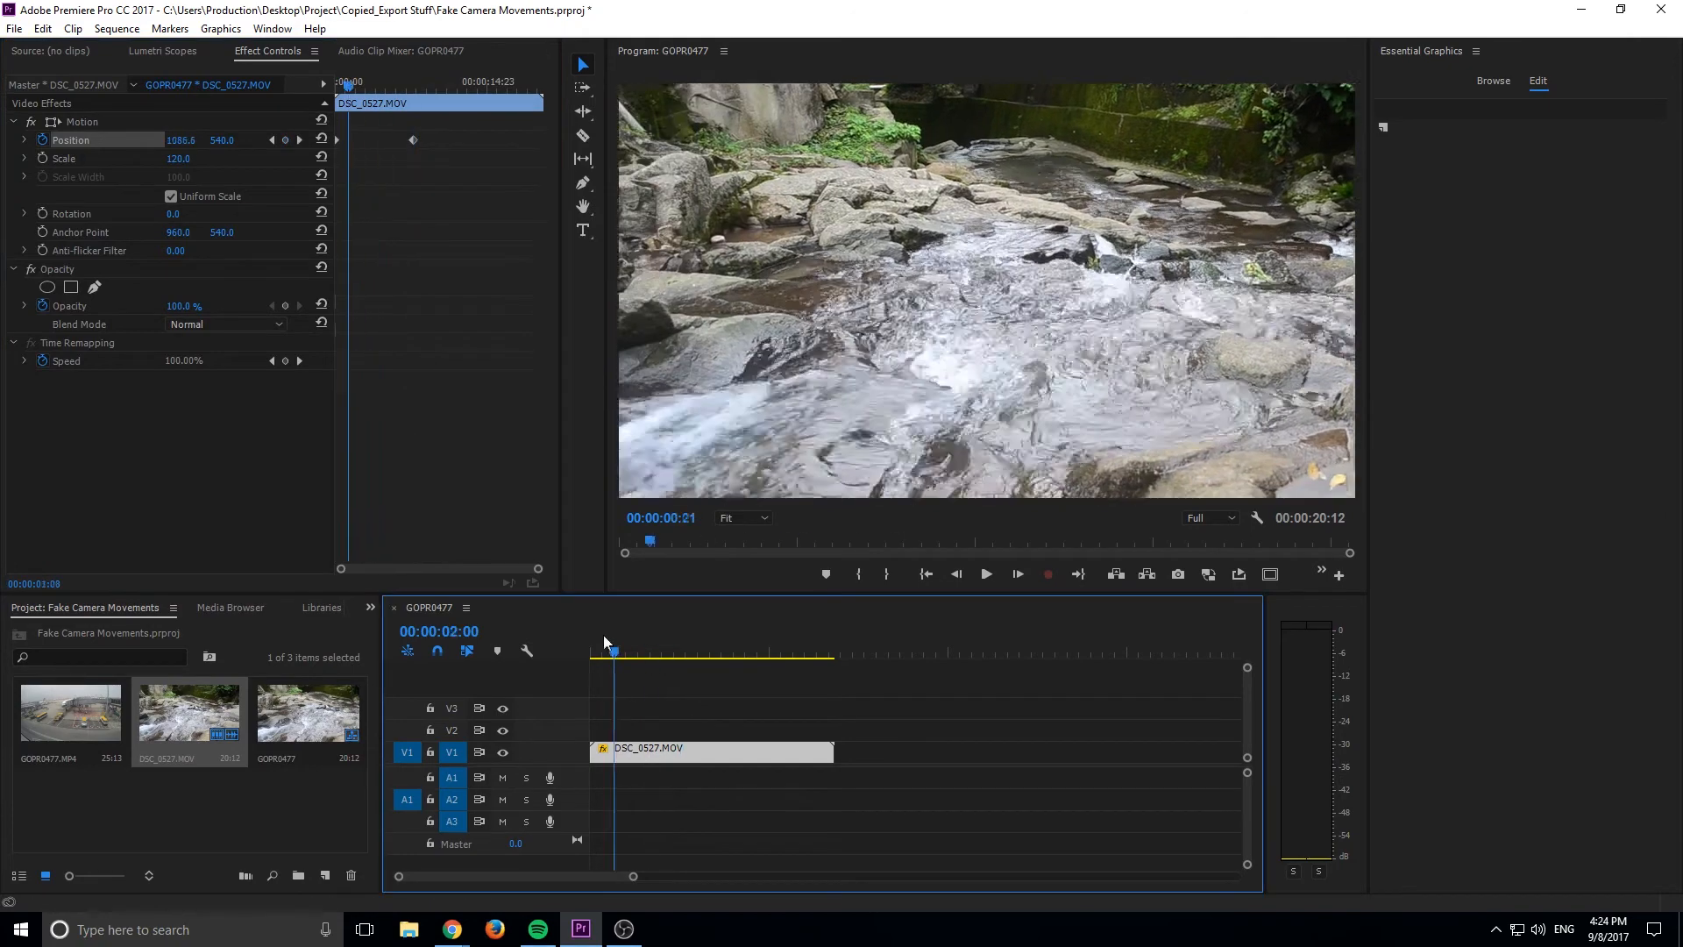
left_click(984, 575)
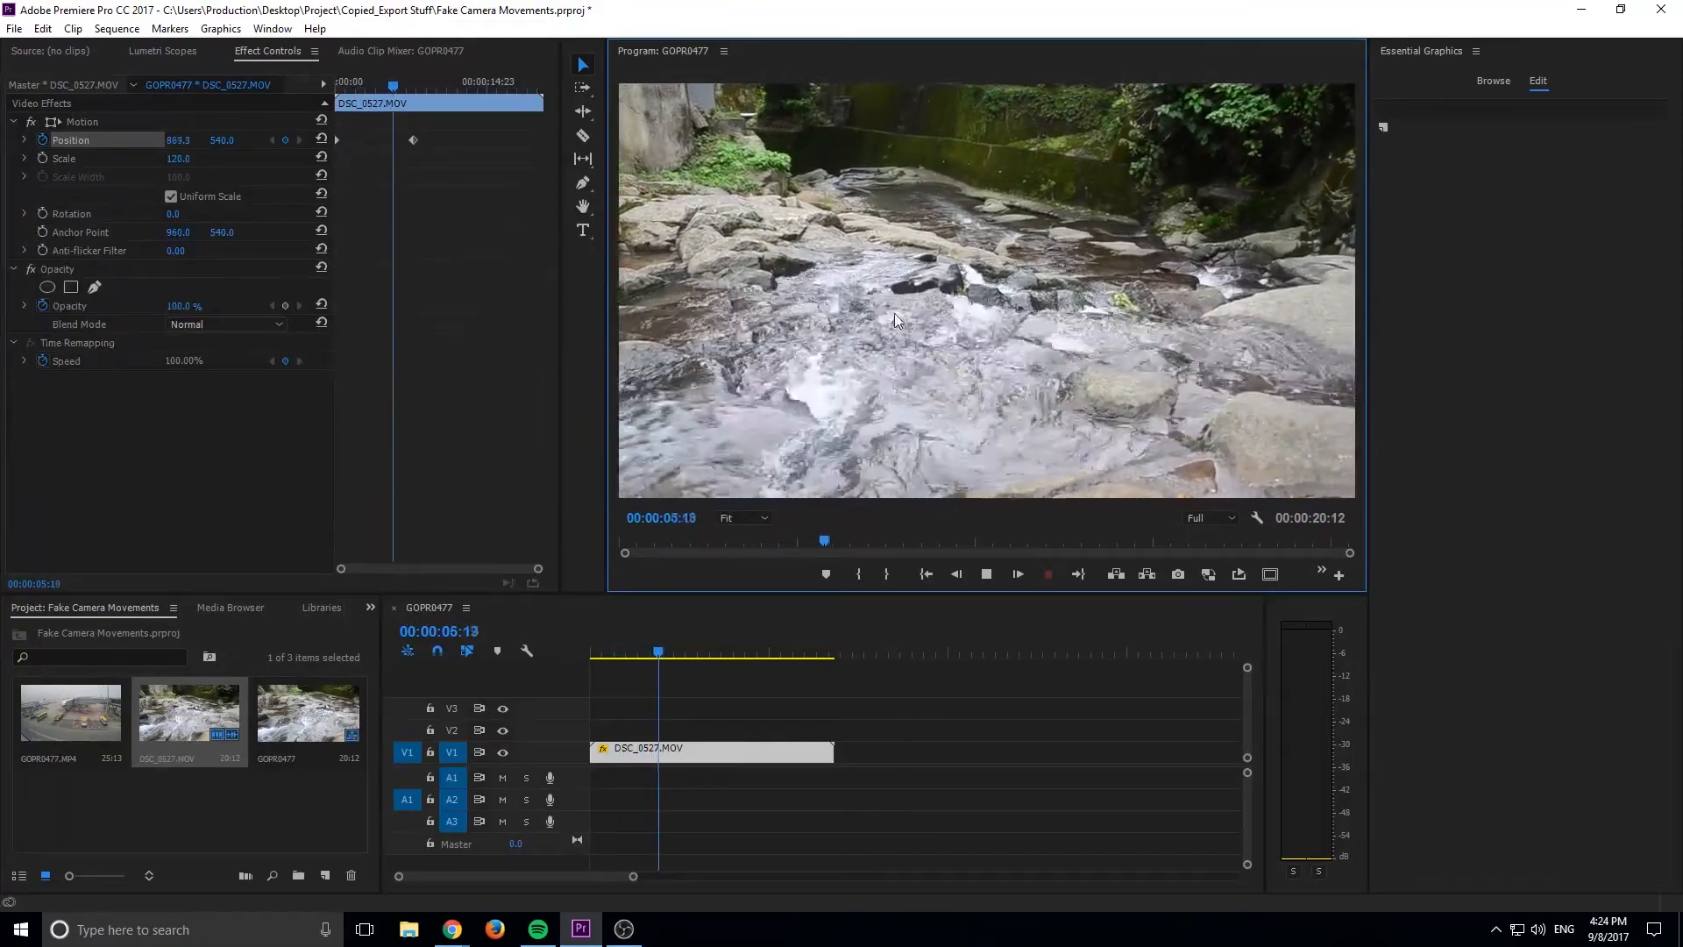
left_click(682, 652)
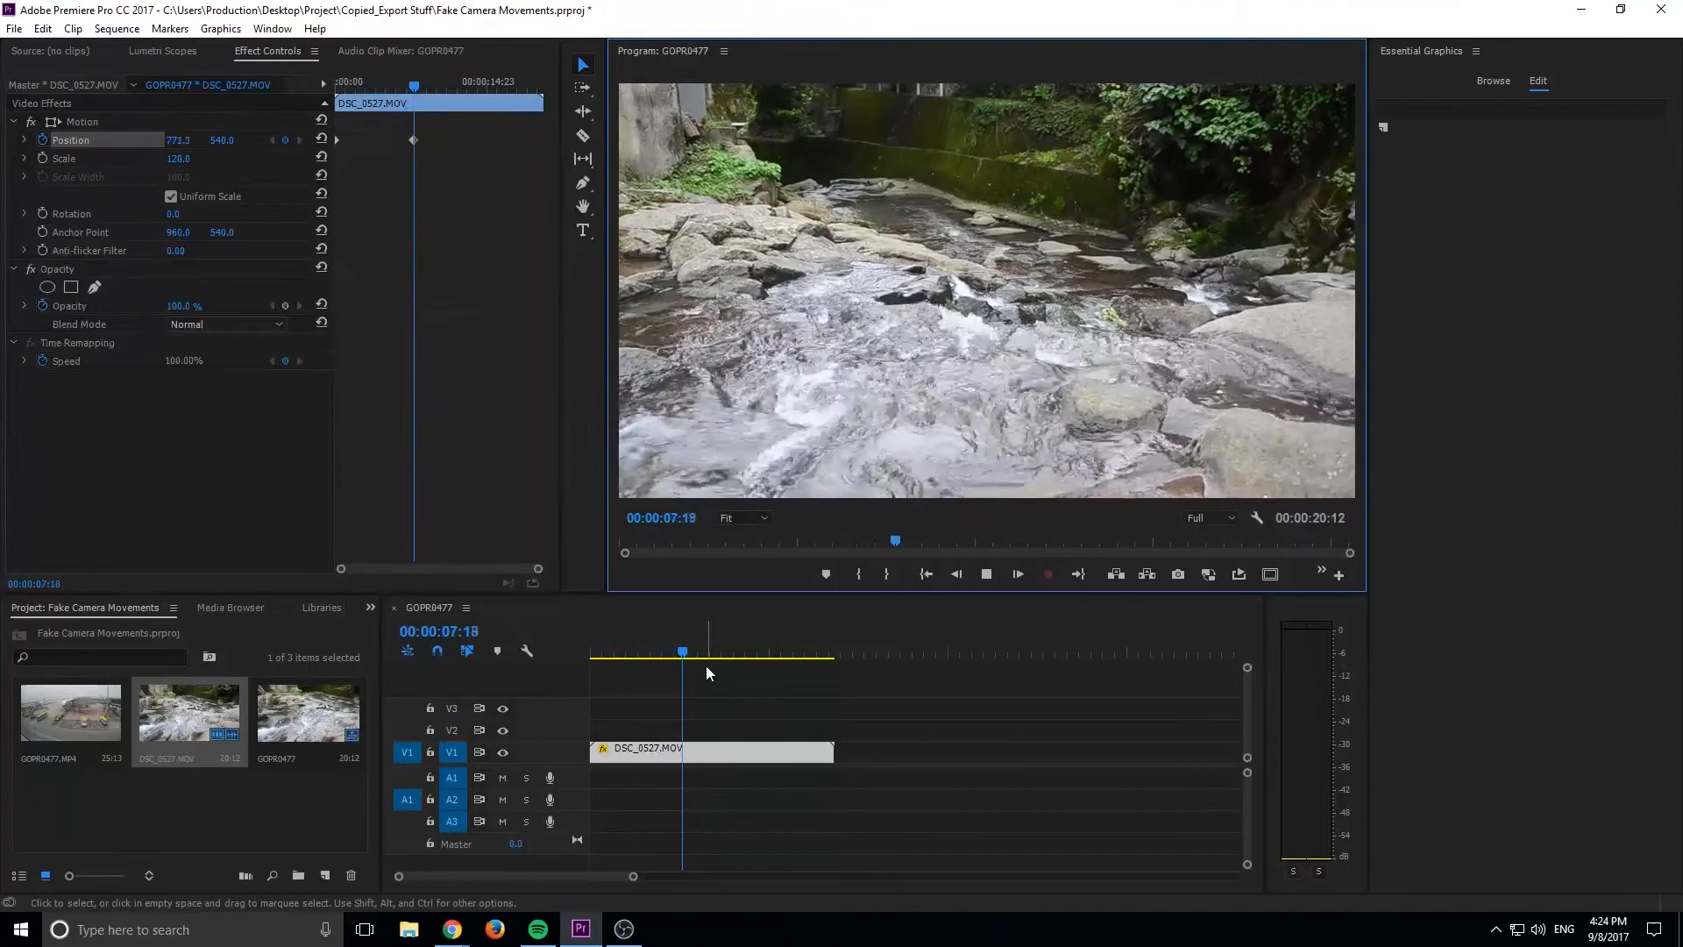
left_click(590, 652)
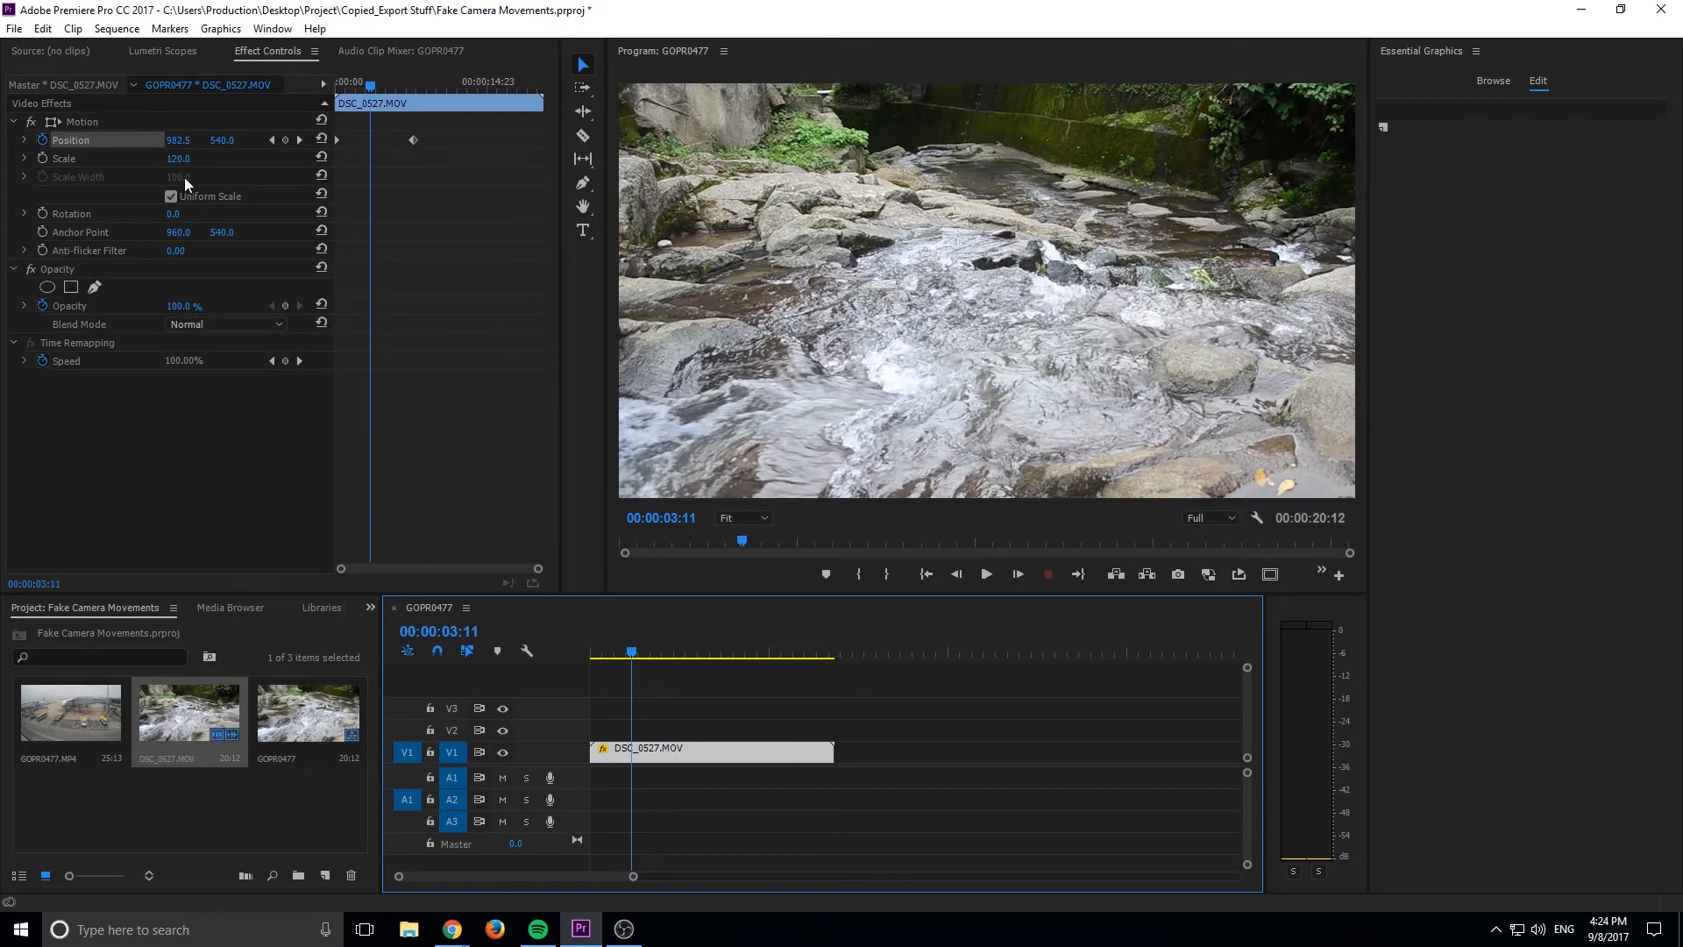
mouse_move(228, 197)
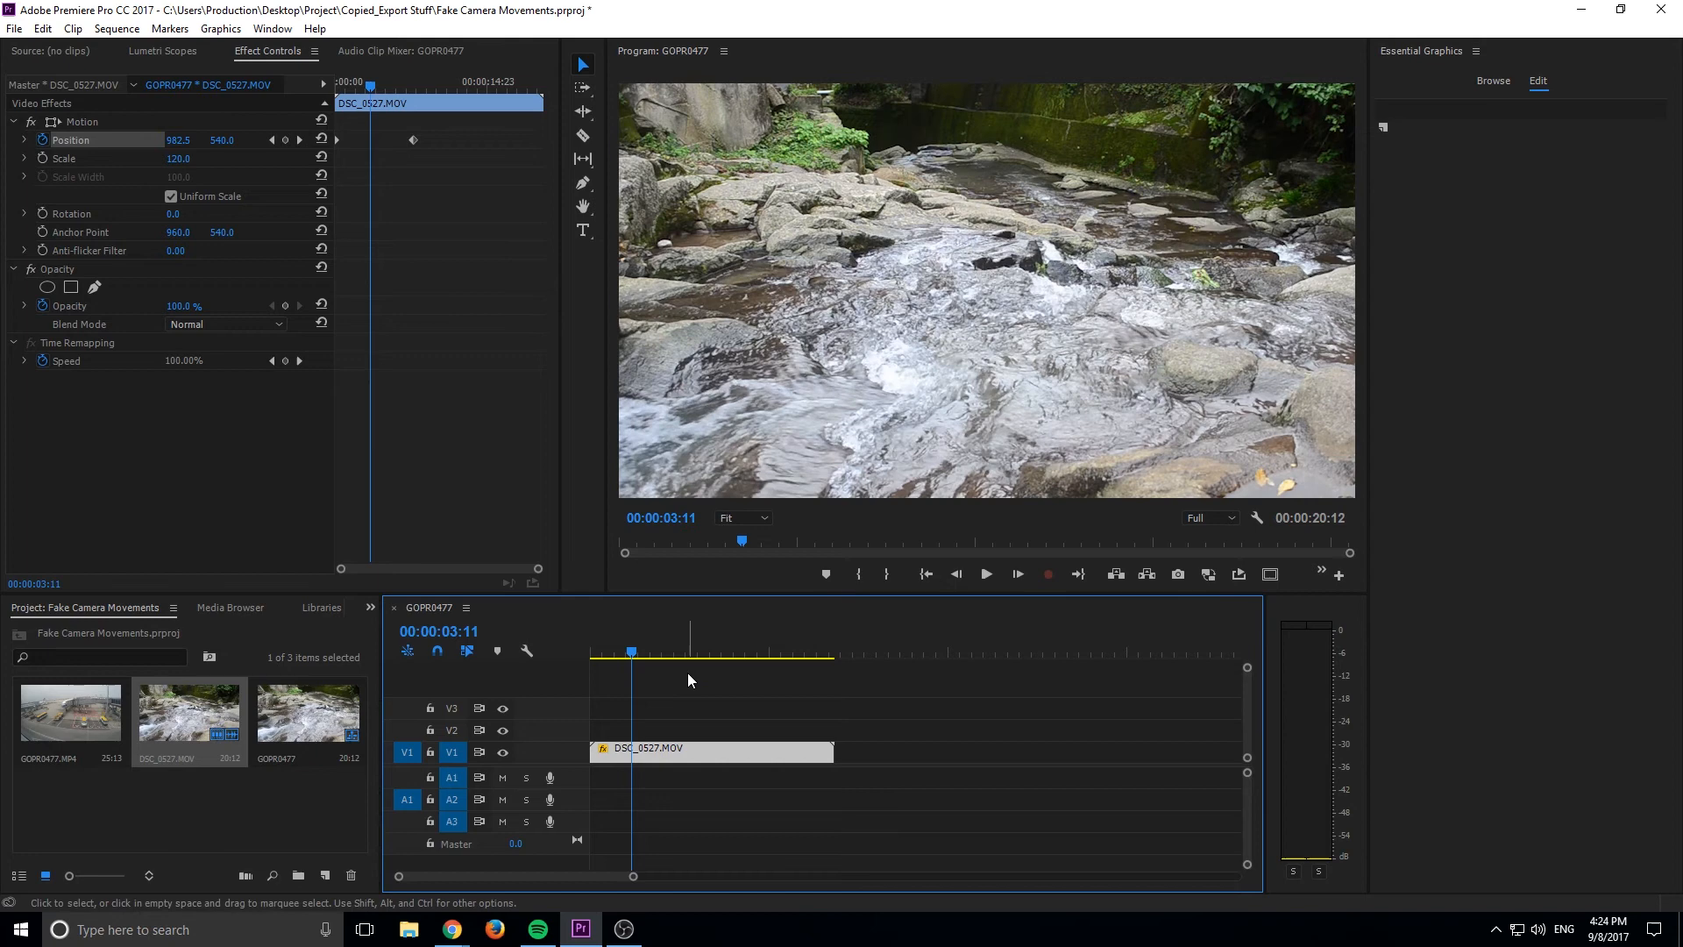
mouse_move(929, 620)
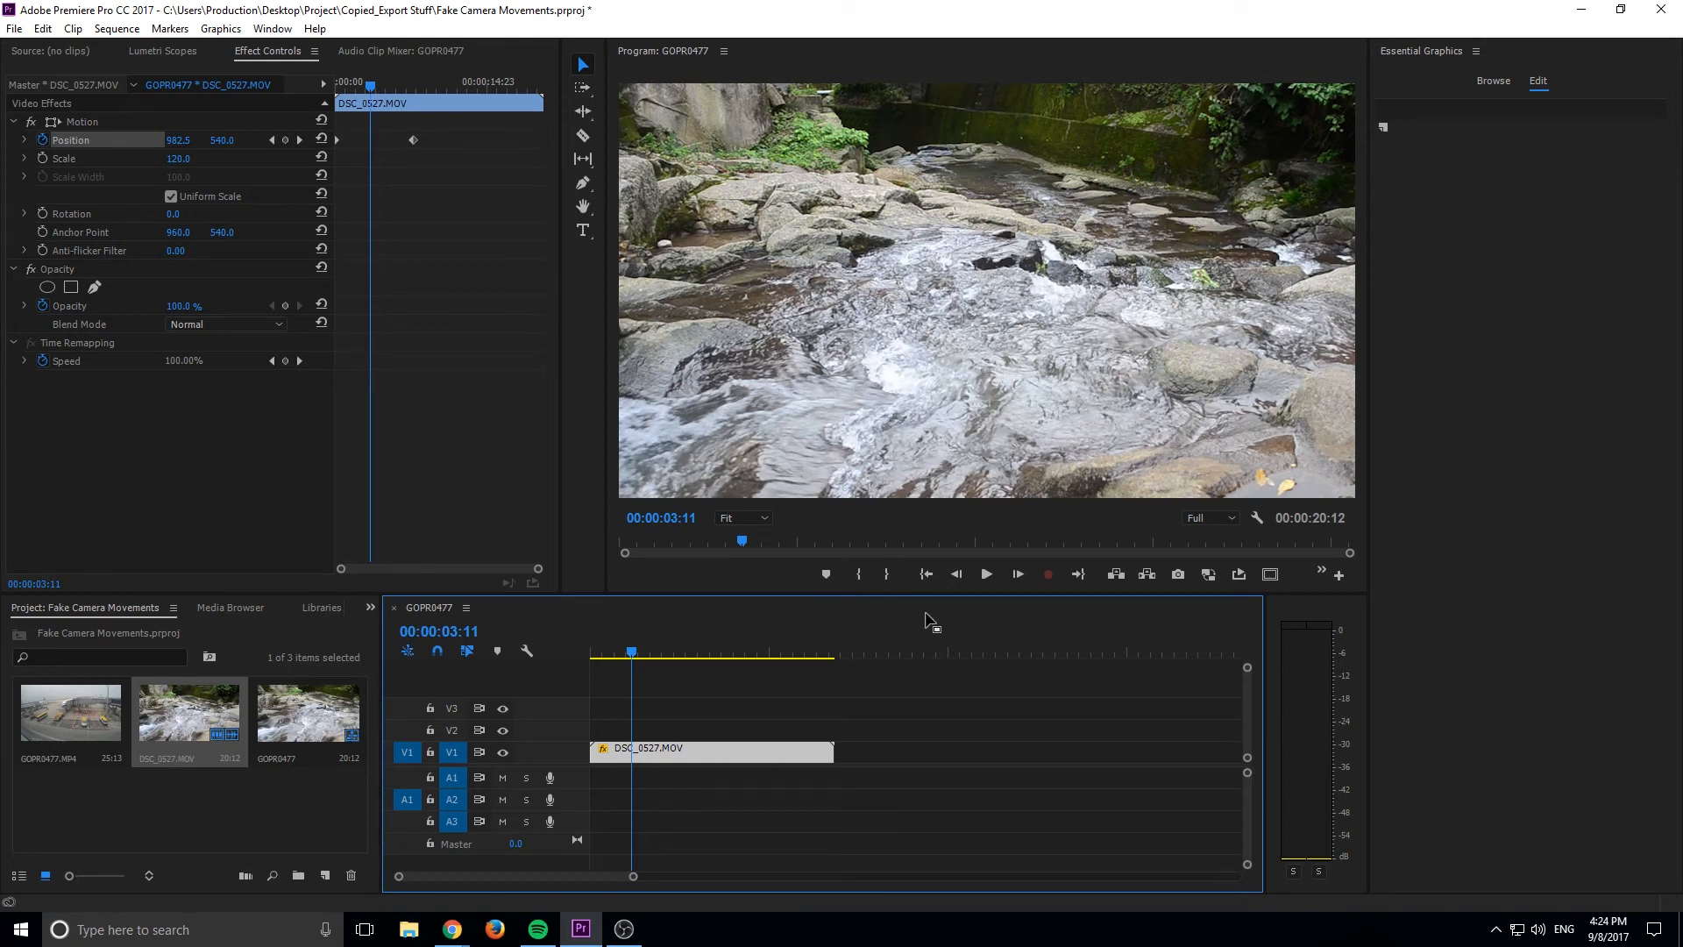
mouse_move(921, 631)
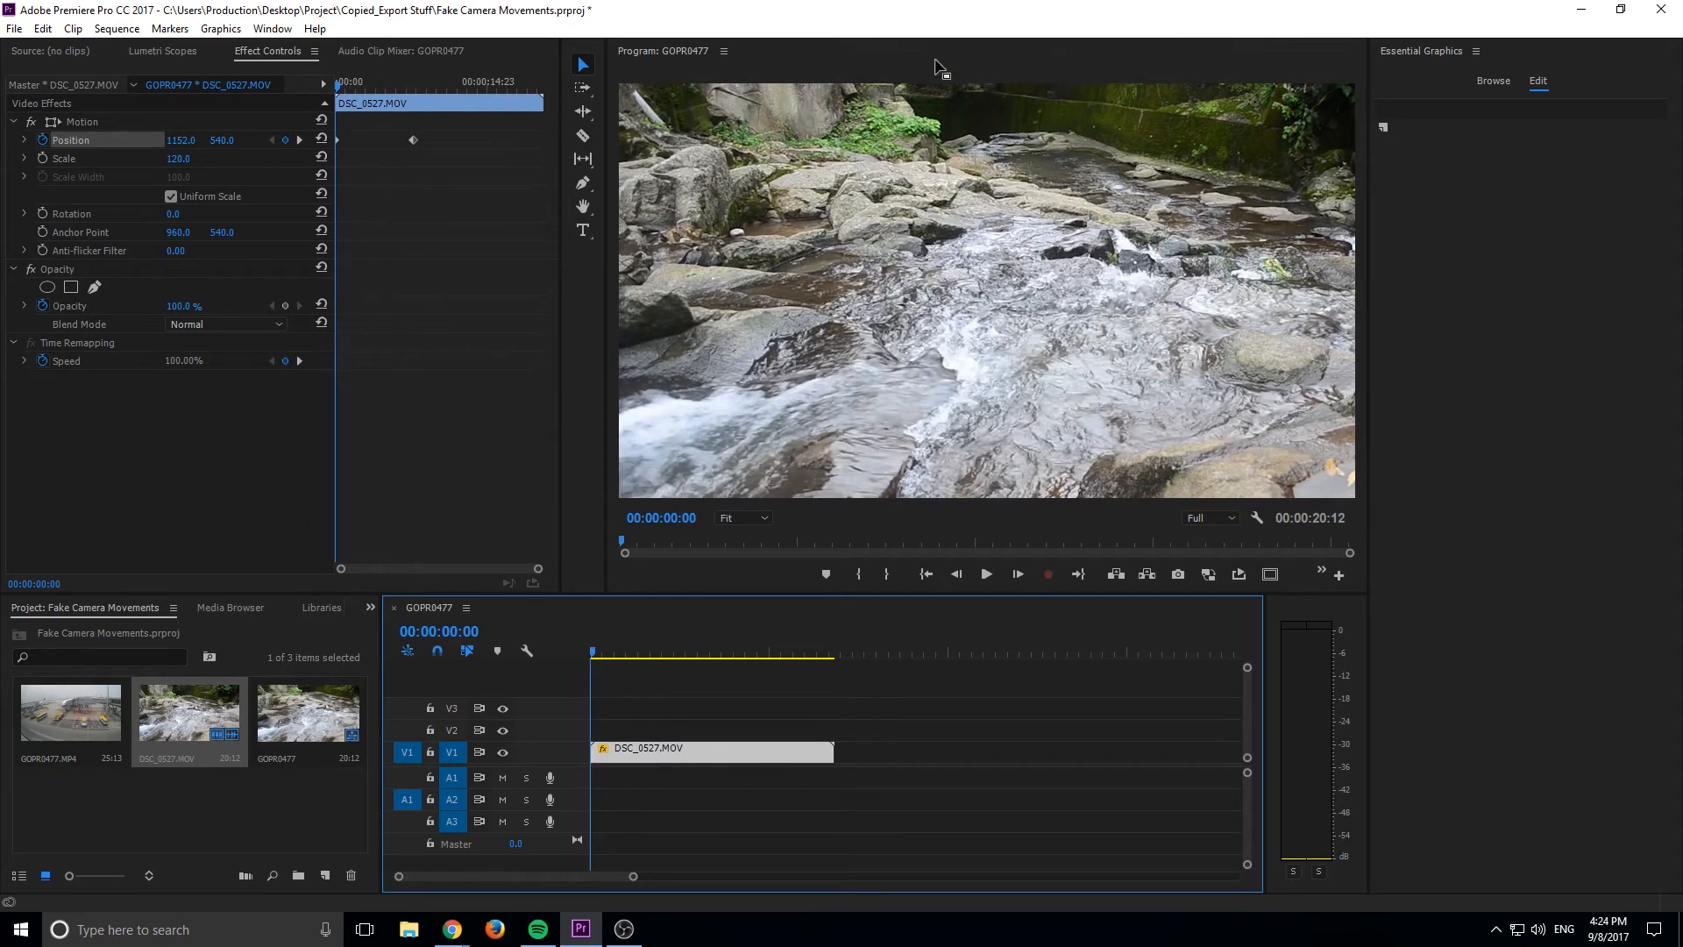
Zoom the Program Monitor out to 10% and select the river clip to show its edges
left_click(740, 517)
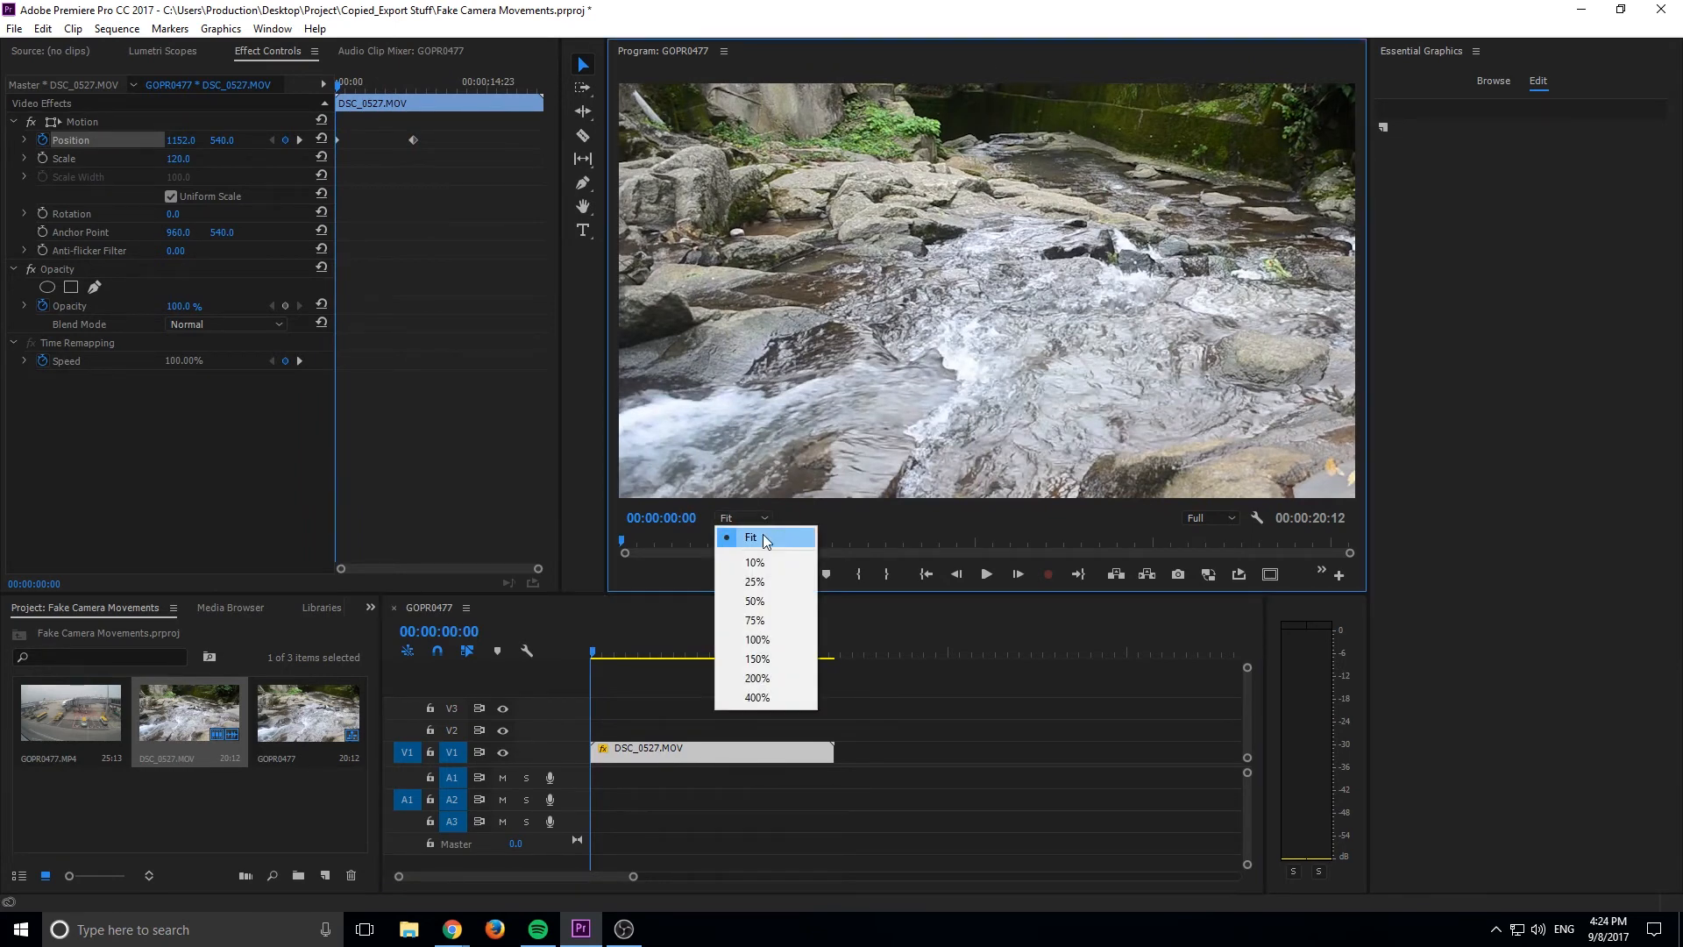
left_click(753, 600)
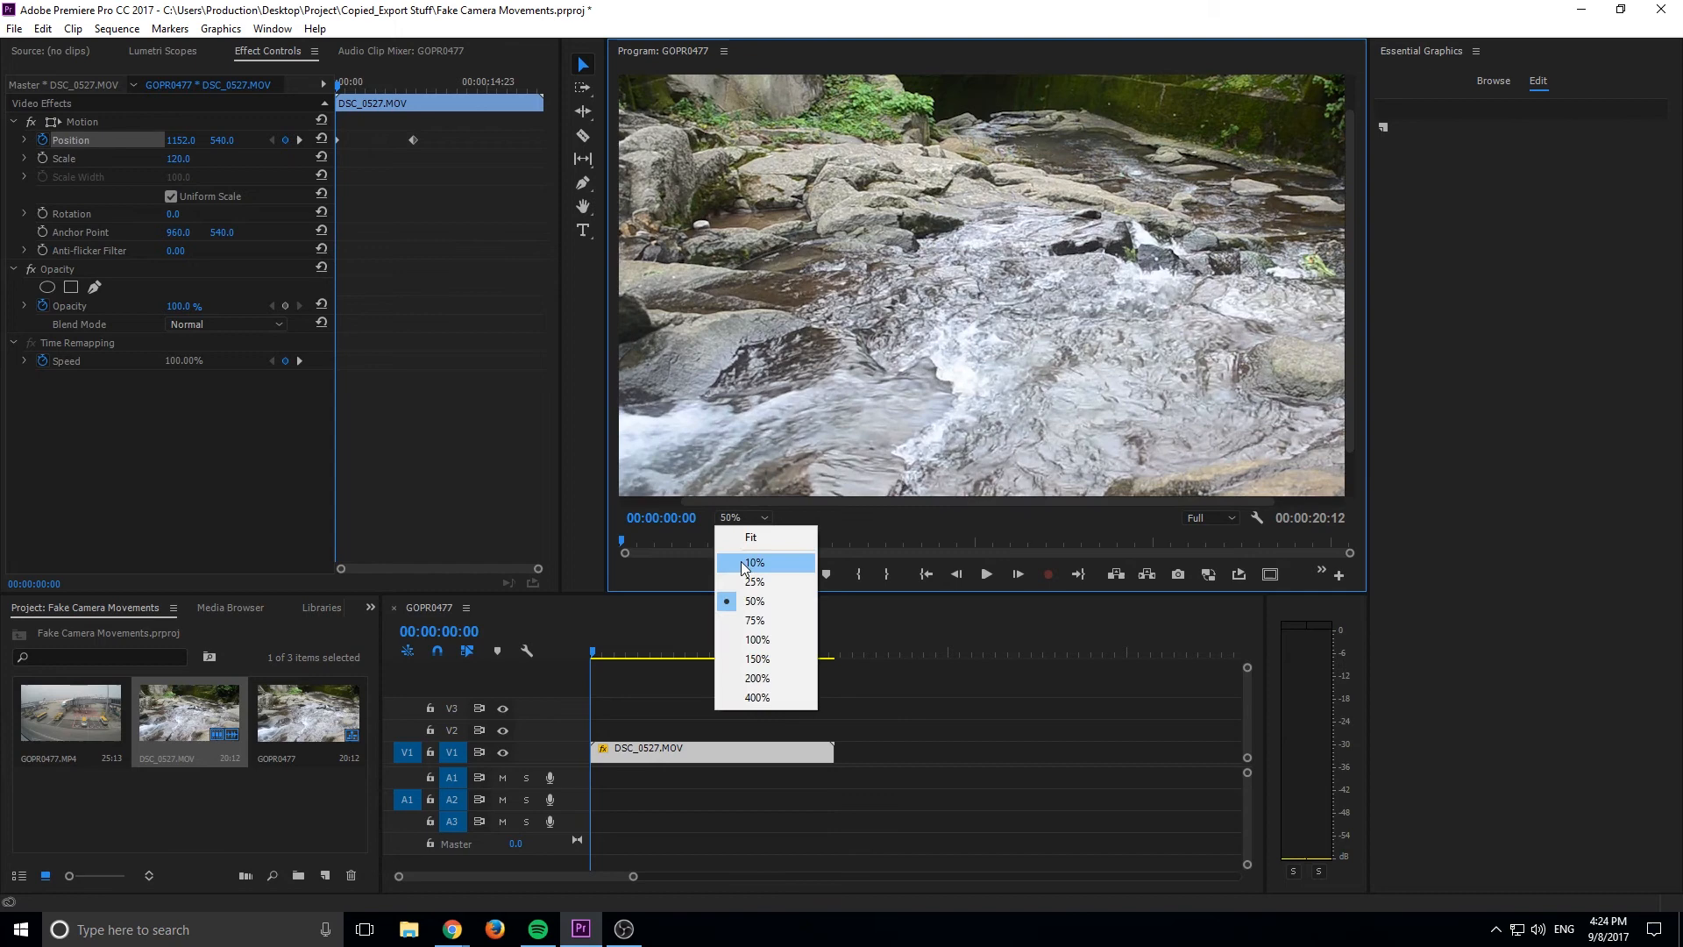
left_click(754, 563)
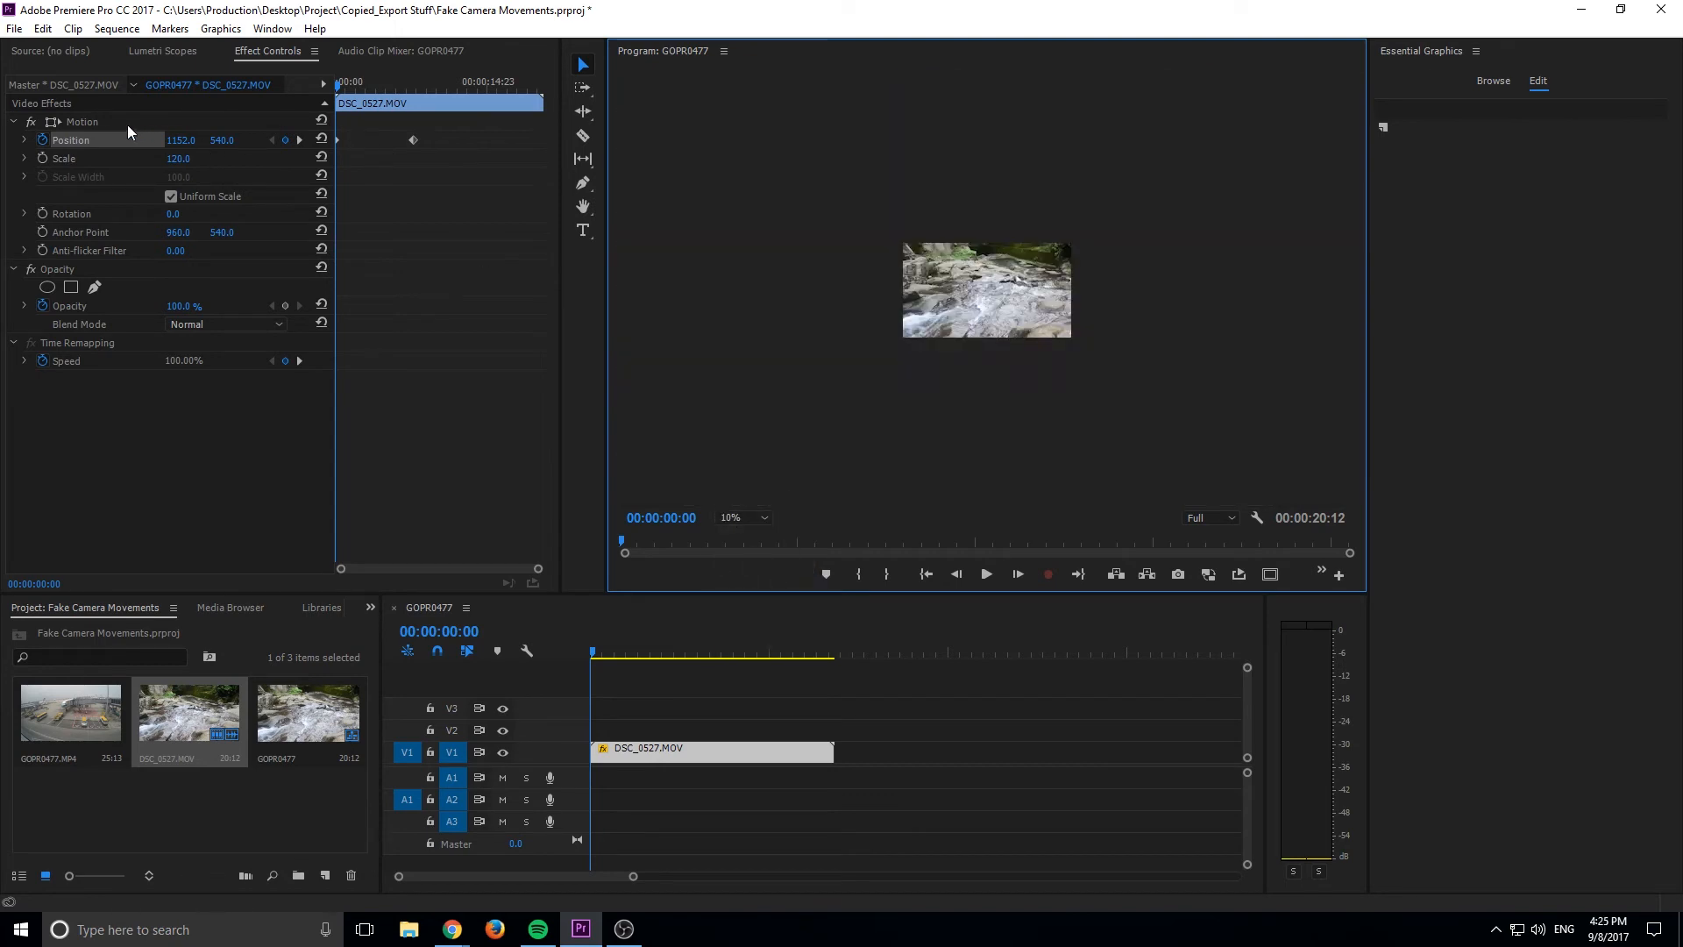
left_click(63, 158)
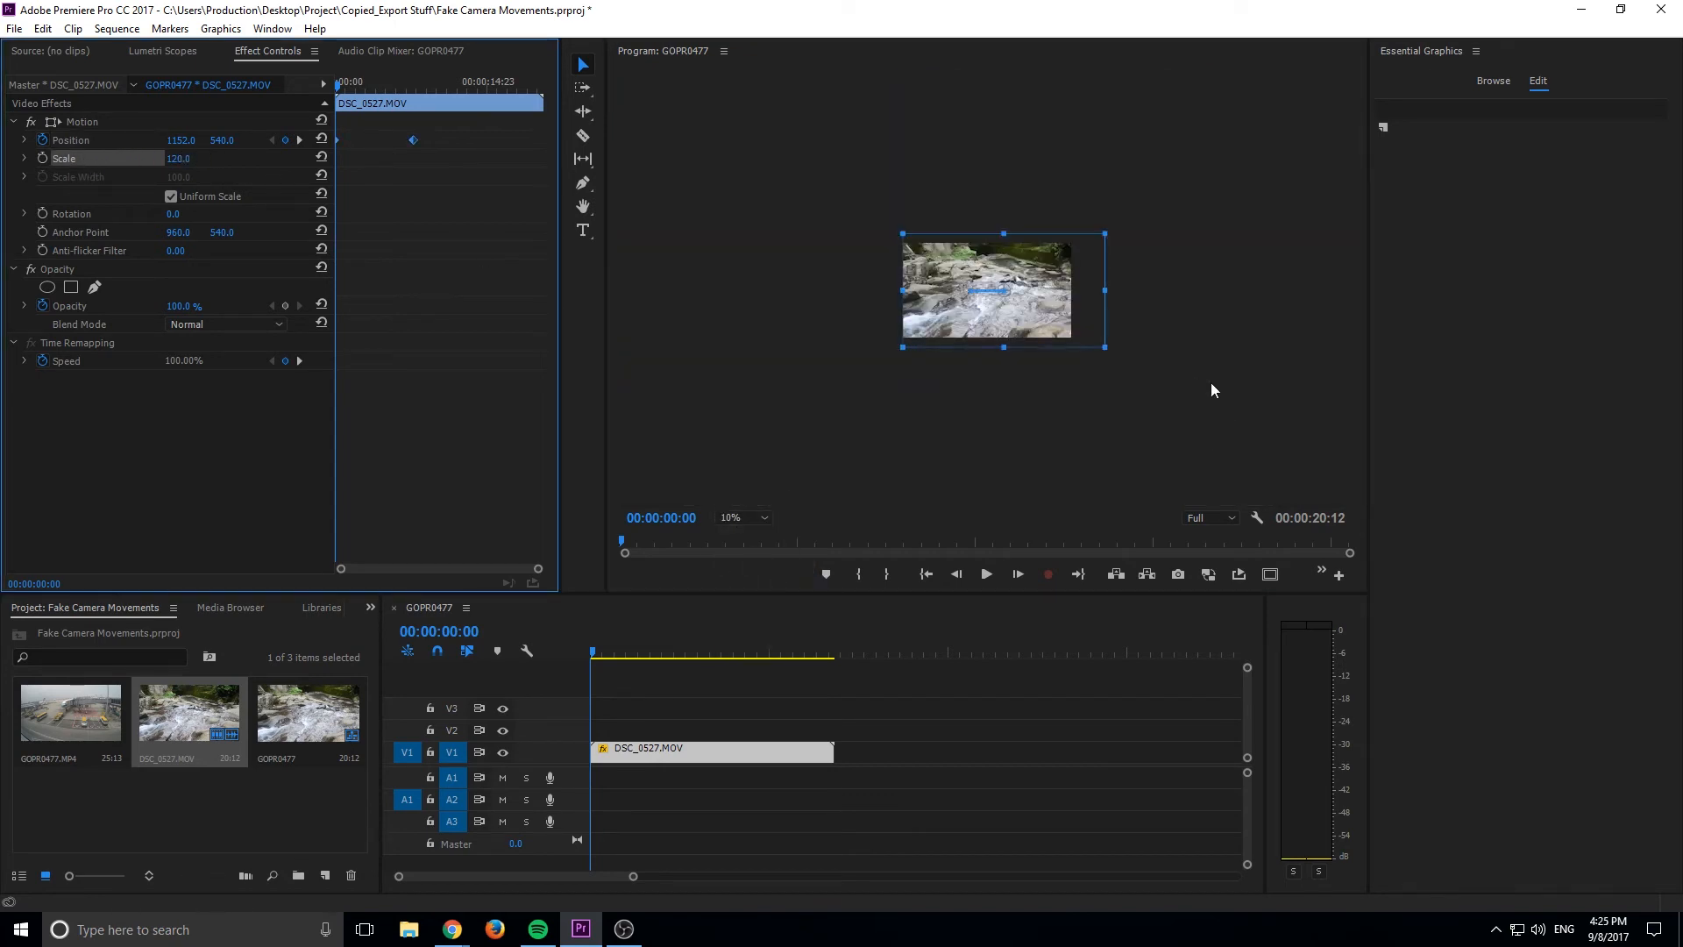
mouse_move(1083, 324)
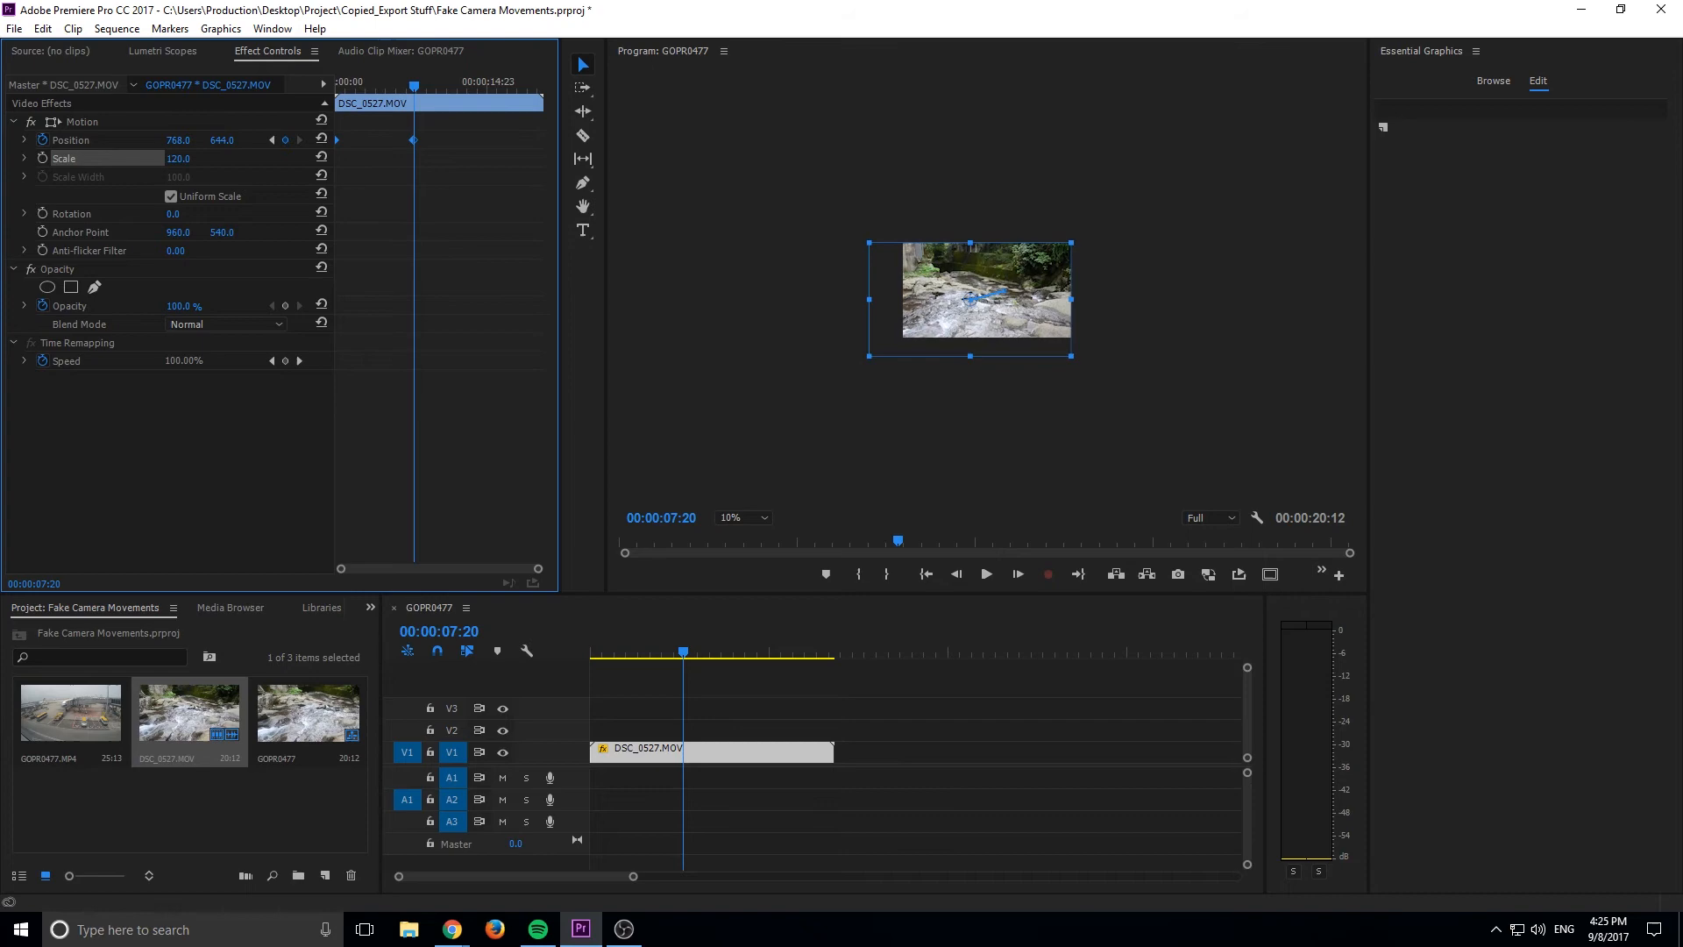
With Position 768, 644 keyframed at 00:00:07:20, return the Program Monitor zoom to Fit
left_click(743, 517)
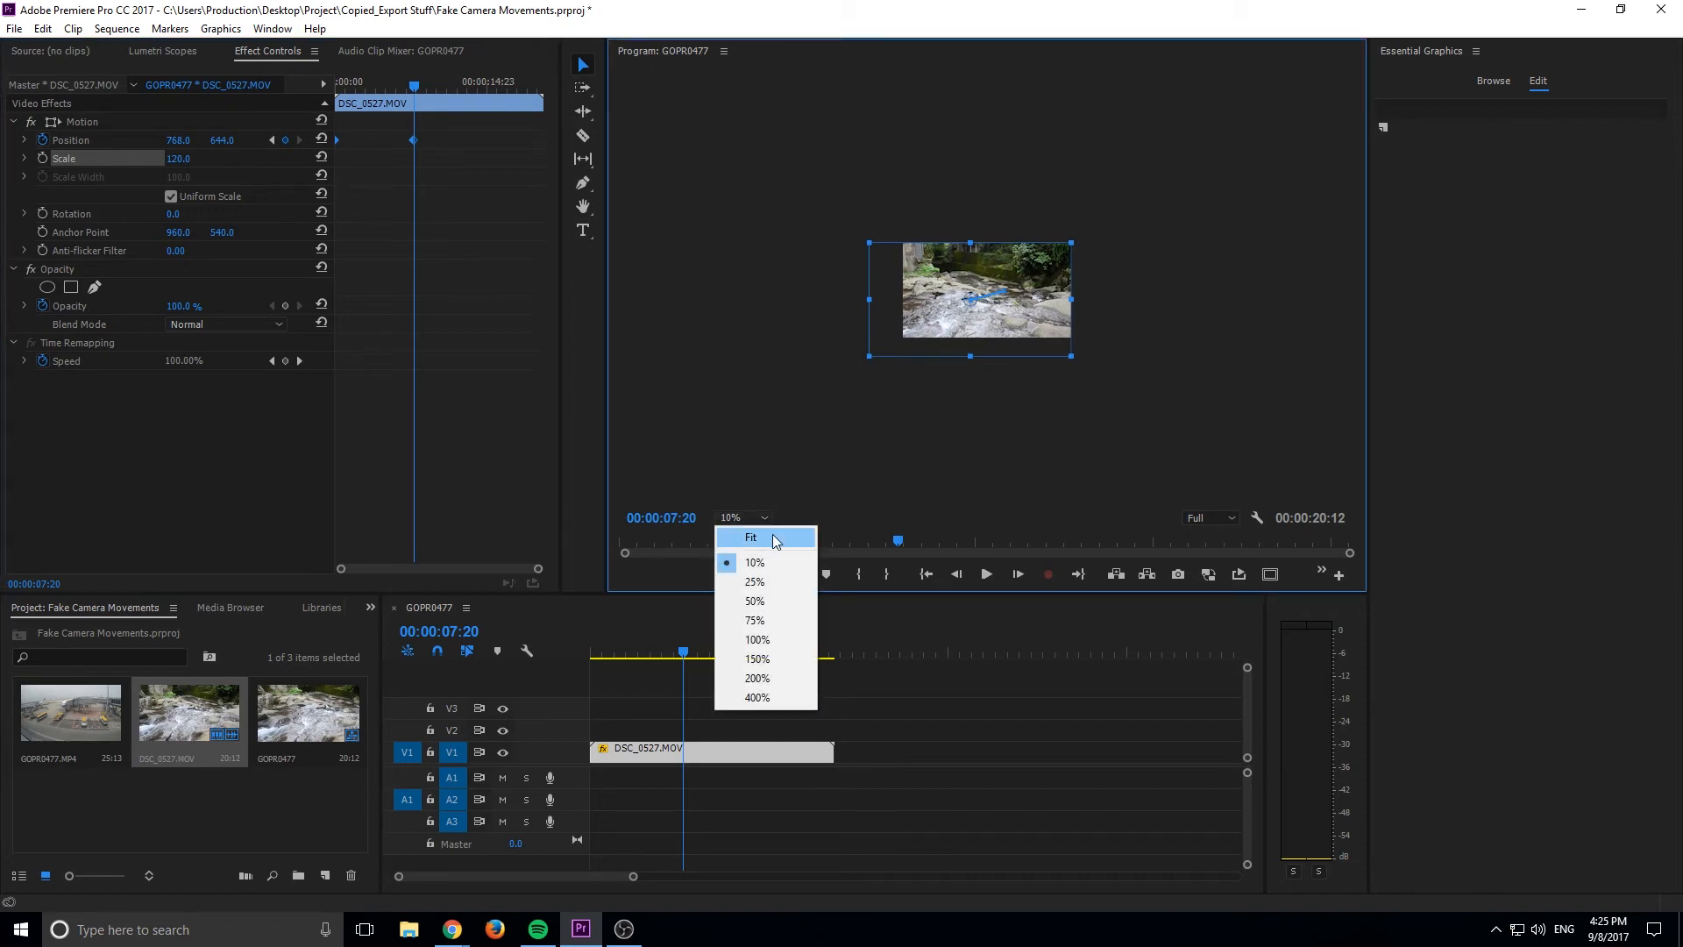
left_click(752, 536)
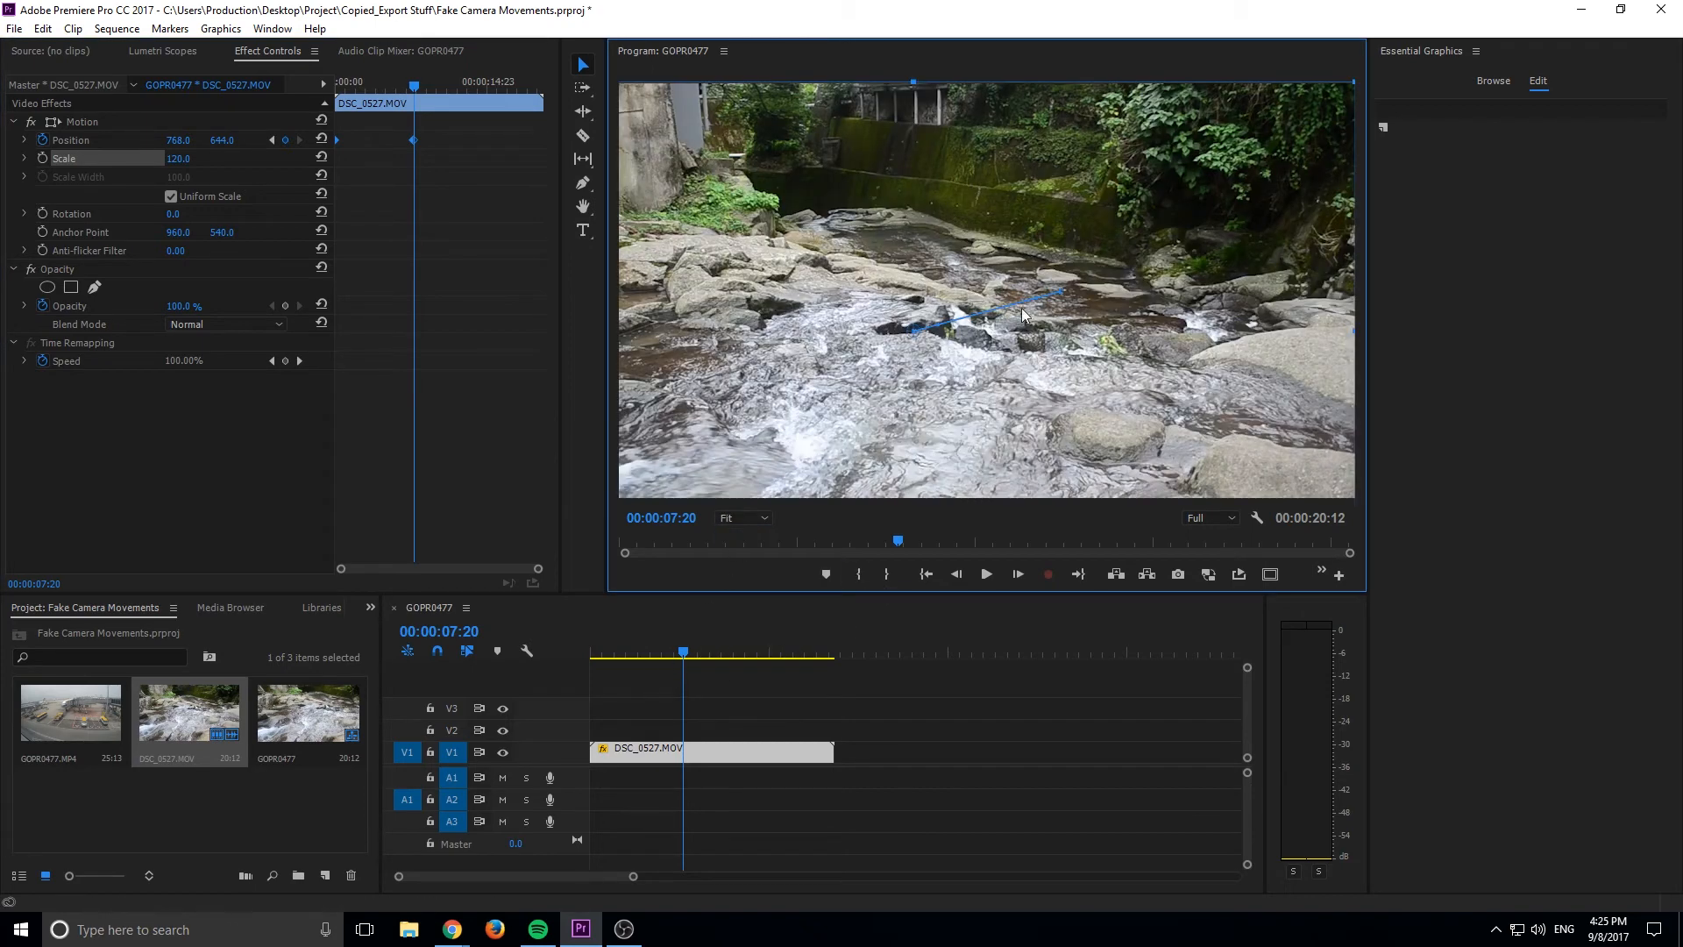
left_click(926, 575)
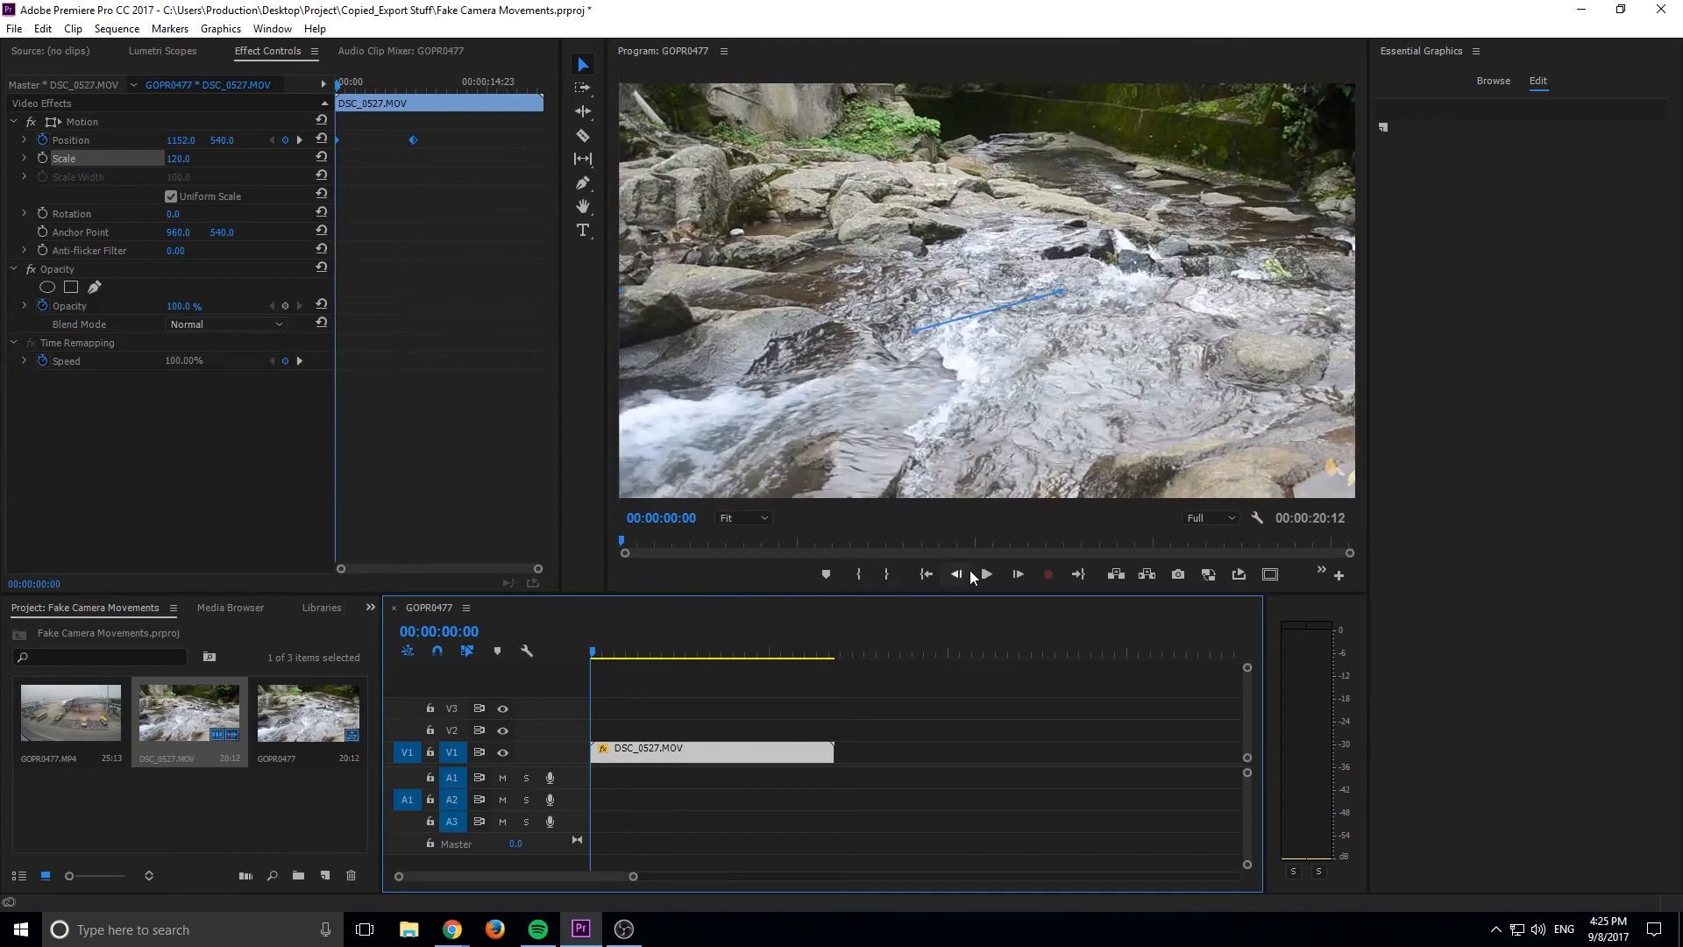
left_click(983, 573)
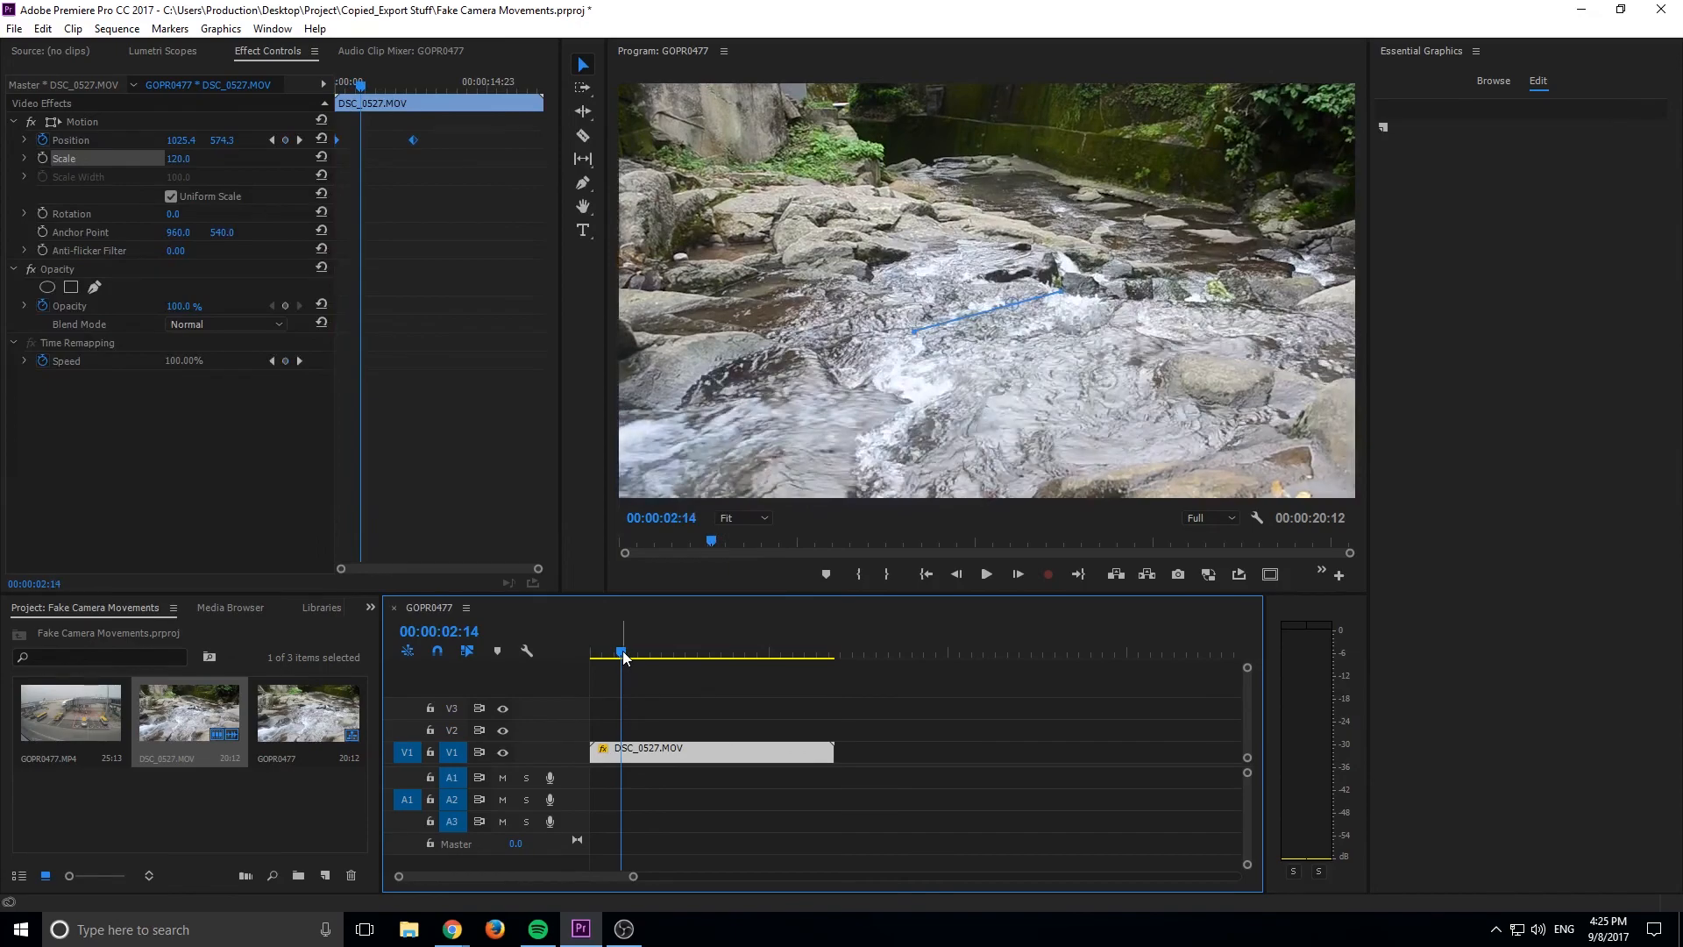
left_click(983, 573)
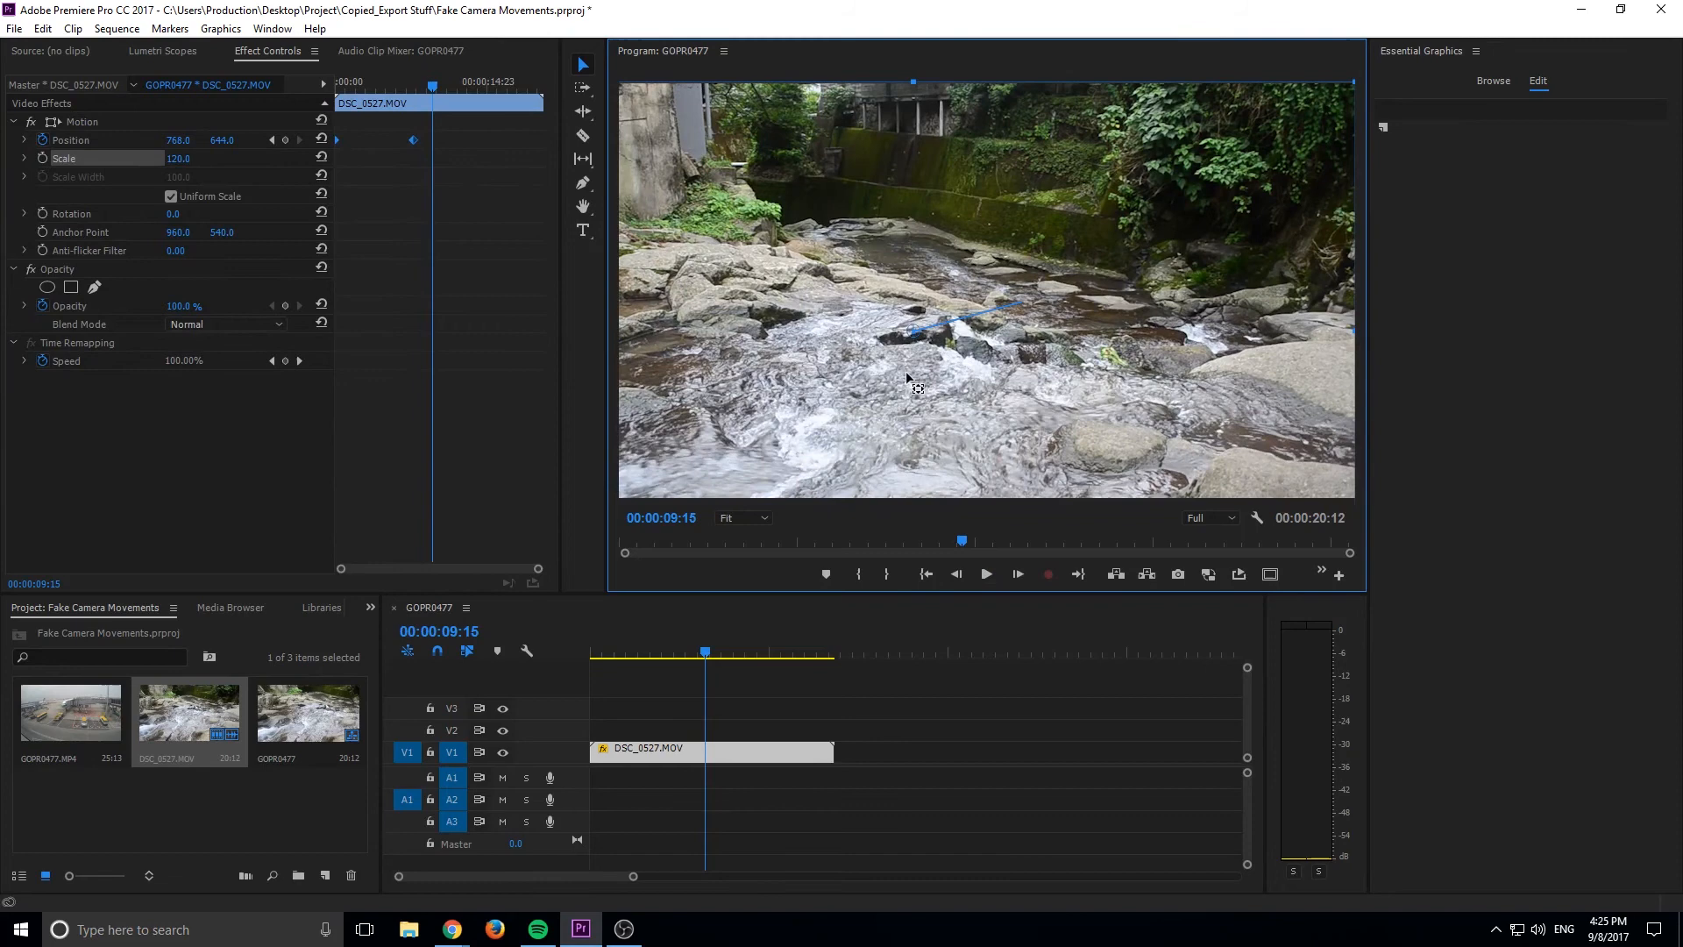
mouse_move(198, 740)
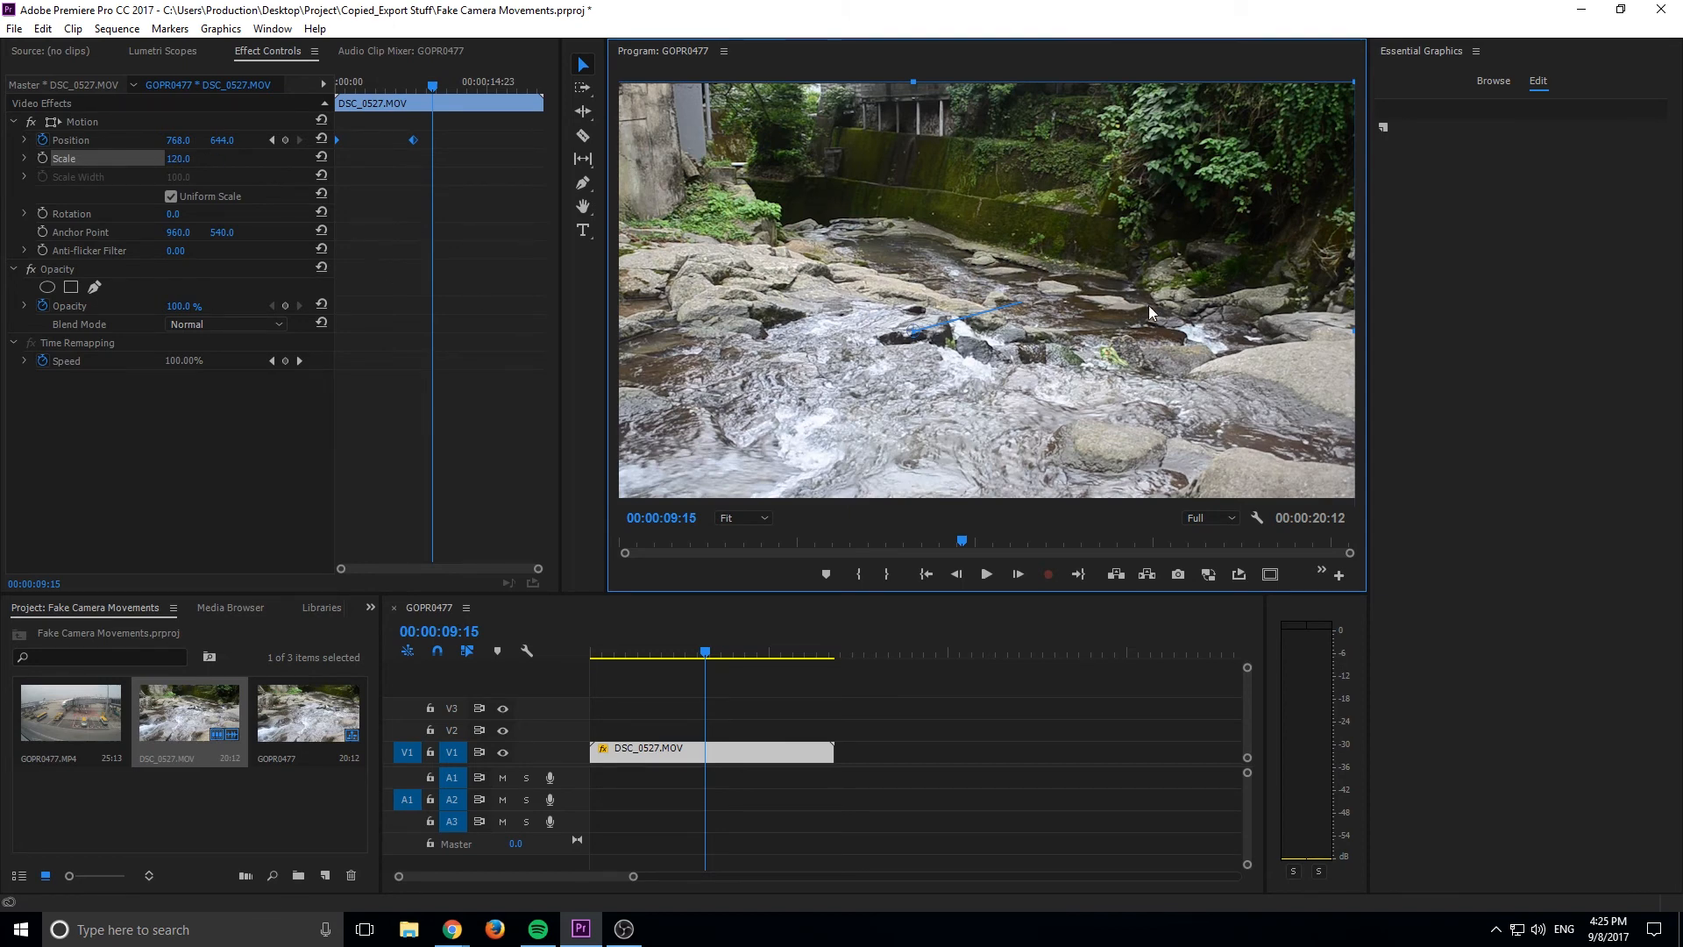
mouse_move(1133, 223)
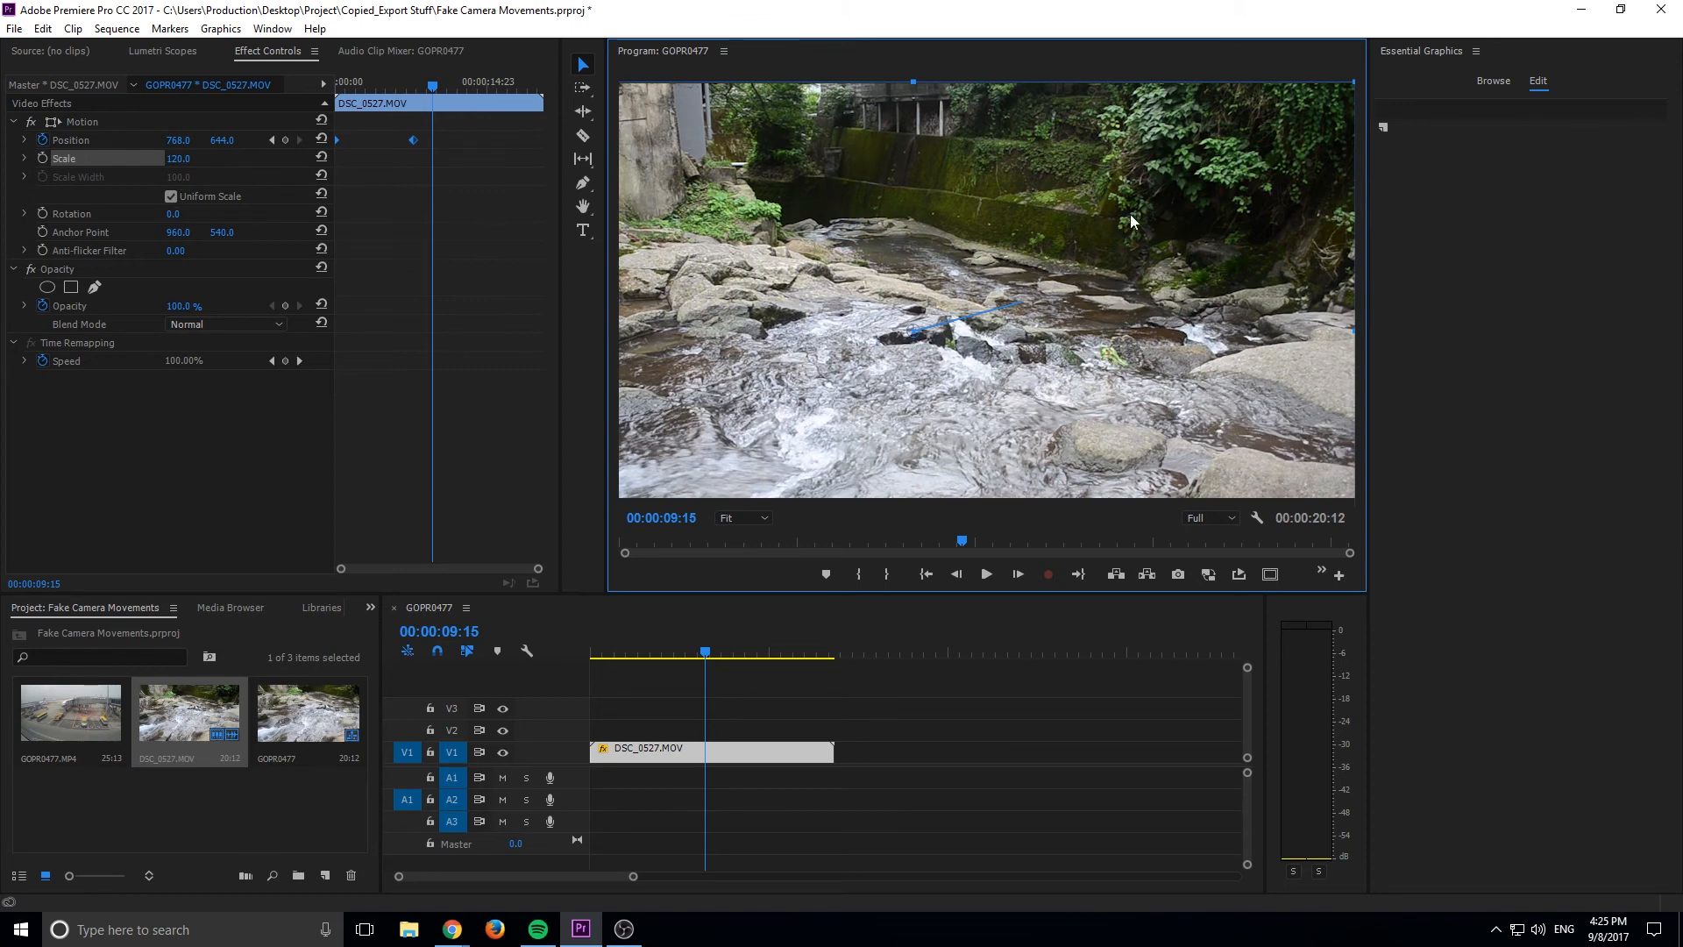
mouse_move(1134, 231)
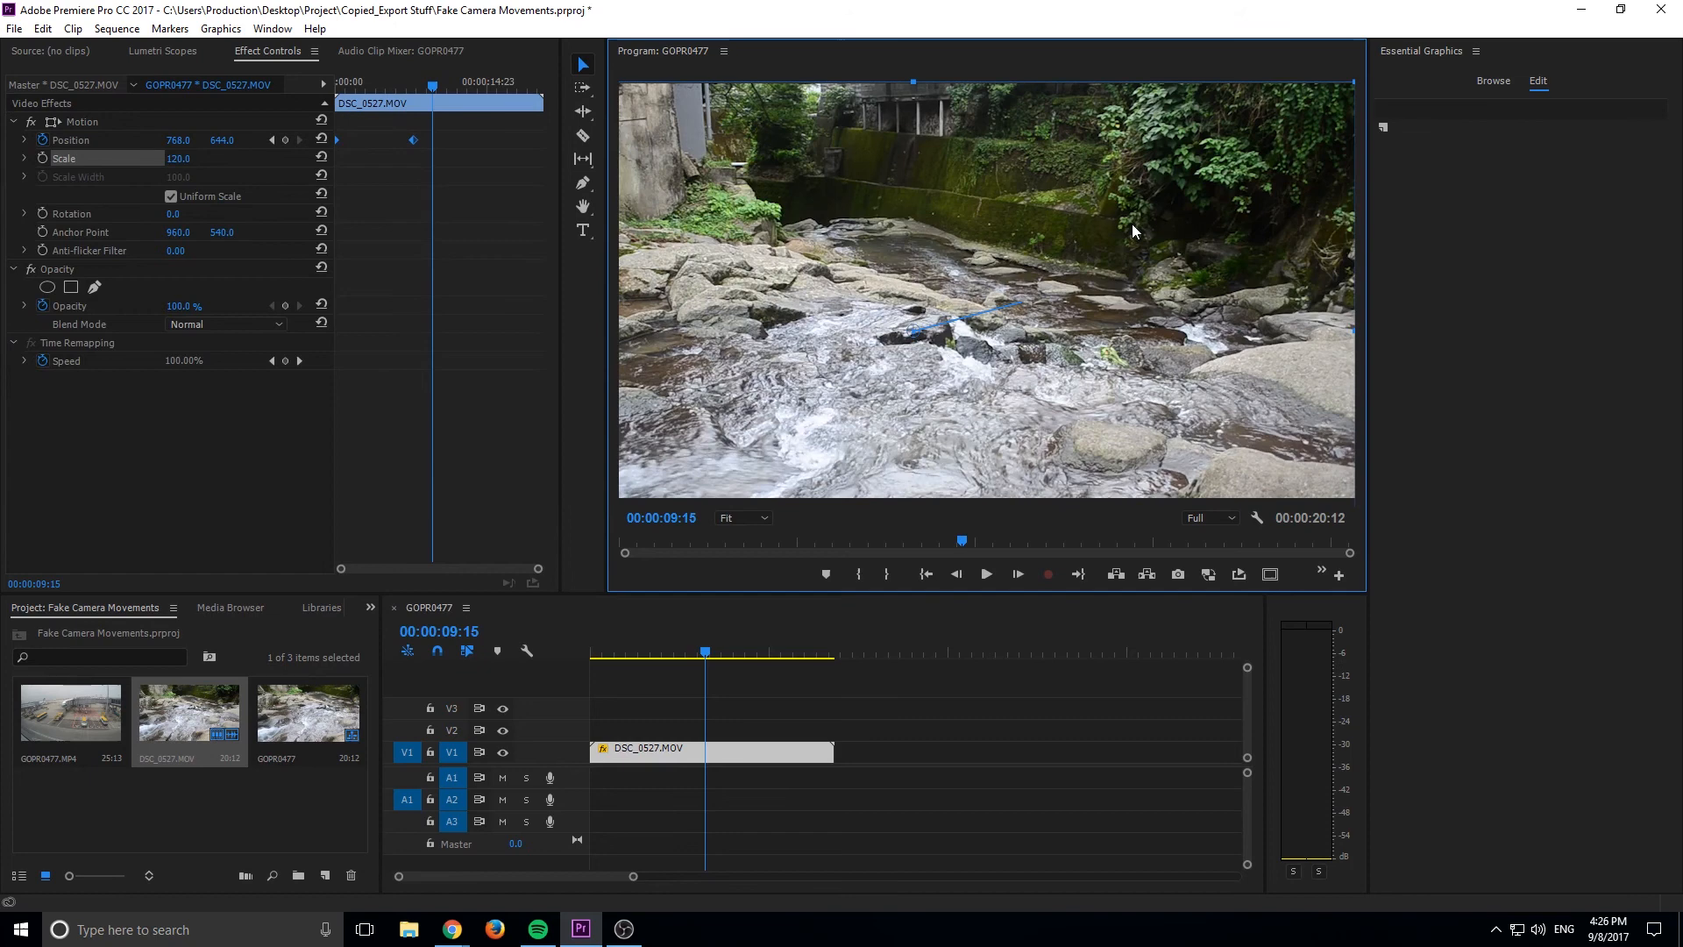
mouse_move(1120, 233)
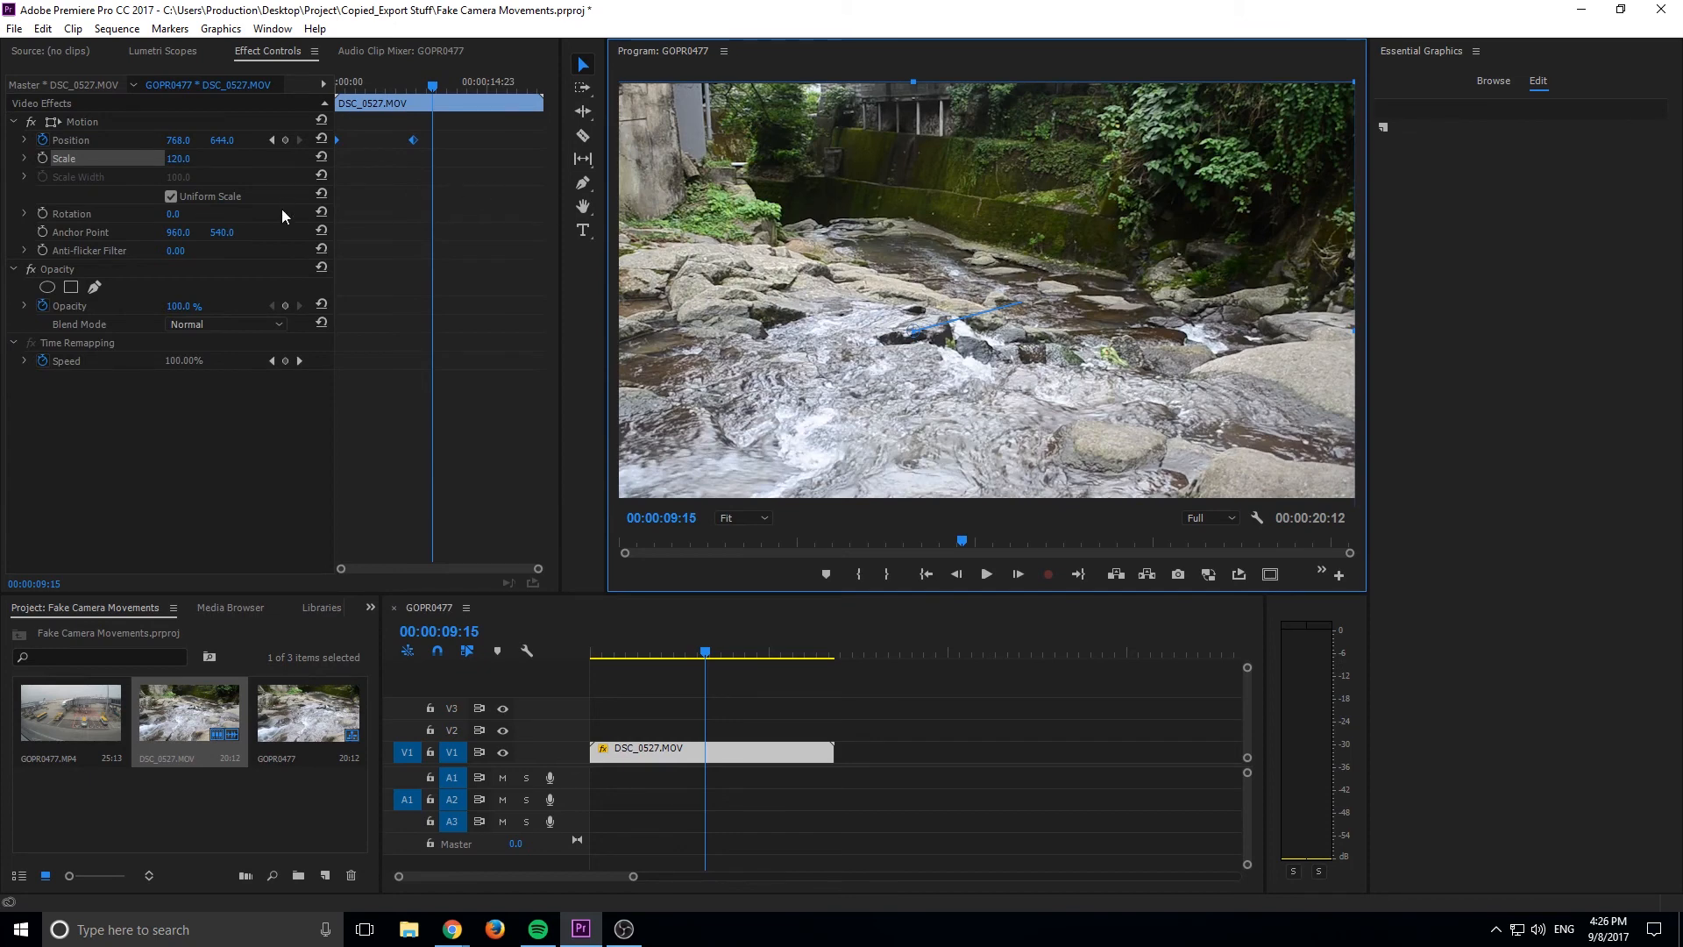
mouse_move(222, 284)
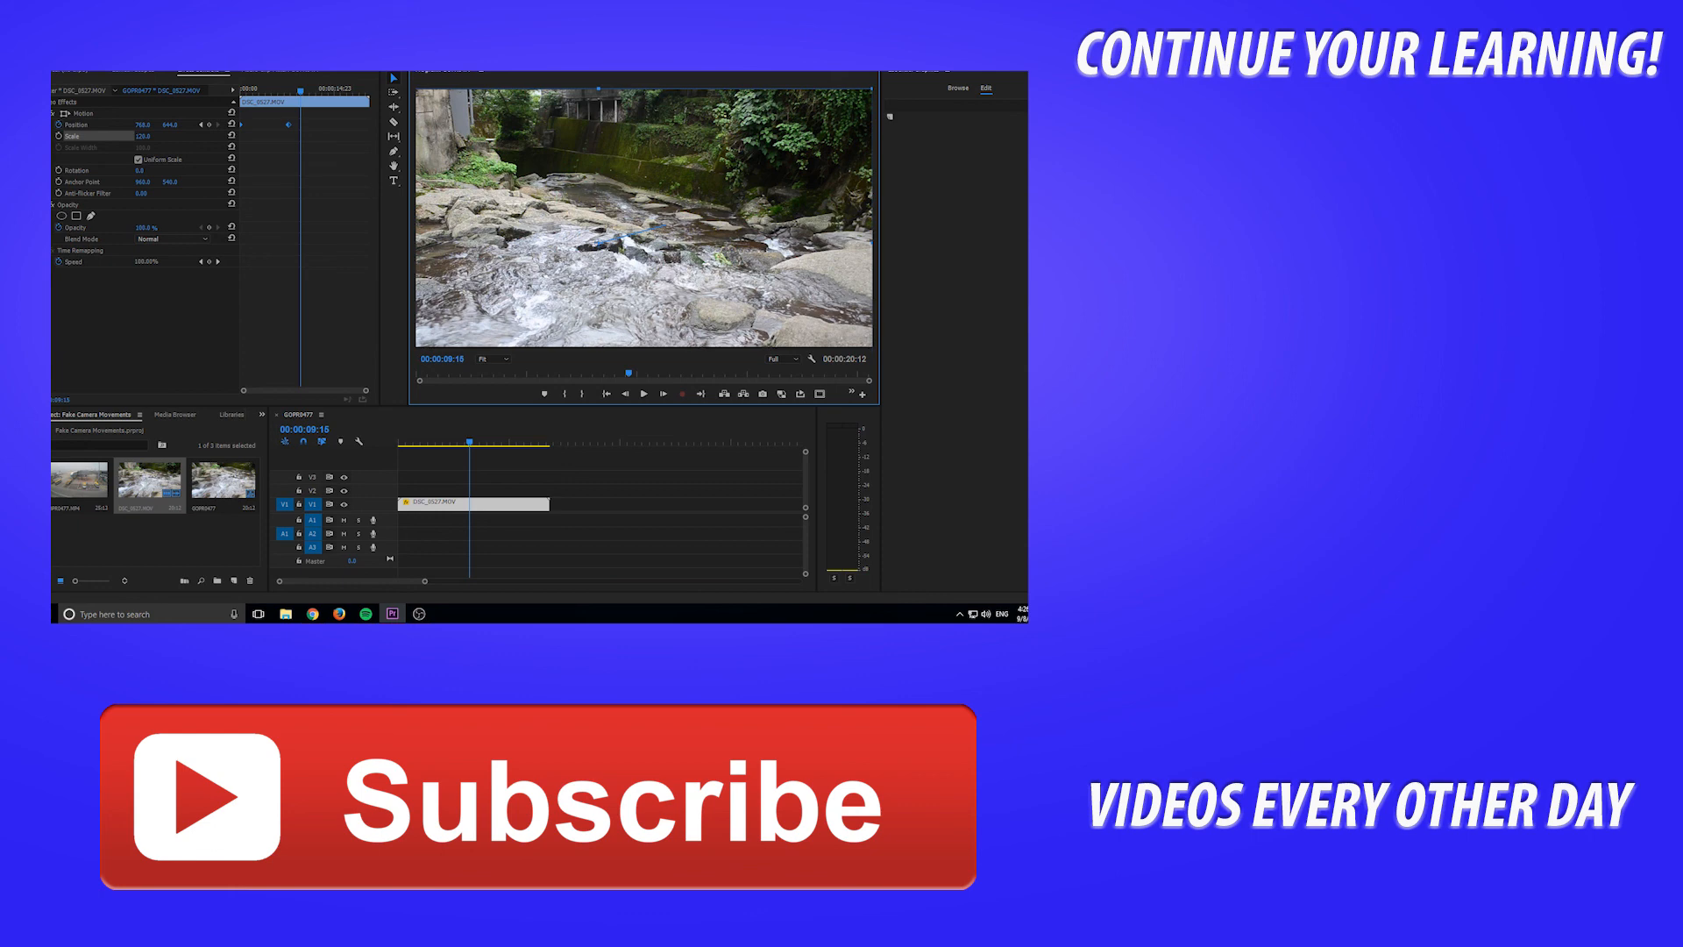
mouse_move(494, 358)
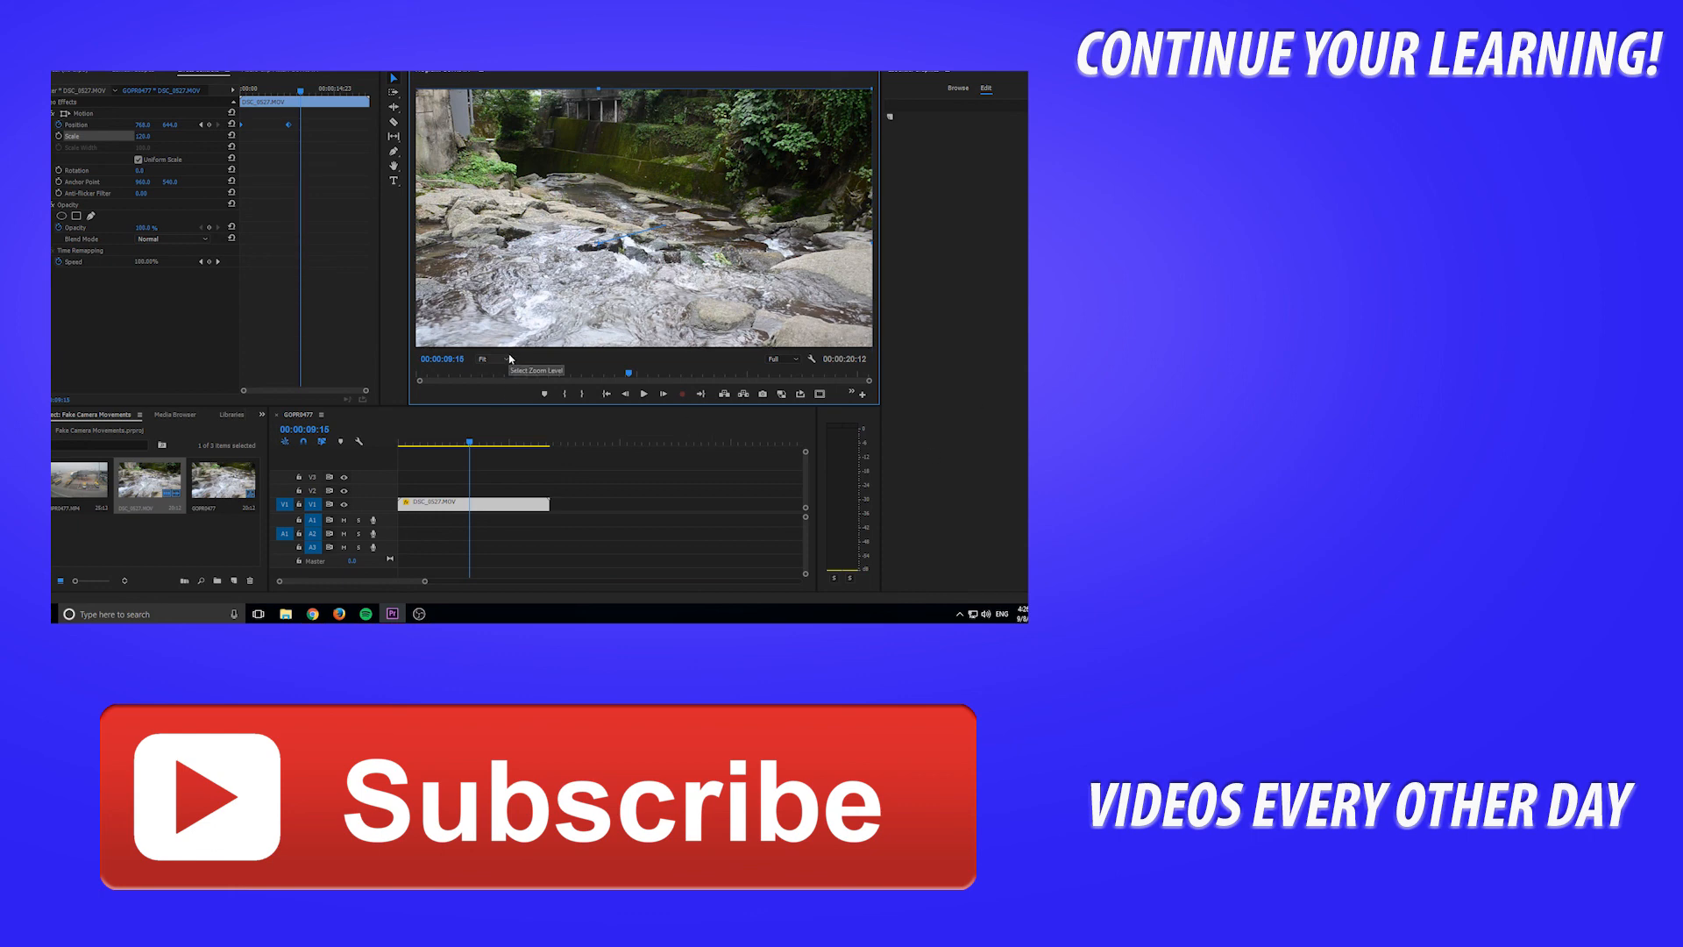